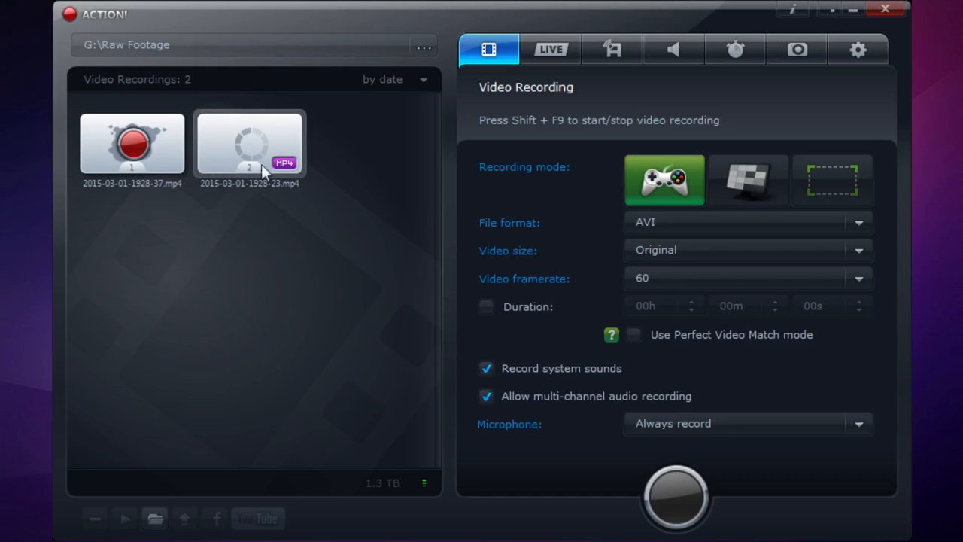
mouse_move(292, 150)
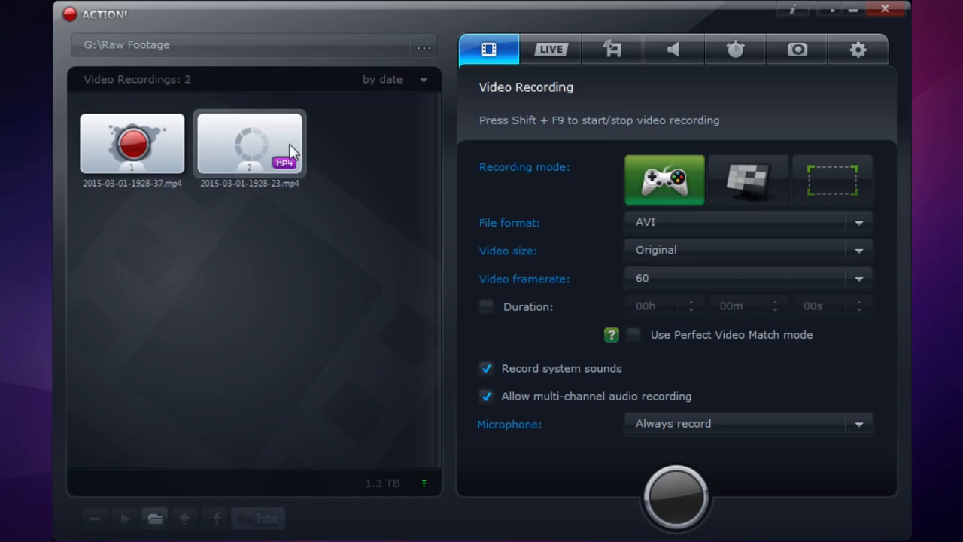
mouse_move(361, 309)
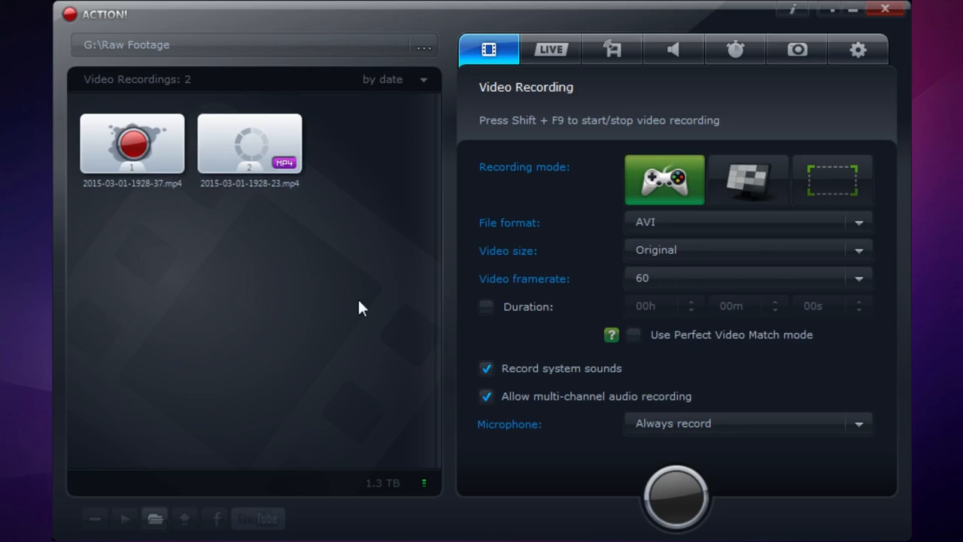
mouse_move(293, 250)
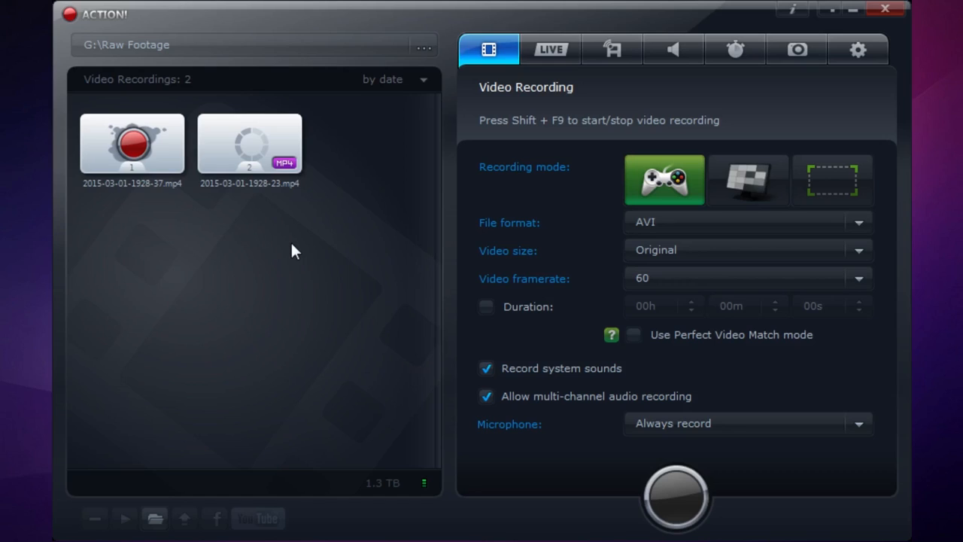
mouse_move(616, 208)
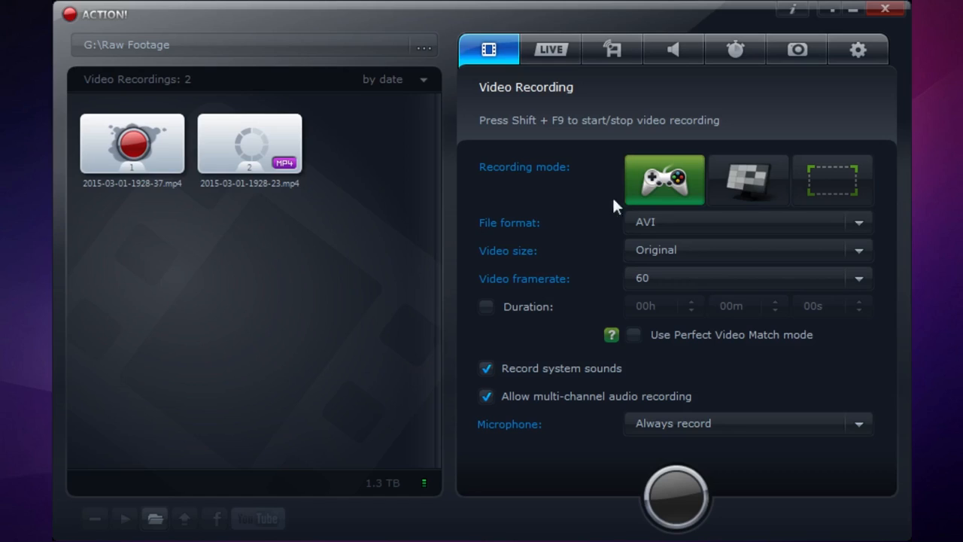
mouse_move(637, 180)
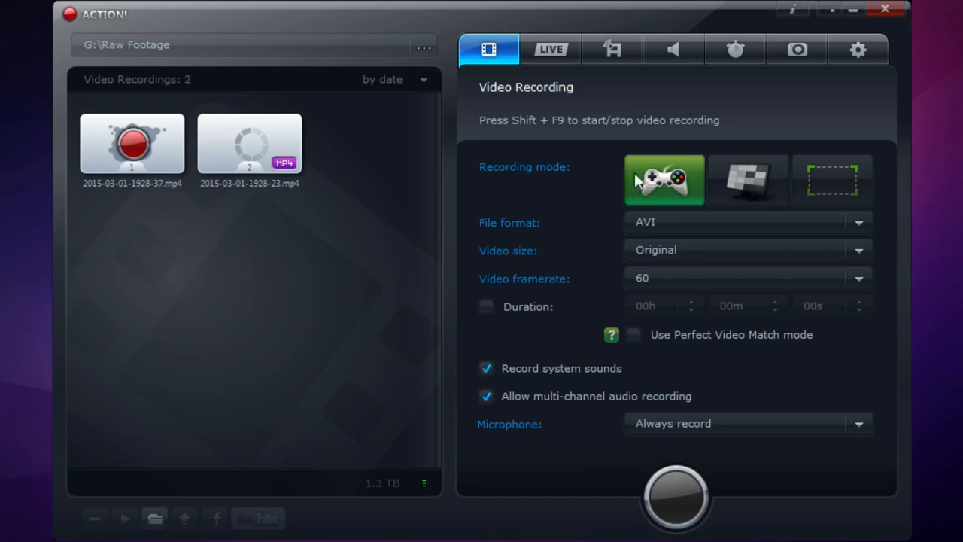
mouse_move(460, 226)
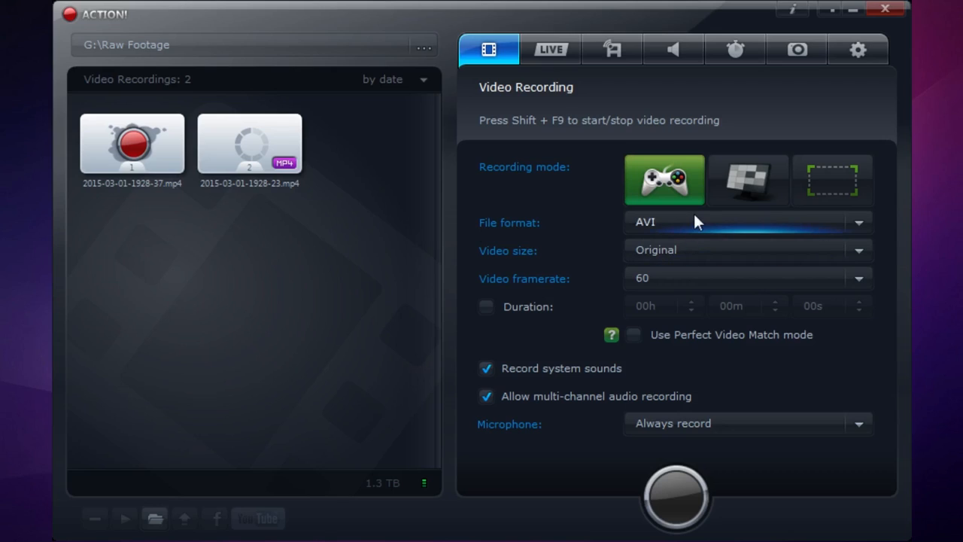
mouse_move(684, 259)
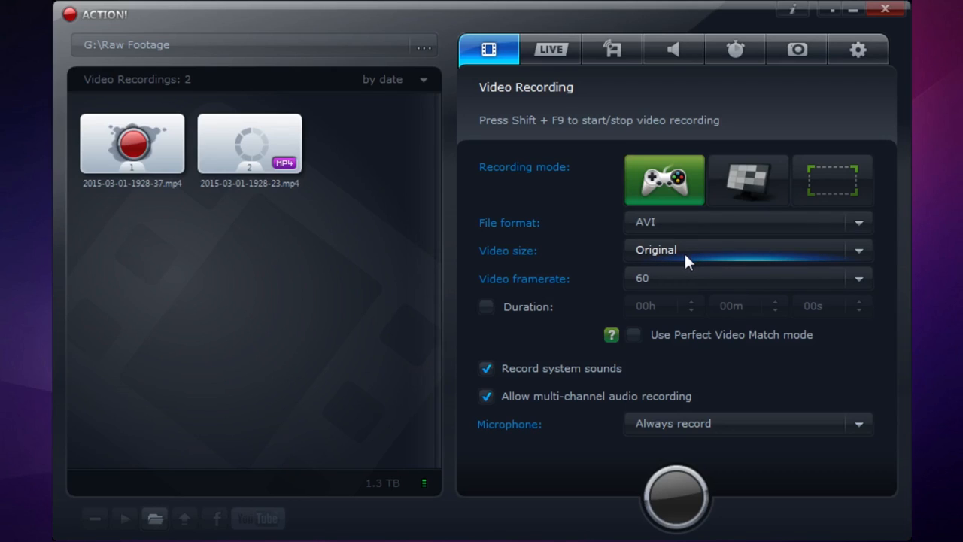
mouse_move(376, 274)
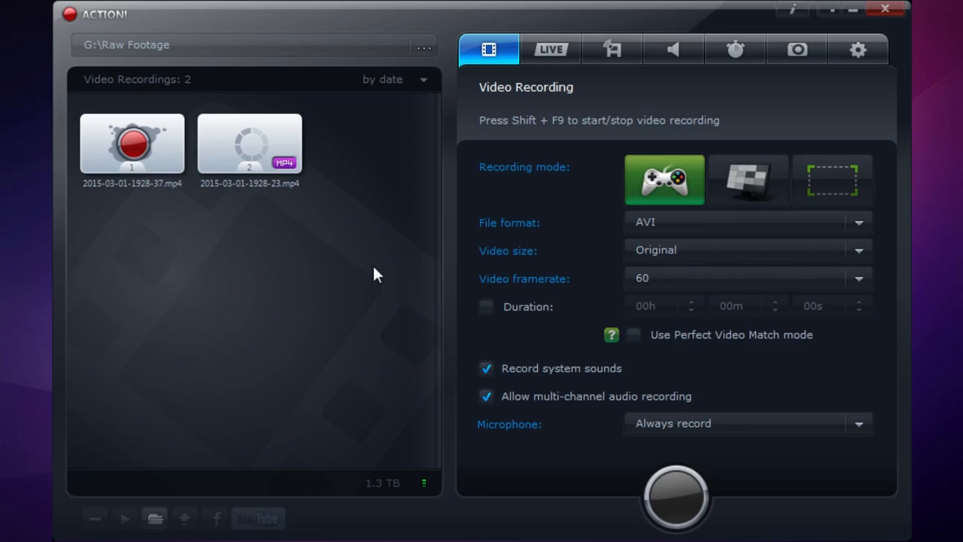
Step: Show Mirillis Action!'s video recording quality settings under the general Settings gear
click(633, 334)
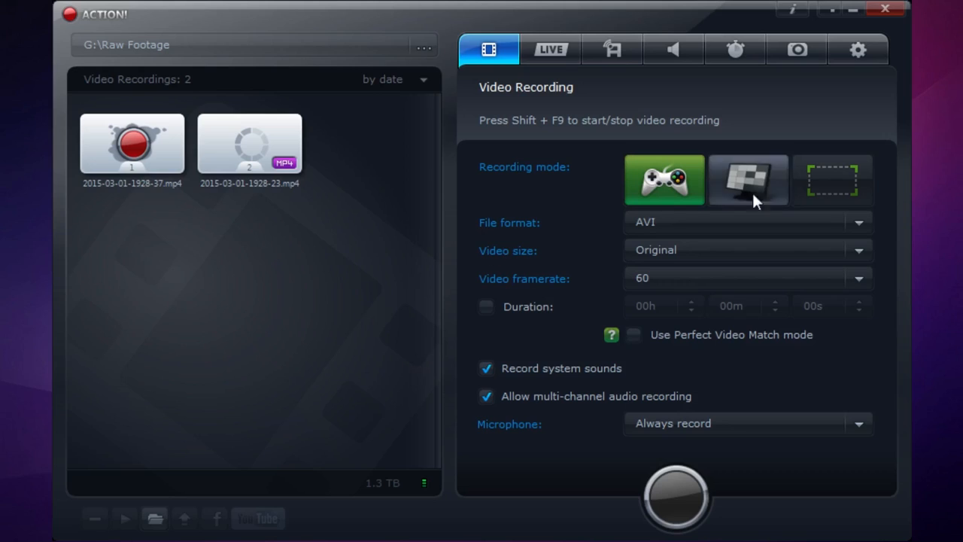
mouse_move(368, 244)
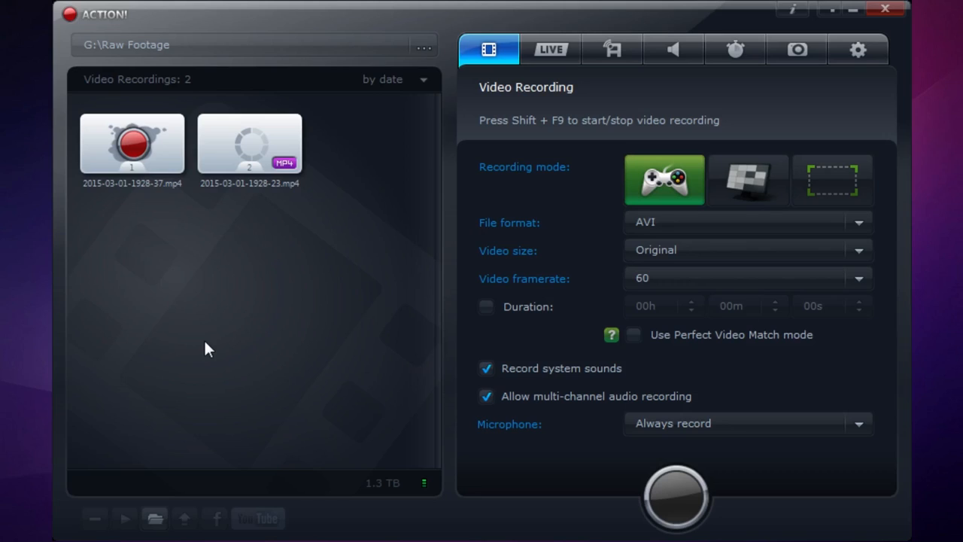
mouse_move(384, 108)
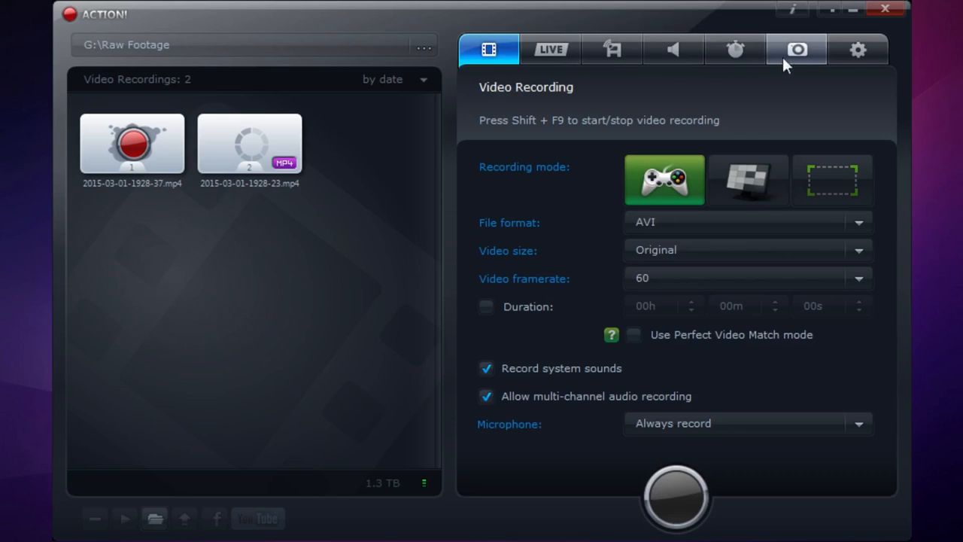
mouse_move(858, 50)
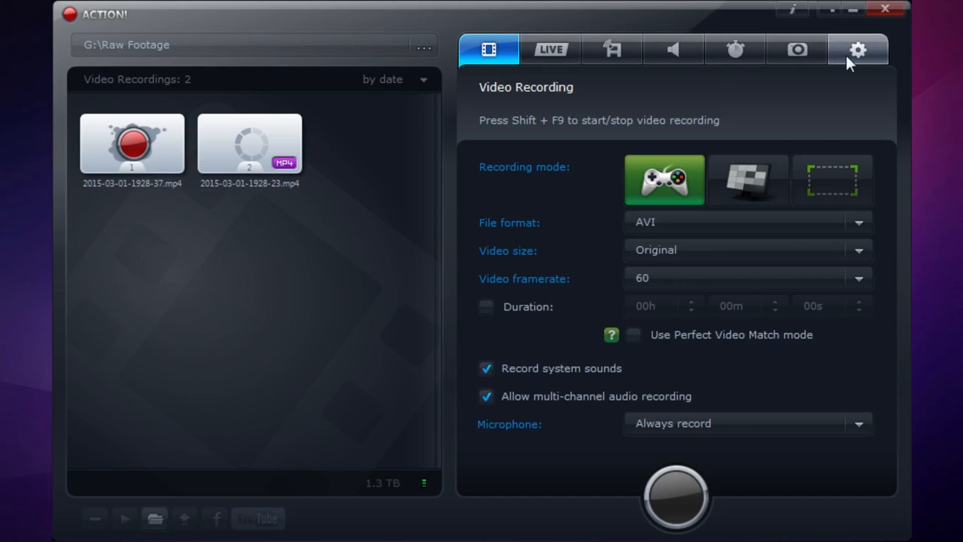
click(858, 48)
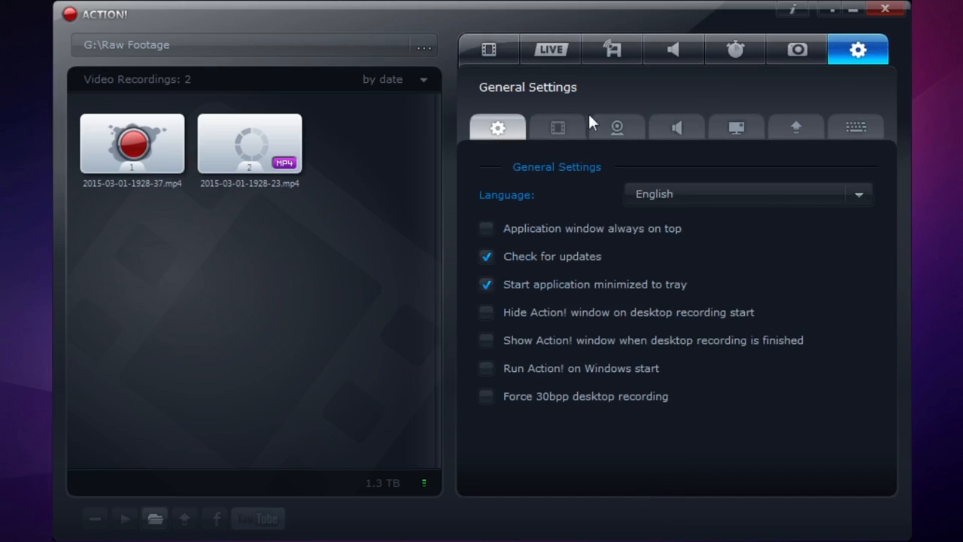
click(557, 127)
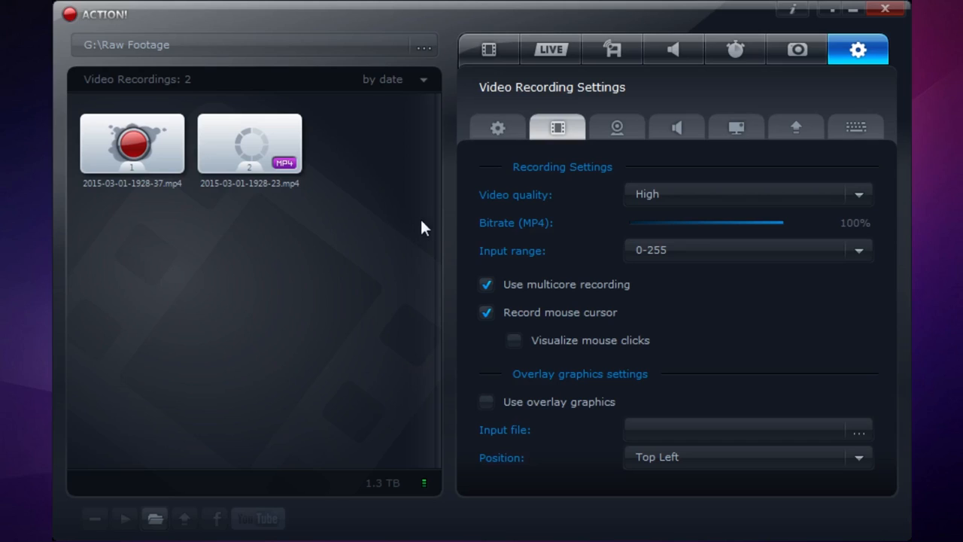
mouse_move(608, 203)
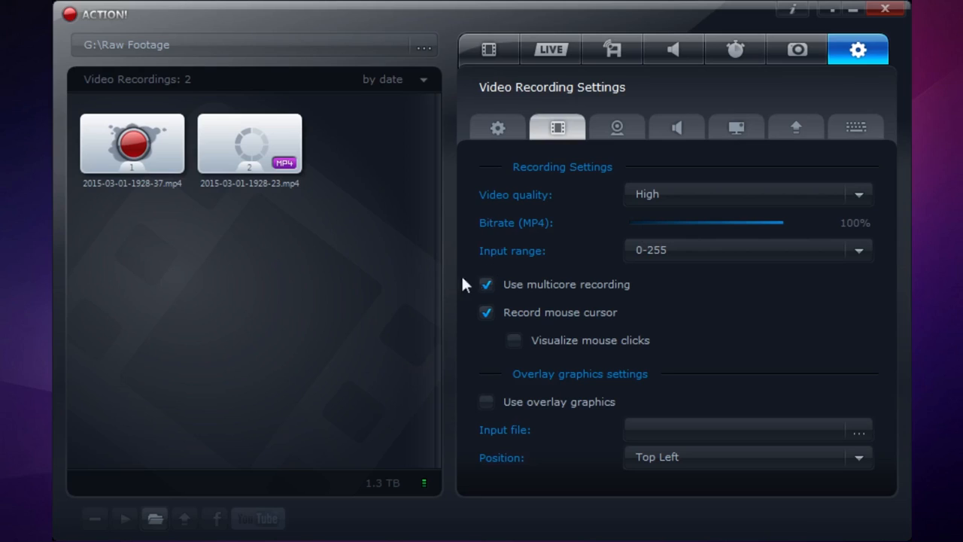
mouse_move(390, 269)
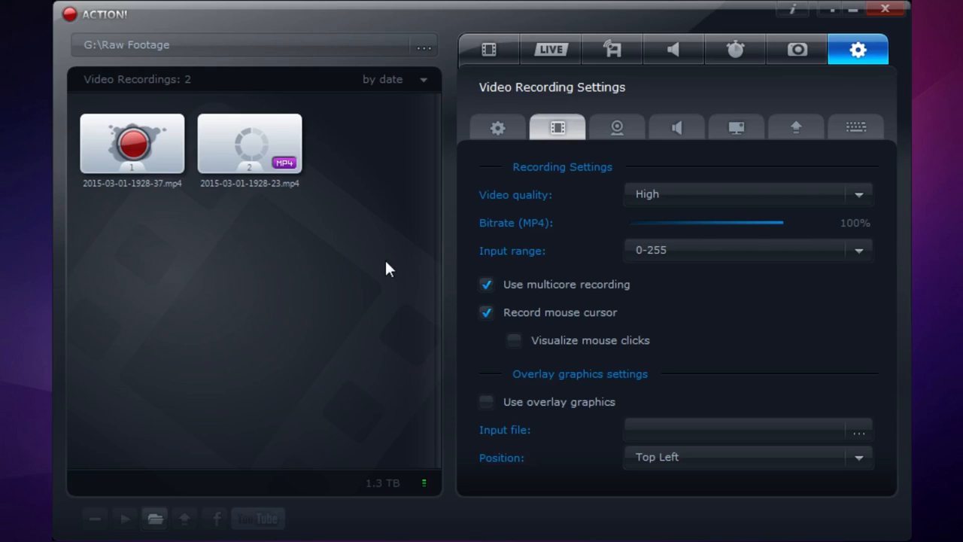
mouse_move(526, 328)
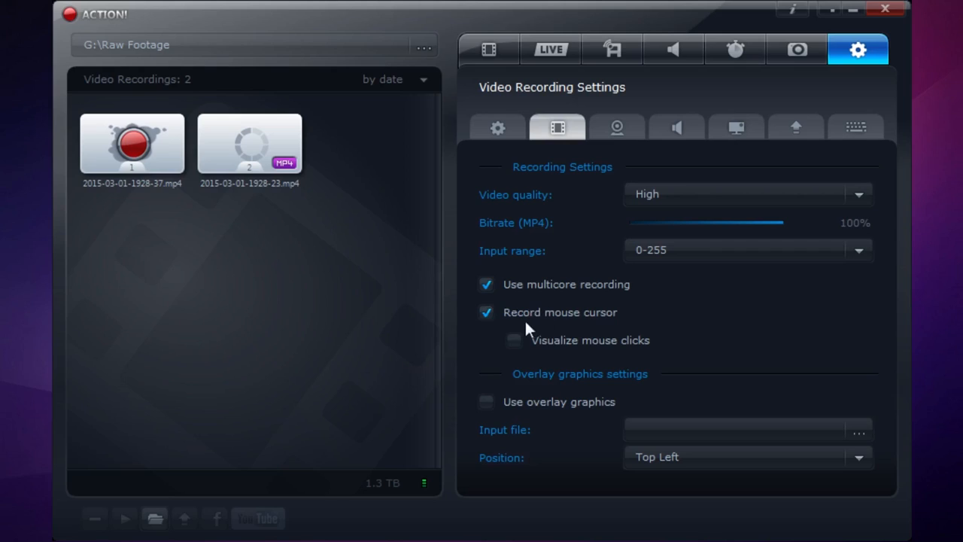
mouse_move(684, 316)
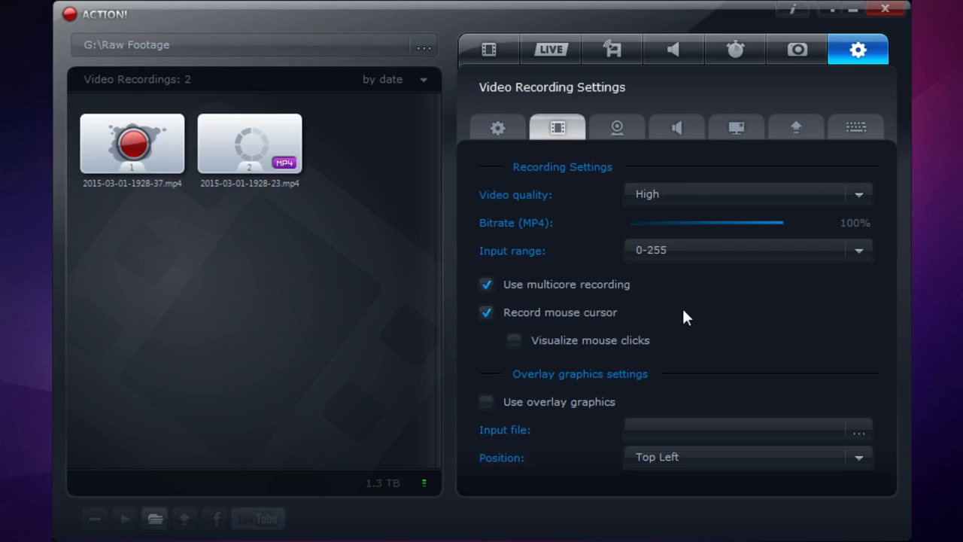
mouse_move(562, 429)
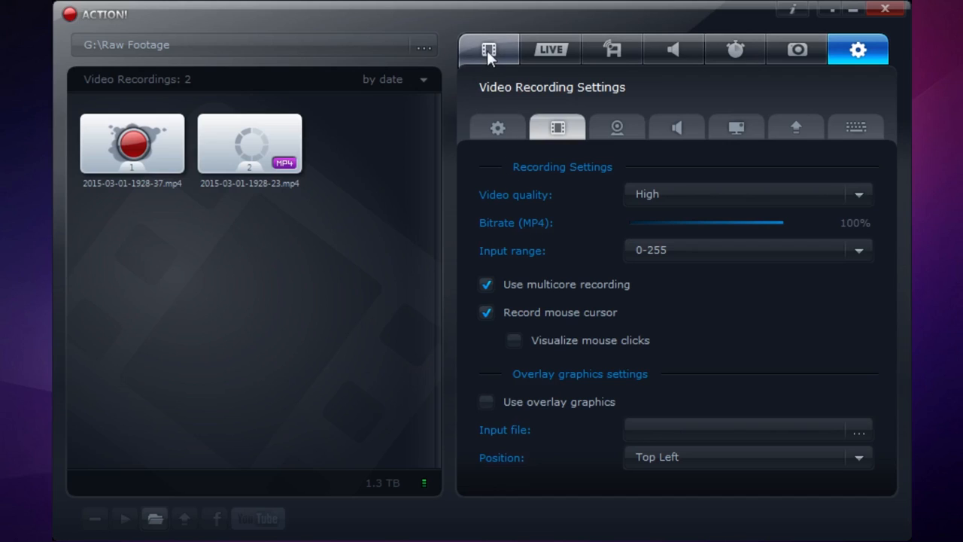
Step: Return to the main Video Recording page: game mode, AVI, original size, 60 fps
click(488, 49)
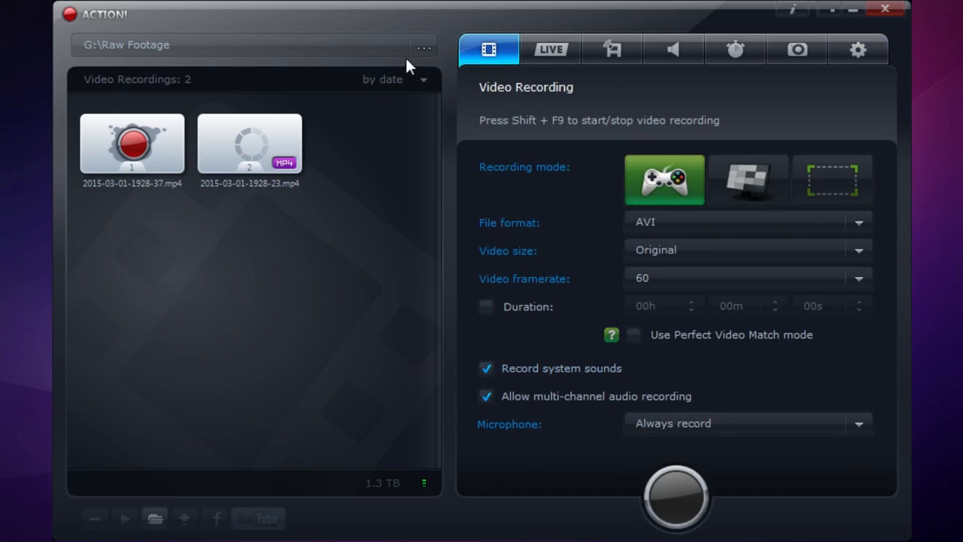
mouse_move(419, 227)
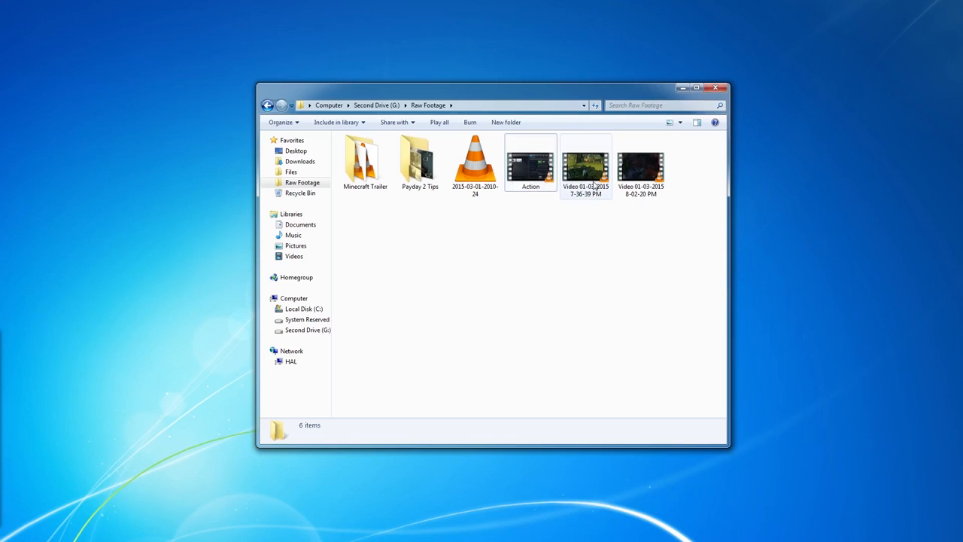
mouse_move(576, 163)
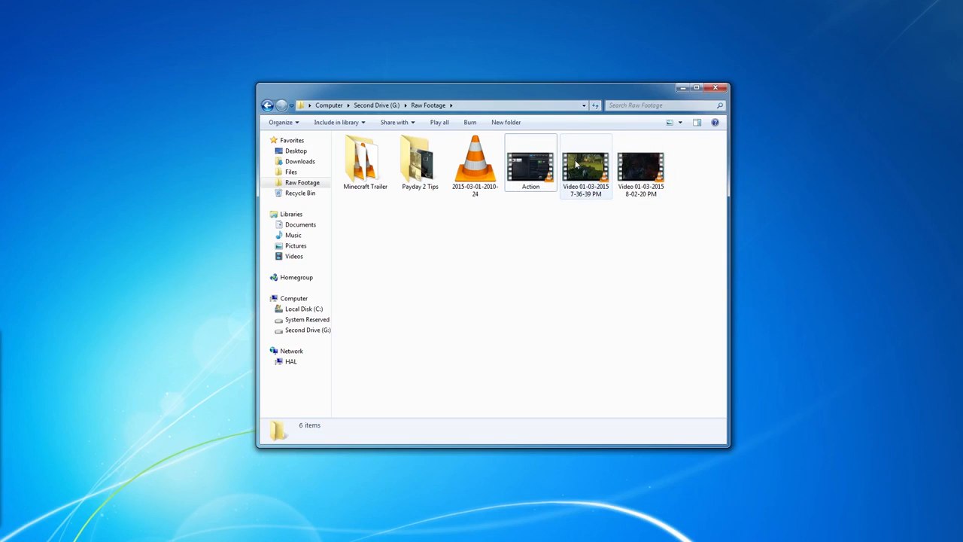
Step: Check both recordings' details in G:\Raw Footage and start renaming the 7-36-39 PM video
click(585, 163)
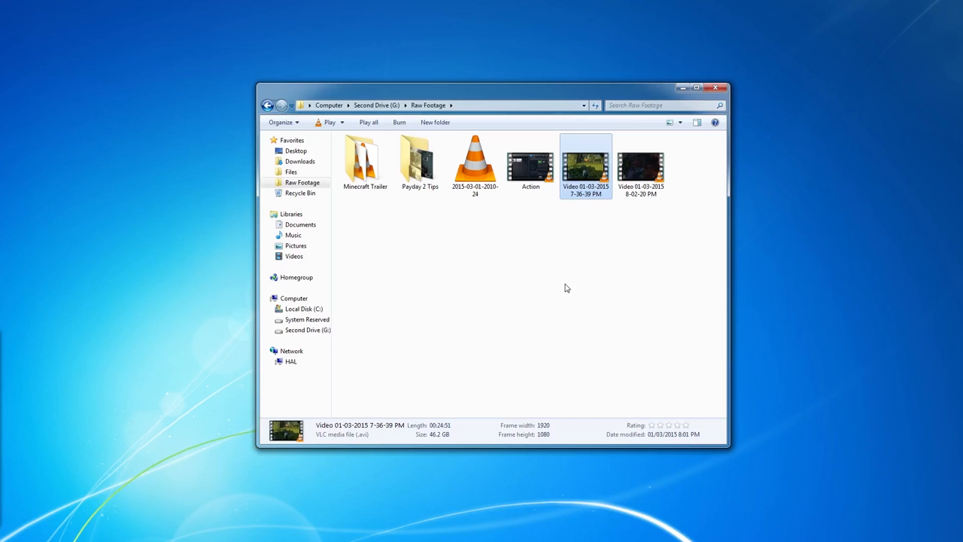
mouse_move(538, 293)
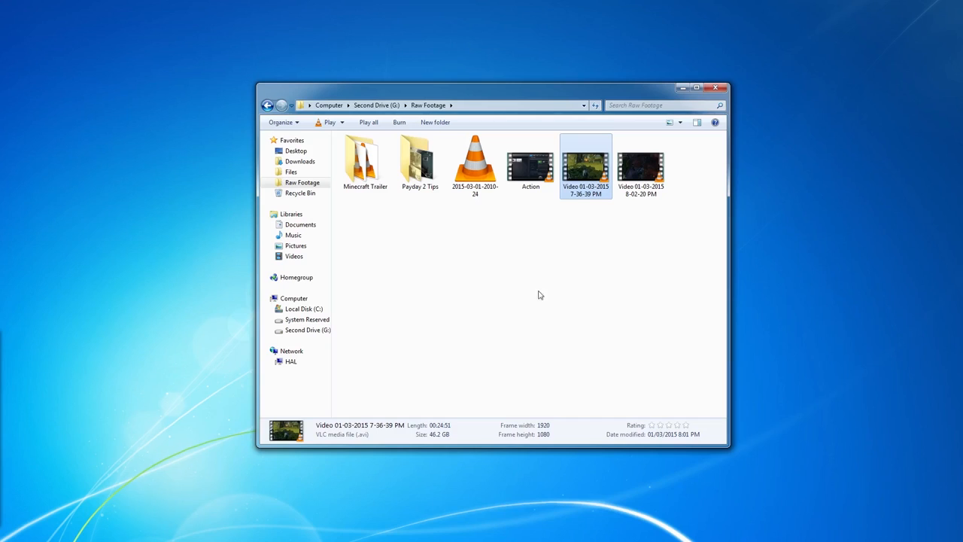
click(641, 164)
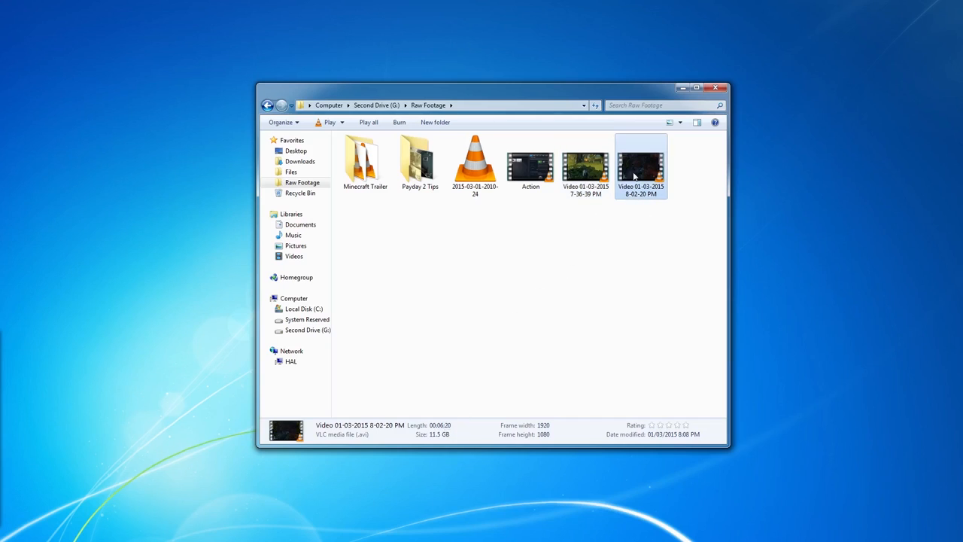
click(585, 164)
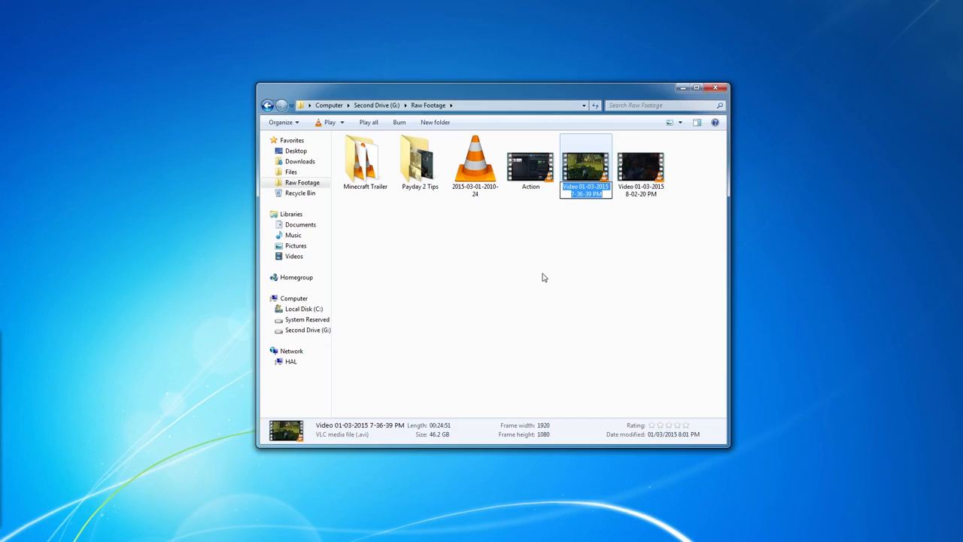
Step: Rename the two raw recordings to 'Part 26 1' and 'Part 26 2'
text(Part 26)
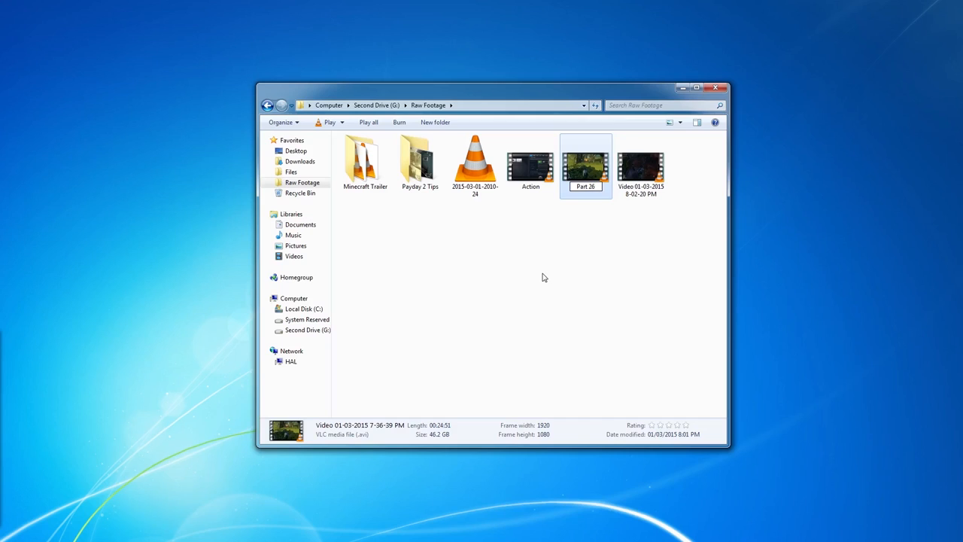
click(641, 165)
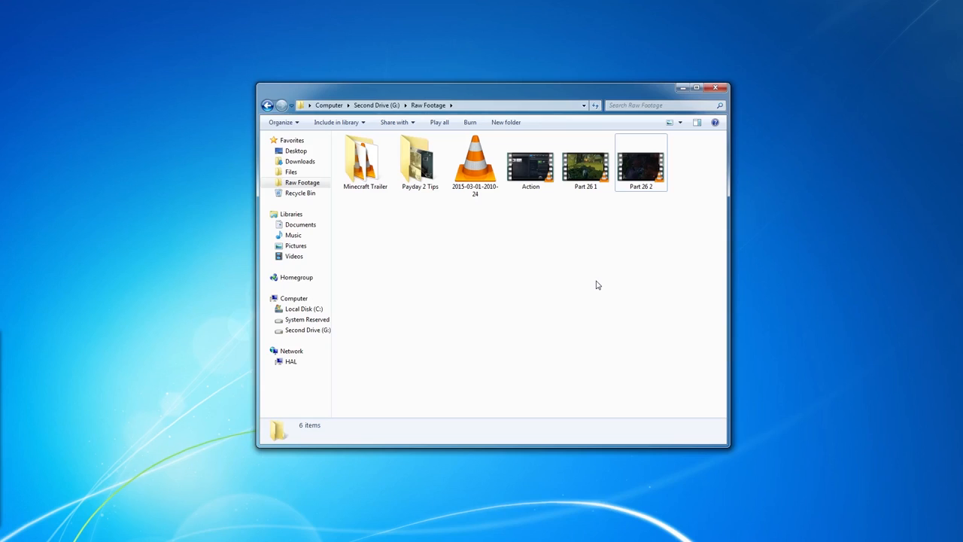
click(585, 163)
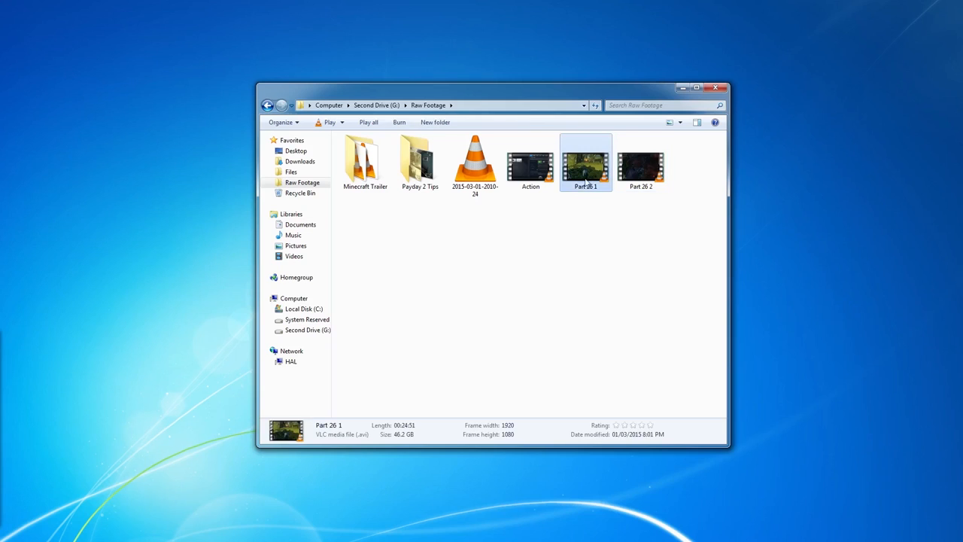
mouse_move(493, 349)
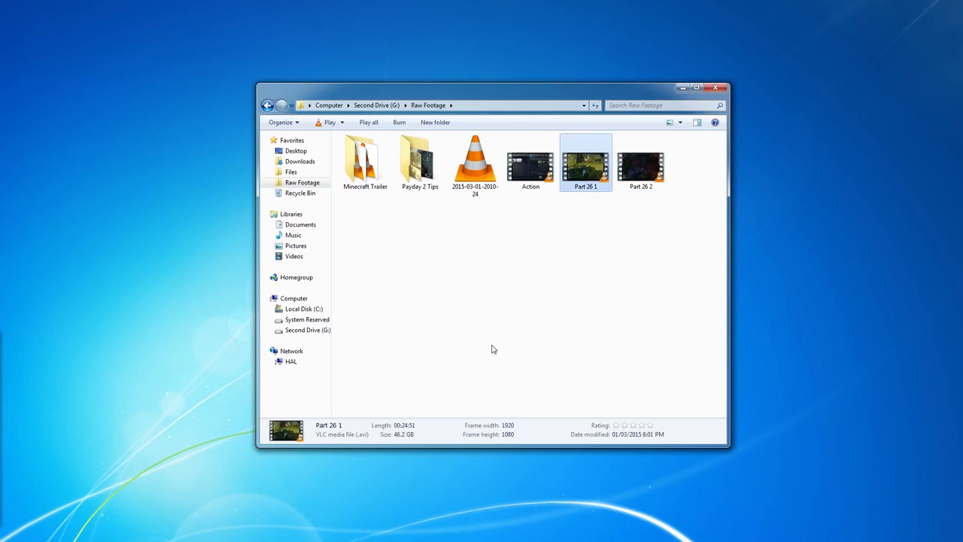
mouse_move(585, 158)
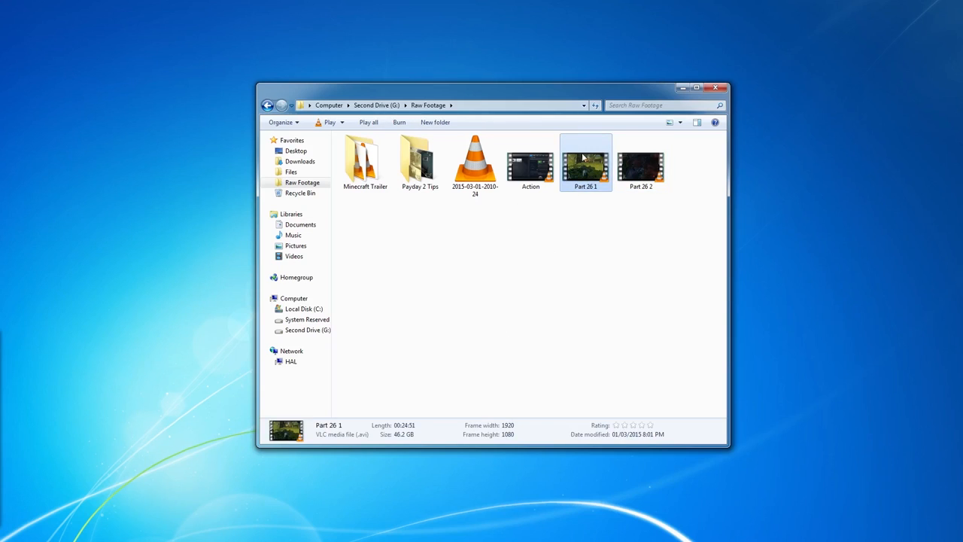
mouse_move(585, 162)
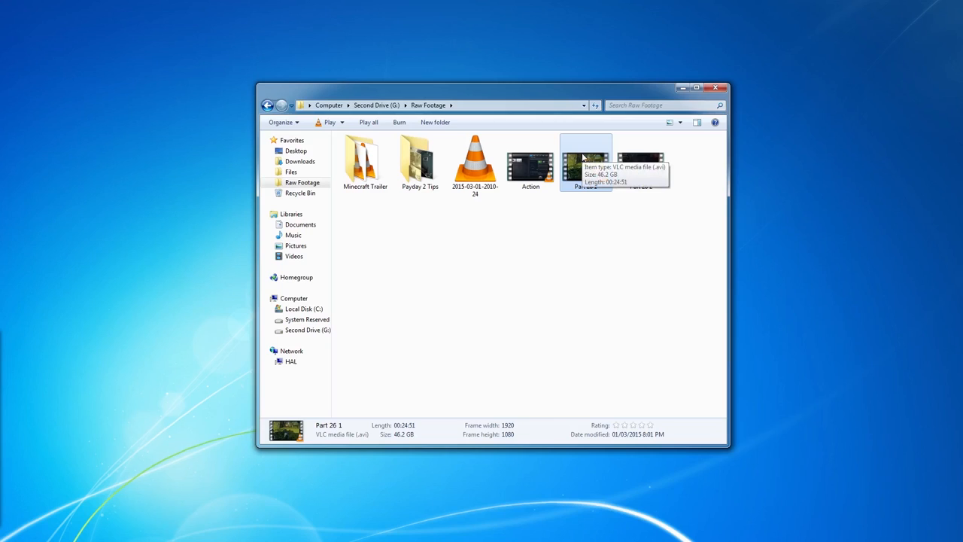
mouse_move(578, 193)
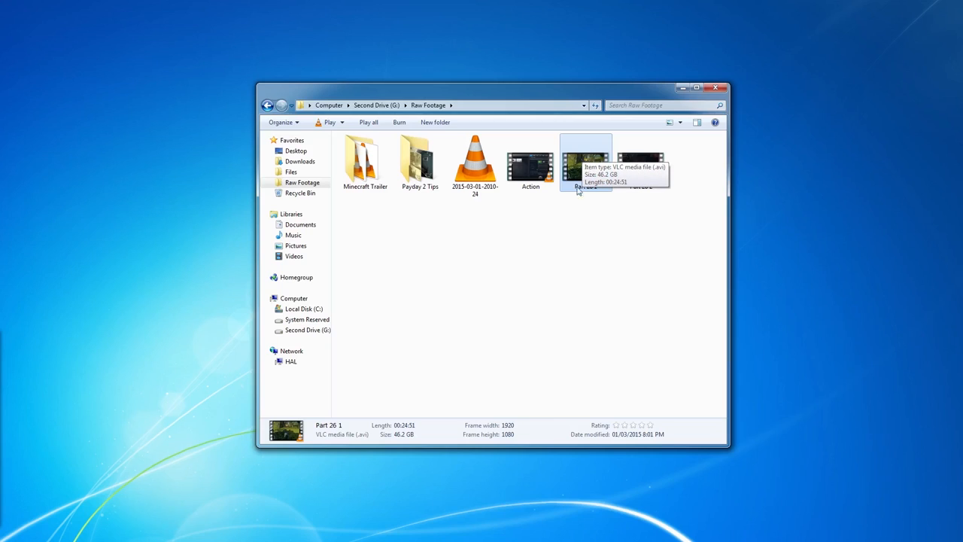
Step: Extract the audio streams of Part 26 1 and Part 26 2 to WAV via the context menu
right_click(585, 162)
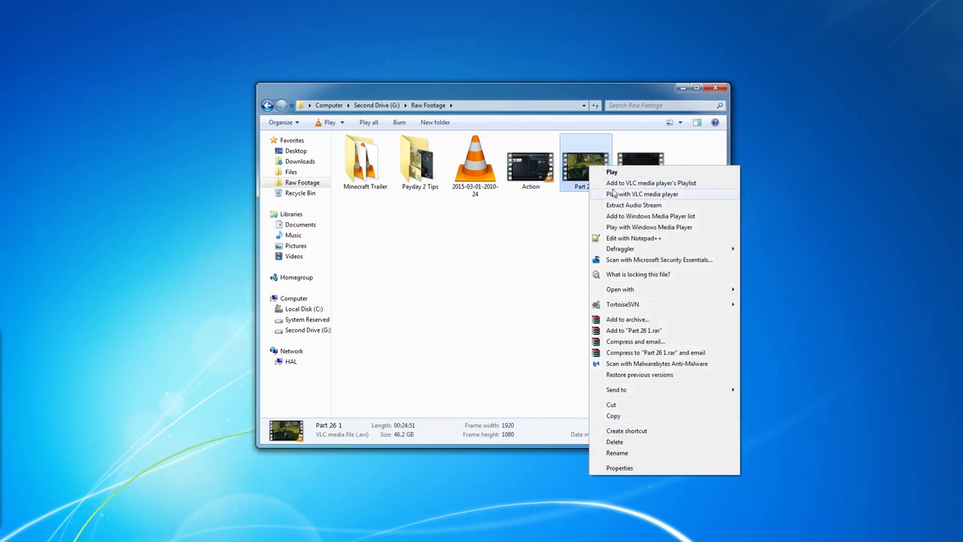
mouse_move(638, 205)
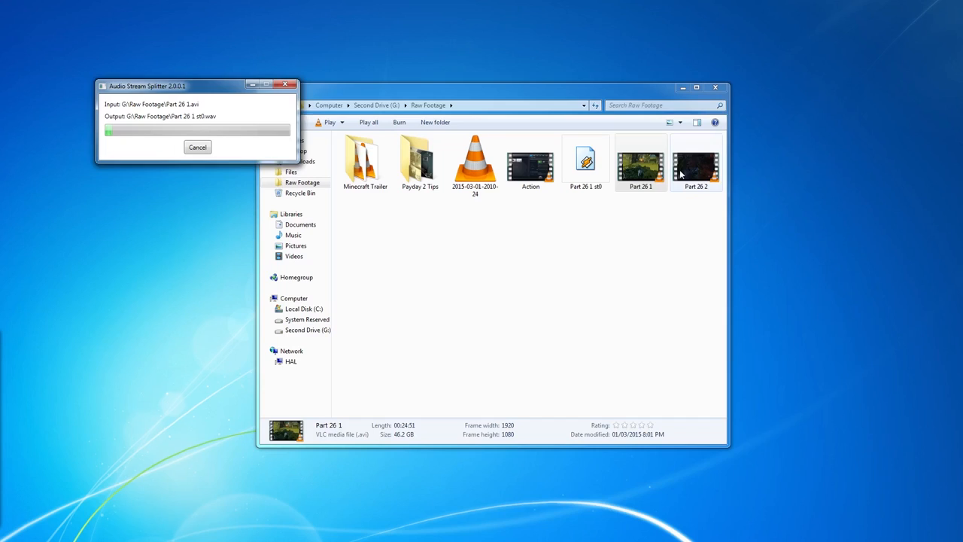
right_click(695, 162)
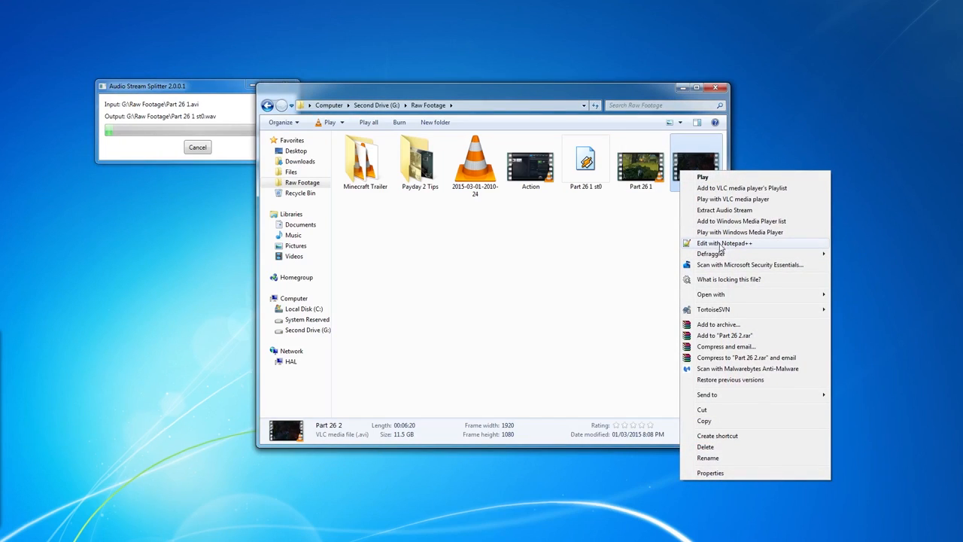
click(724, 211)
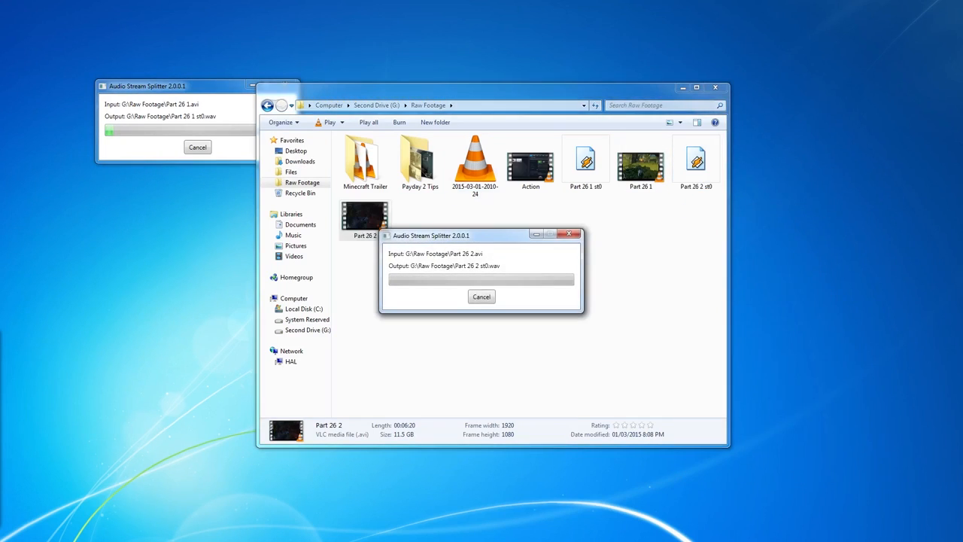
drag(430, 235, 132, 229)
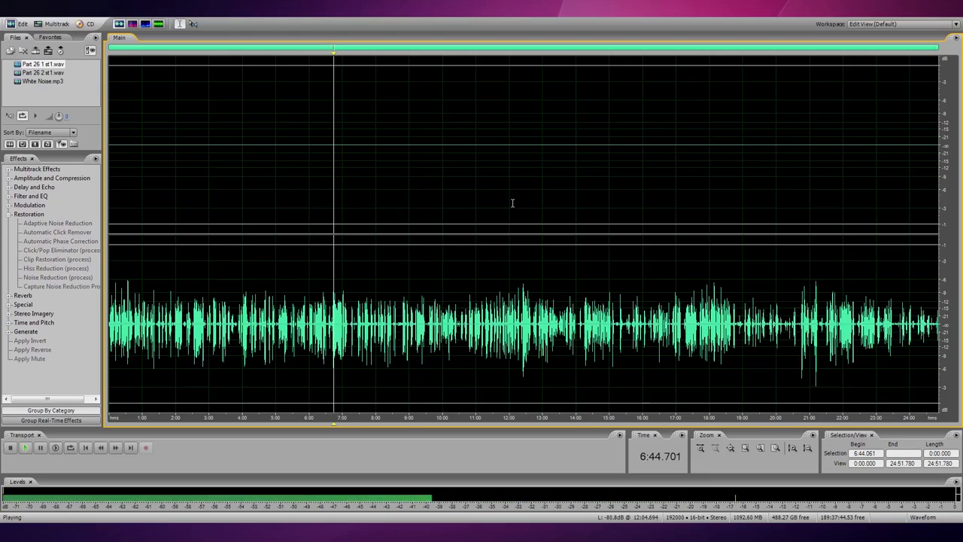
Step: Play through the Part 26 1 voice audio, then select Part 26 2 in the Files panel
click(10, 446)
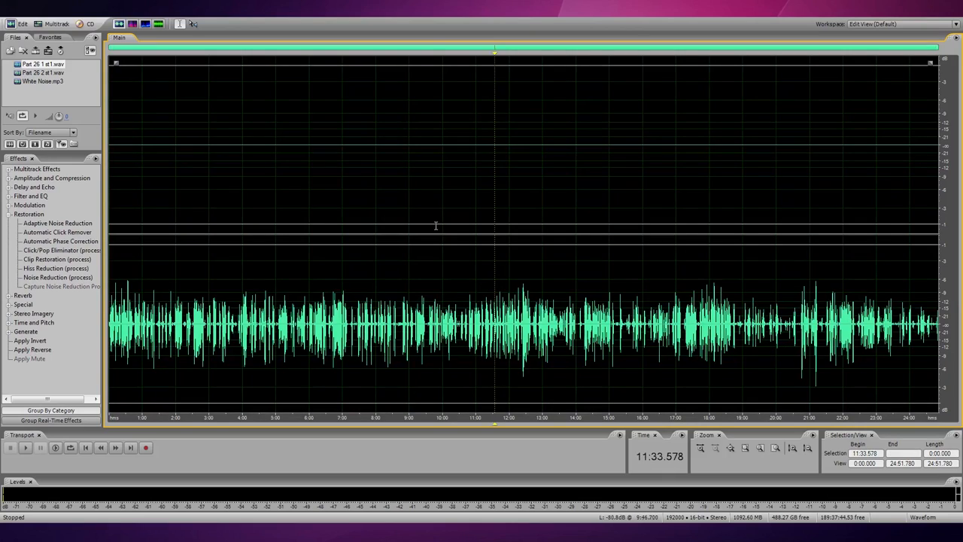
click(435, 233)
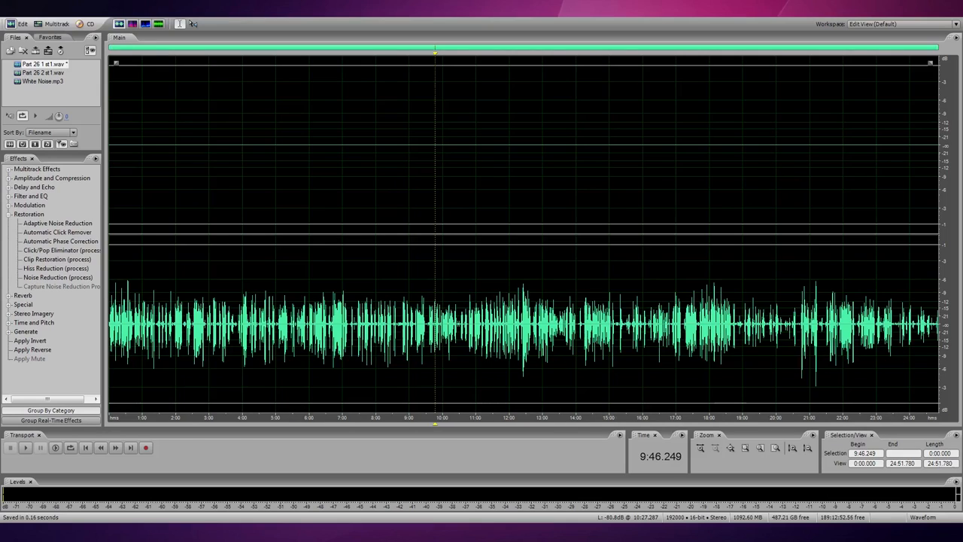
click(42, 72)
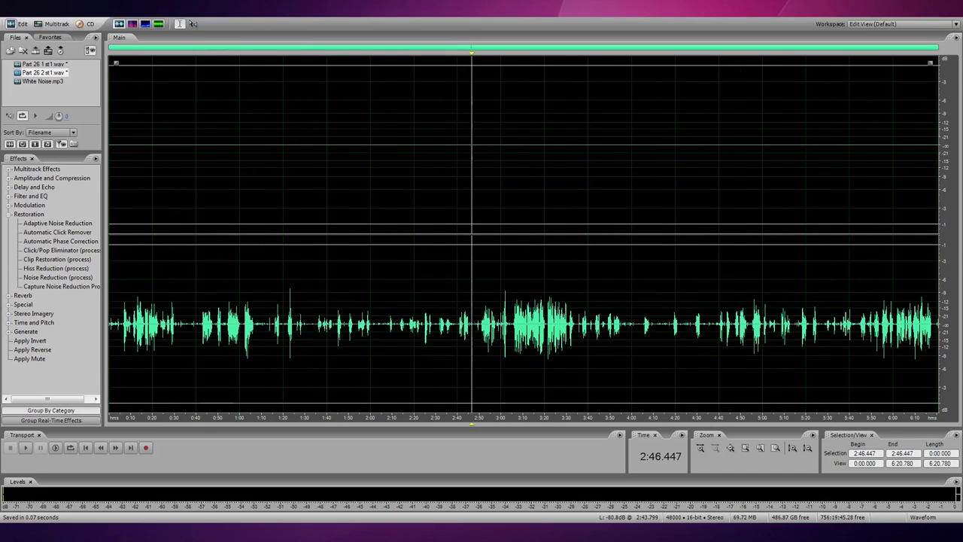
Step: Copy the voice into both stereo channels of Part 26 2 and play from around 3:10 to check
click(428, 262)
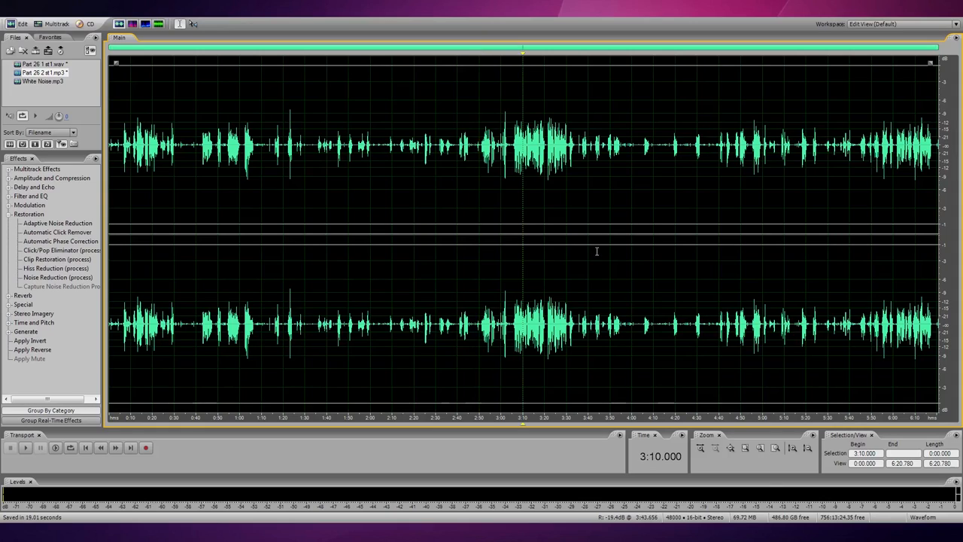
click(24, 447)
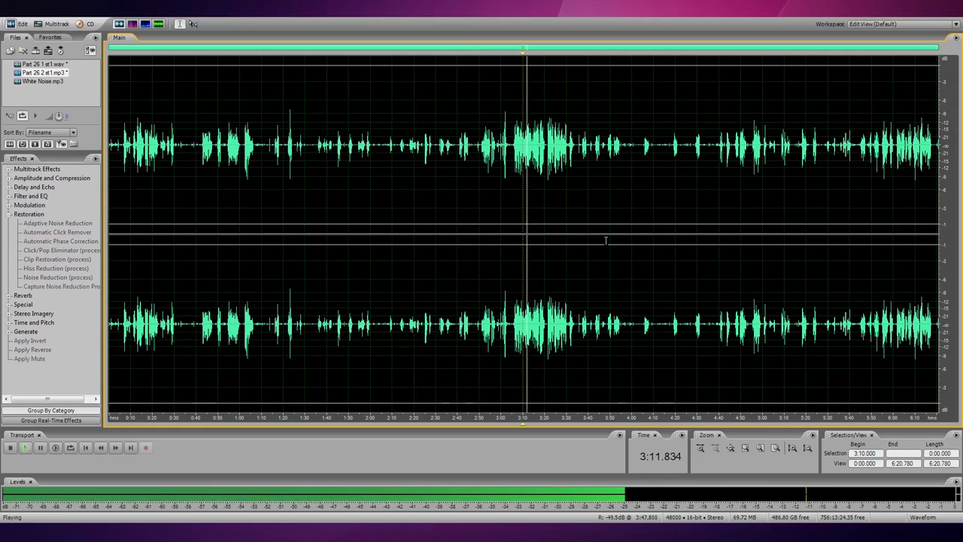
click(9, 446)
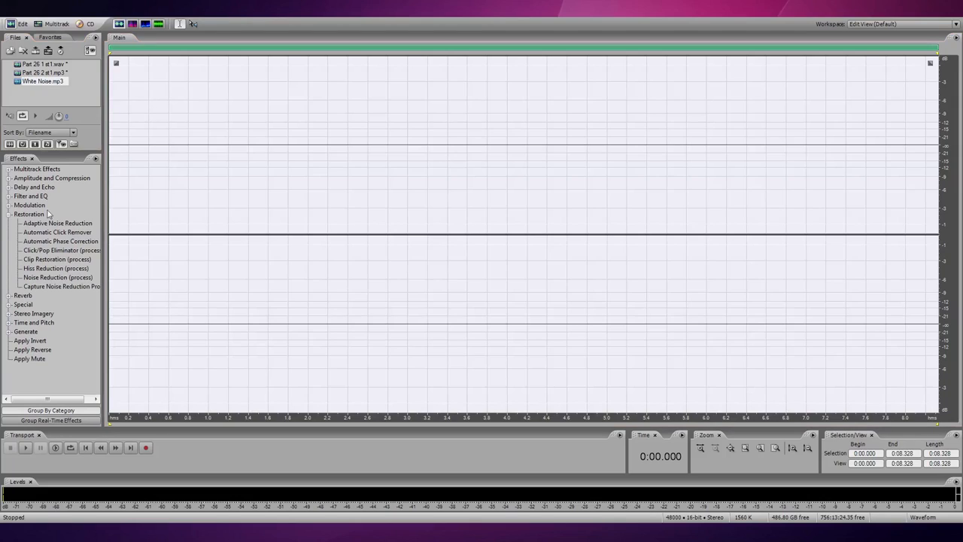
mouse_move(14, 221)
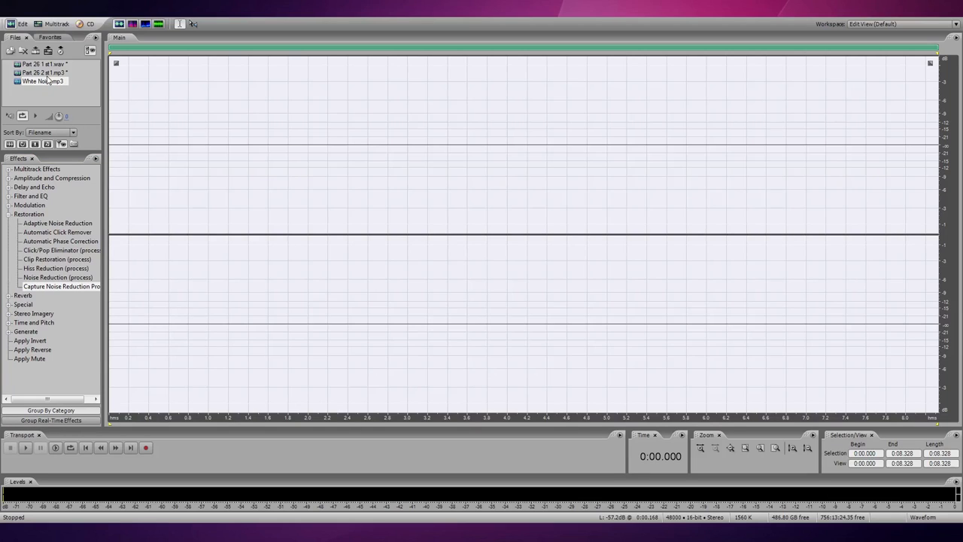
Step: Open White Noise.mp3 from the Files panel into the editor
double_click(43, 81)
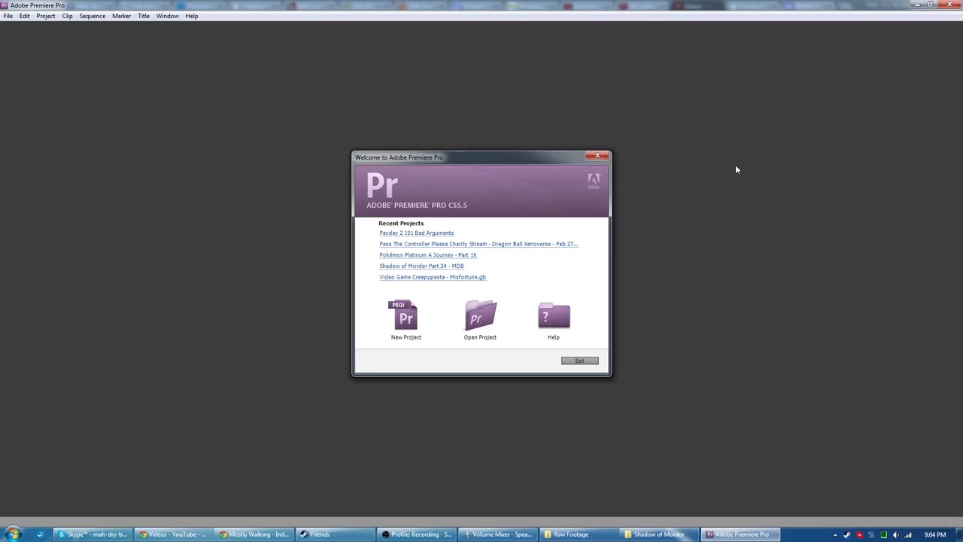
mouse_move(699, 177)
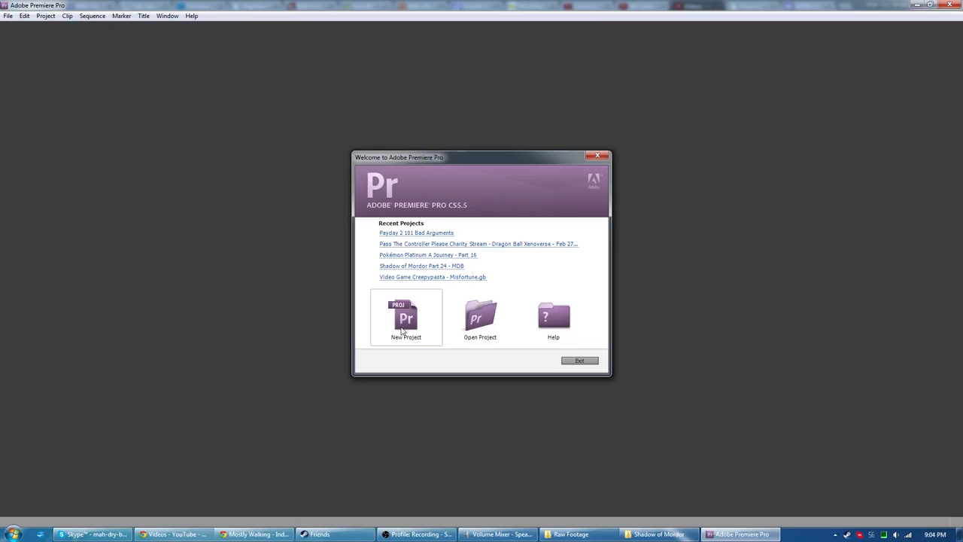
Step: Create a new Premiere project named 'Shadow of Mordor Part 25 -MDB' from the Welcome screen
click(406, 317)
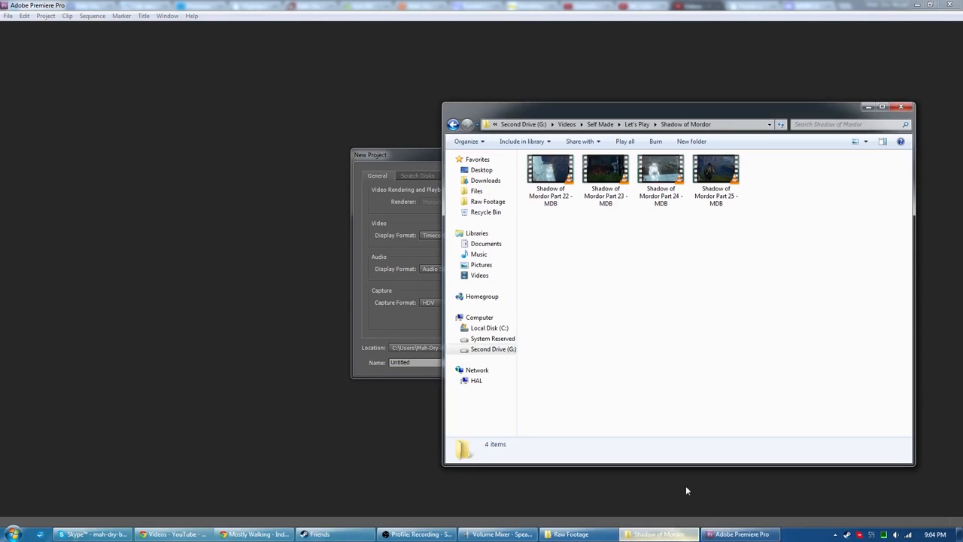
click(716, 179)
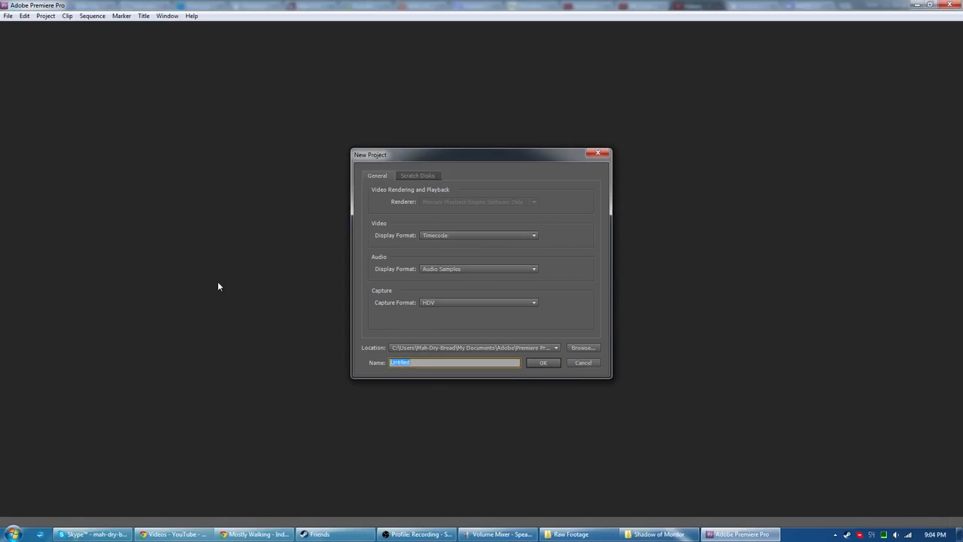
text(Shadow of Mordor Part 25 -MDB)
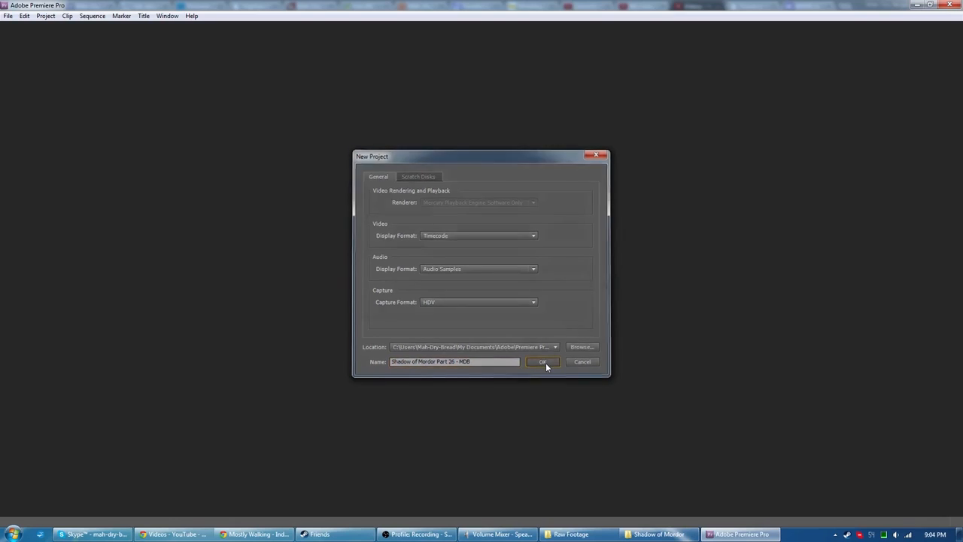
click(541, 361)
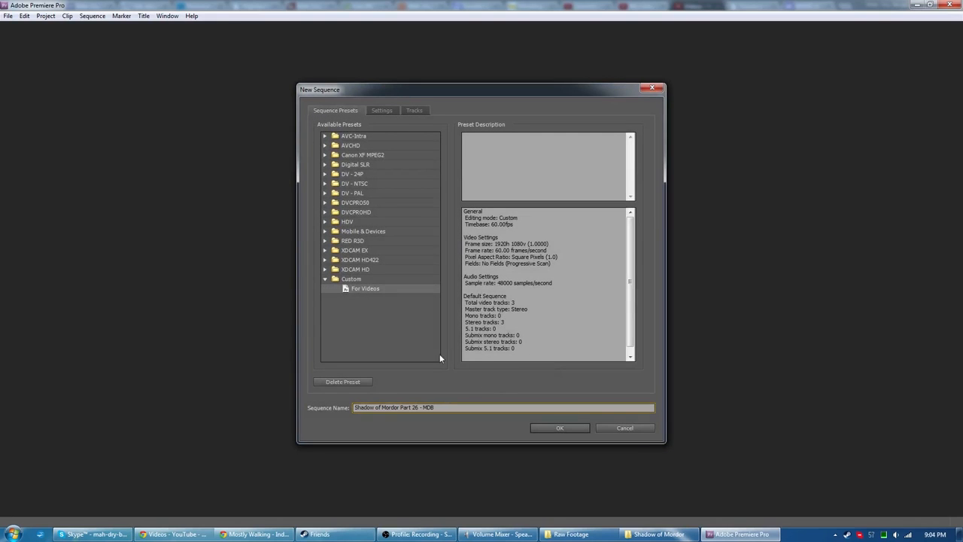
mouse_move(376, 336)
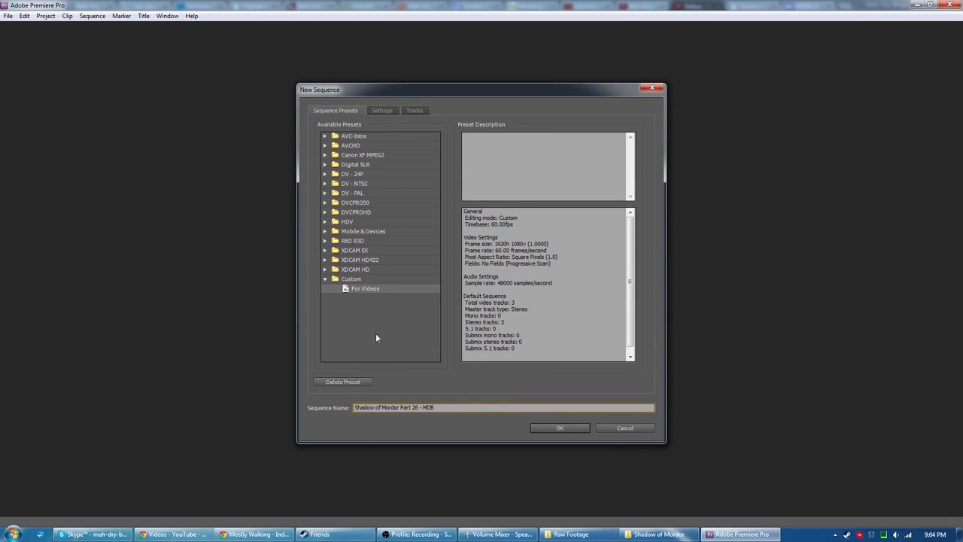
mouse_move(570, 384)
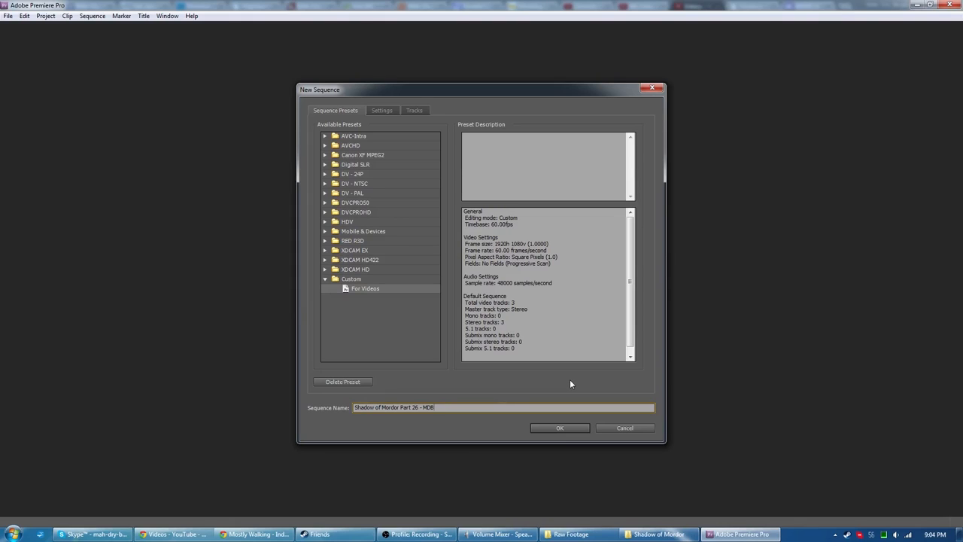
mouse_move(385, 319)
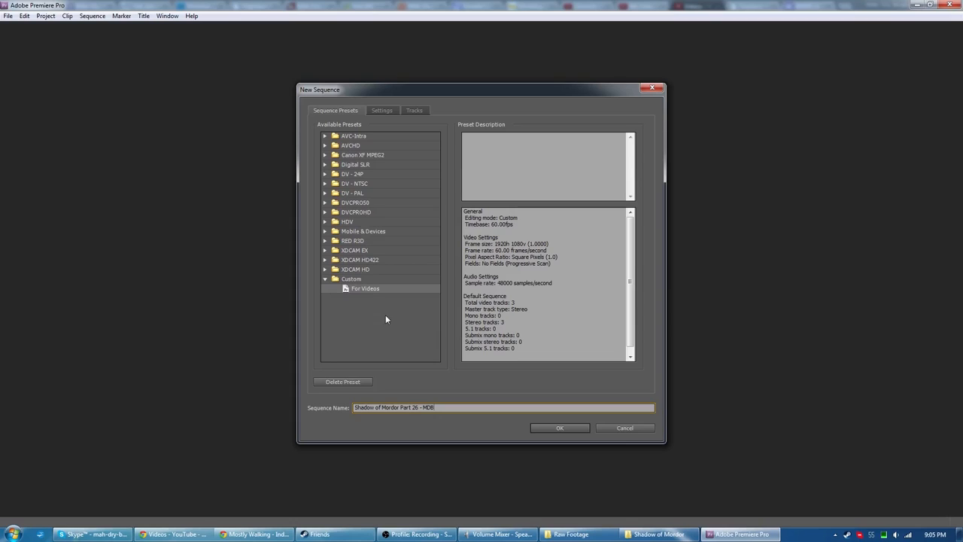
mouse_move(346, 292)
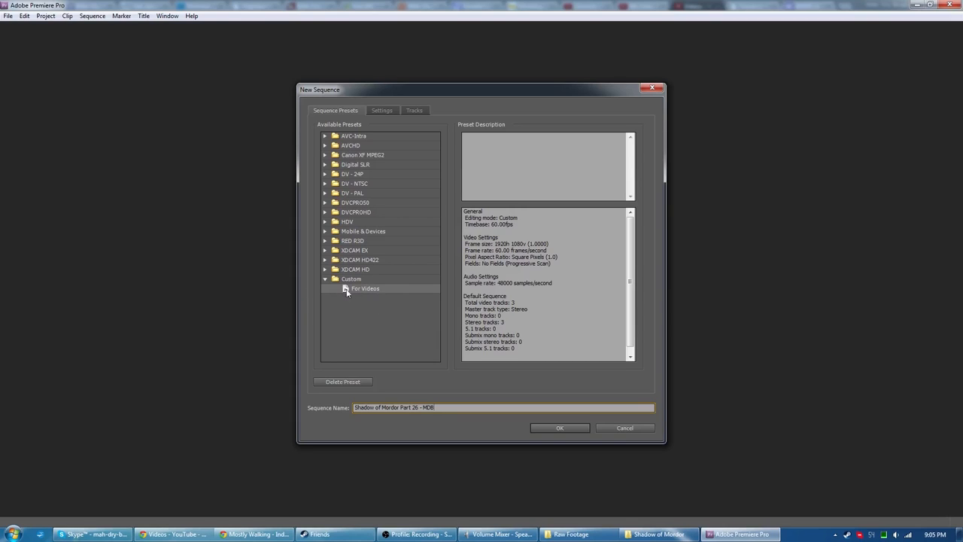
Step: Create the sequence from the Custom > For Videos preset, keeping its default name
click(364, 289)
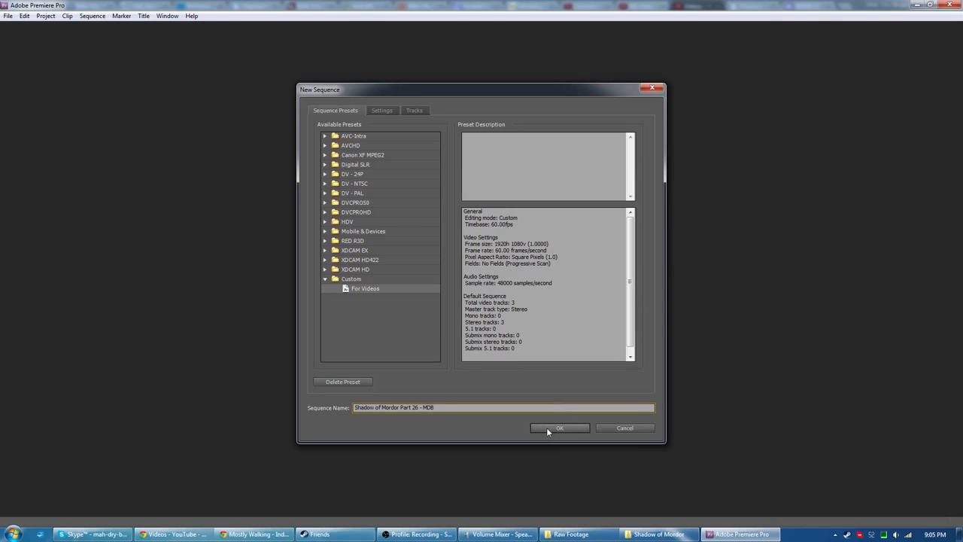
click(559, 427)
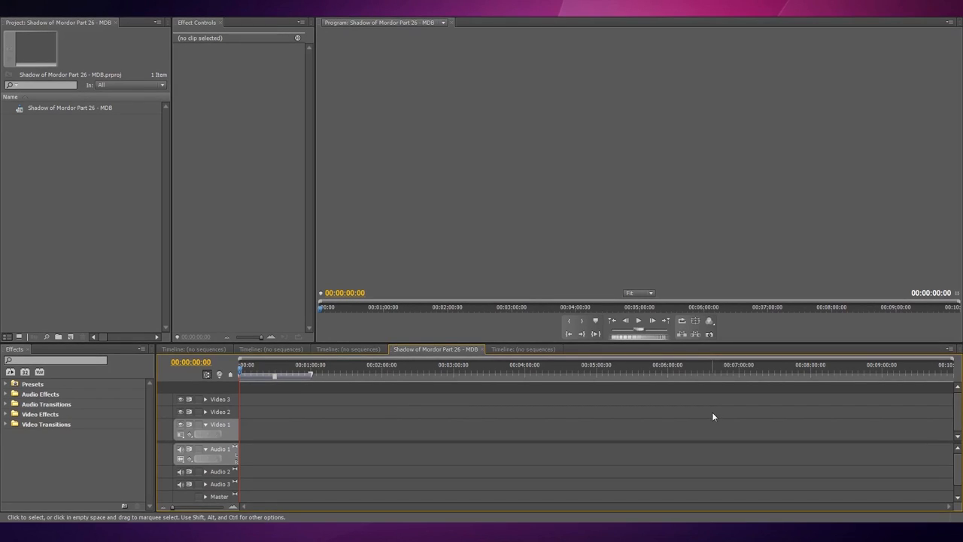
Step: Close the two extra empty timeline tabs before importing the Part 26 files
click(192, 349)
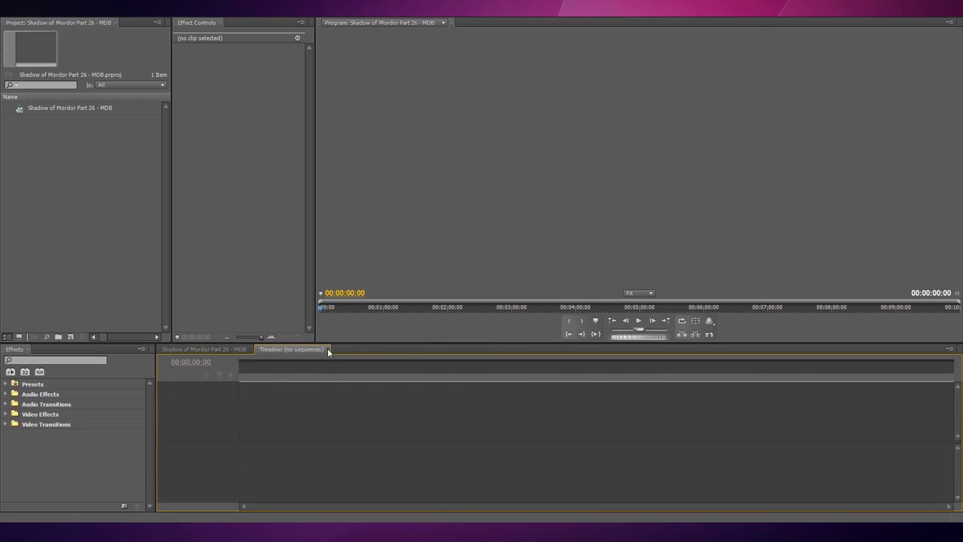
click(205, 349)
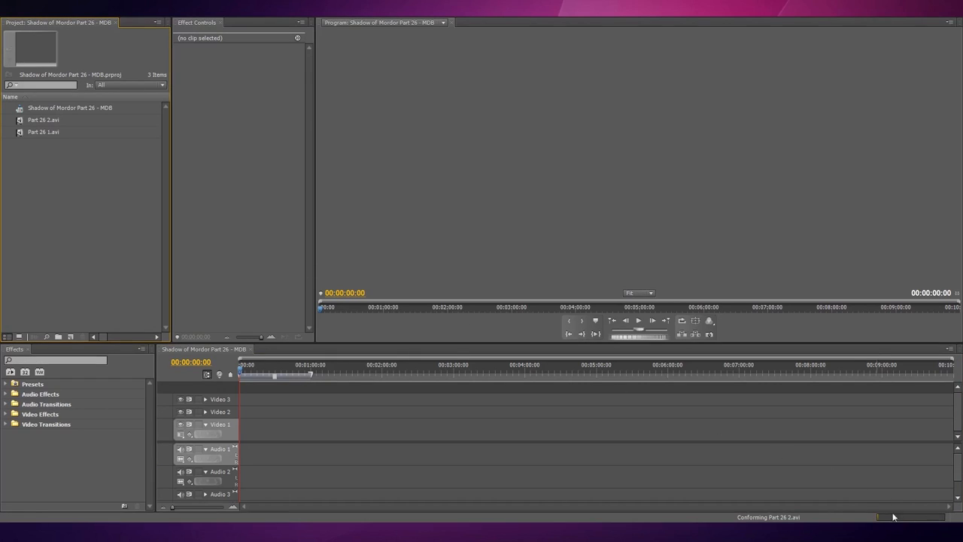
mouse_move(373, 231)
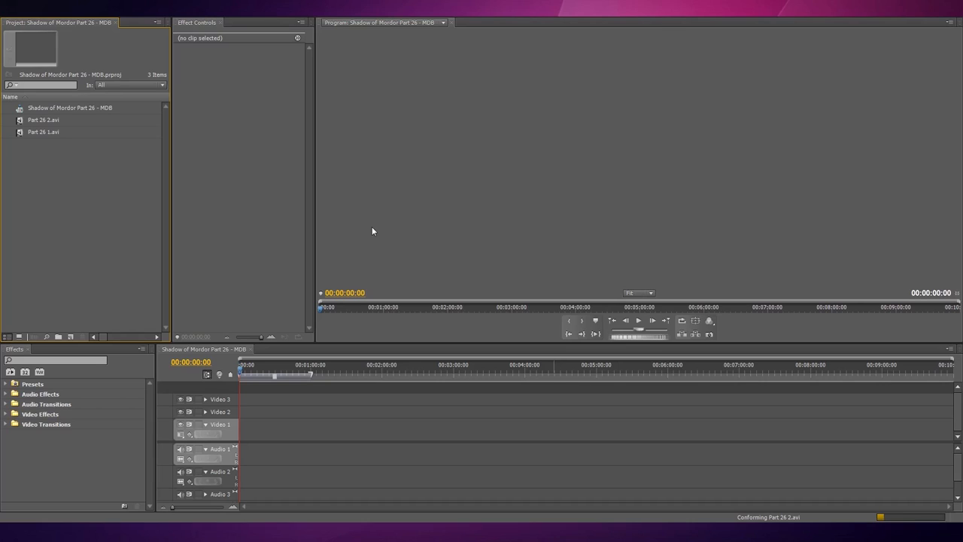
mouse_move(103, 199)
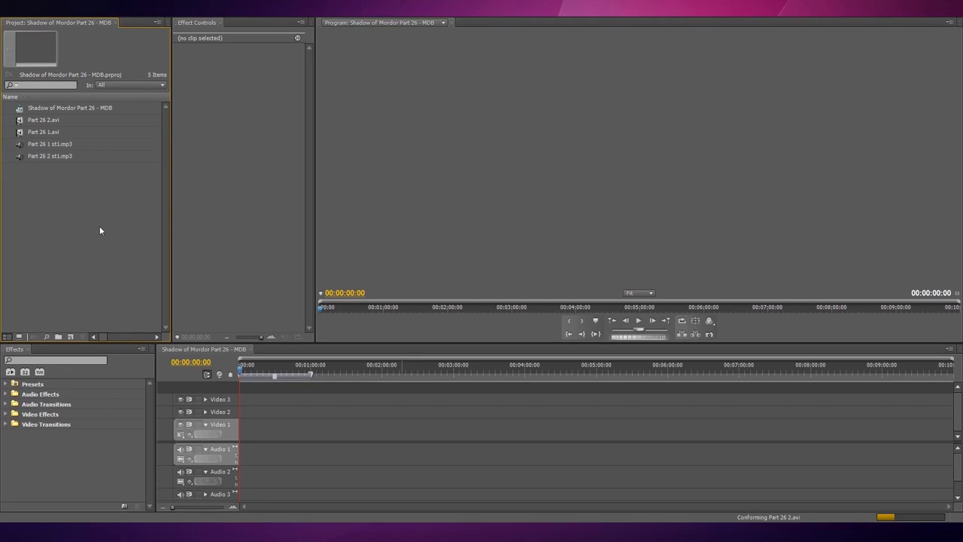
mouse_move(111, 229)
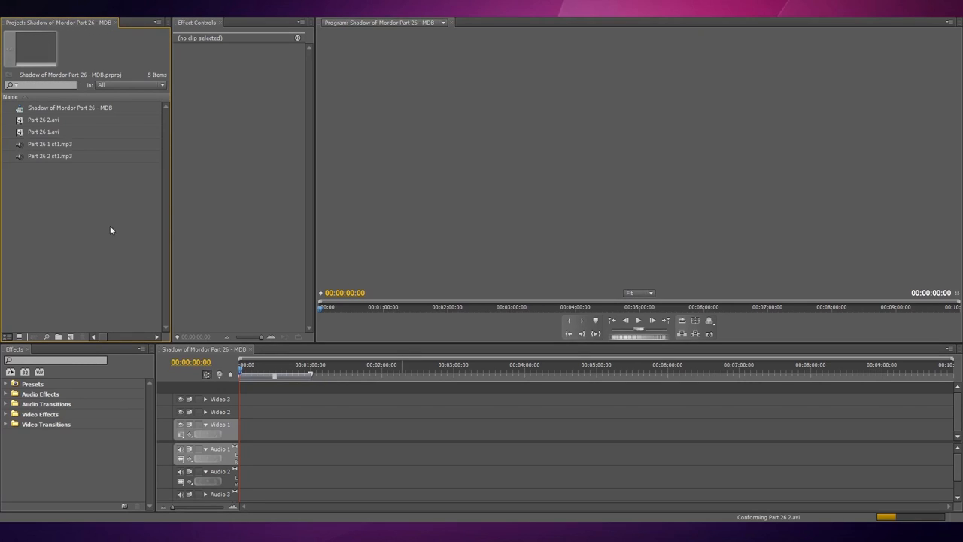
mouse_move(24, 126)
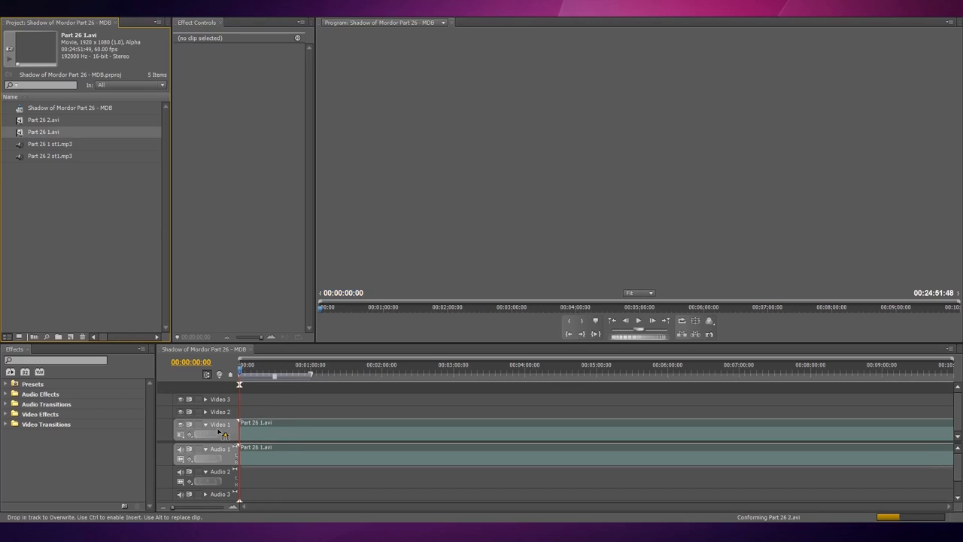
Step: Place the first Part 26 MP3 audio on Audio 2 at the sequence start
click(51, 144)
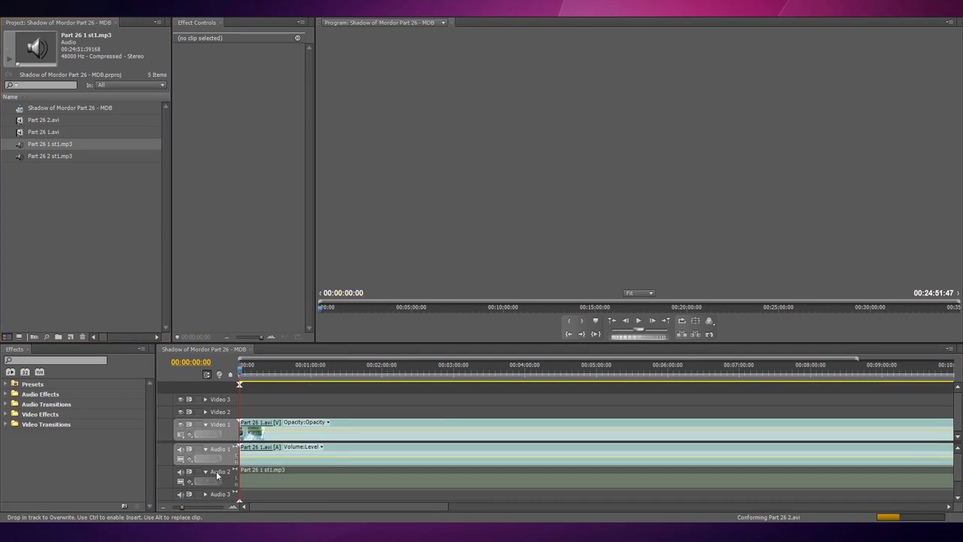
click(301, 481)
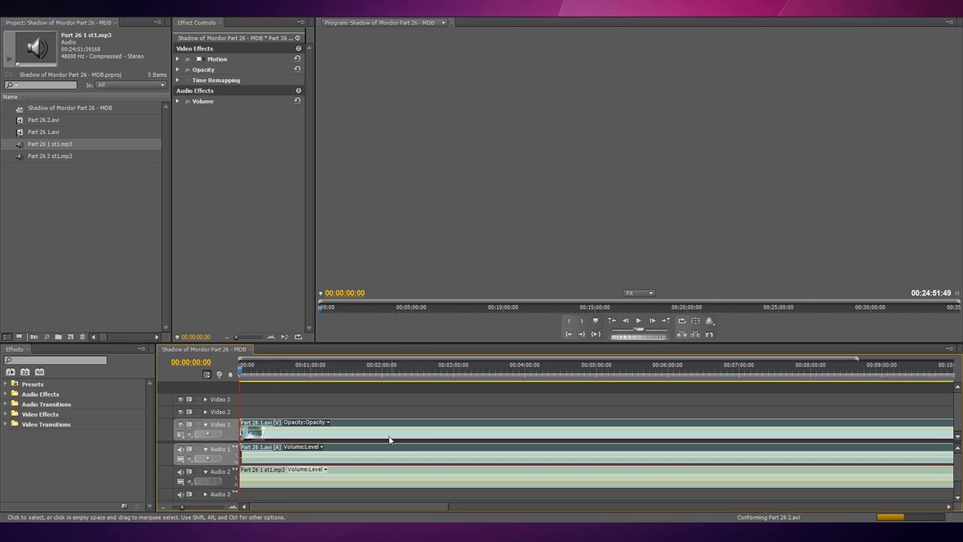
mouse_move(334, 454)
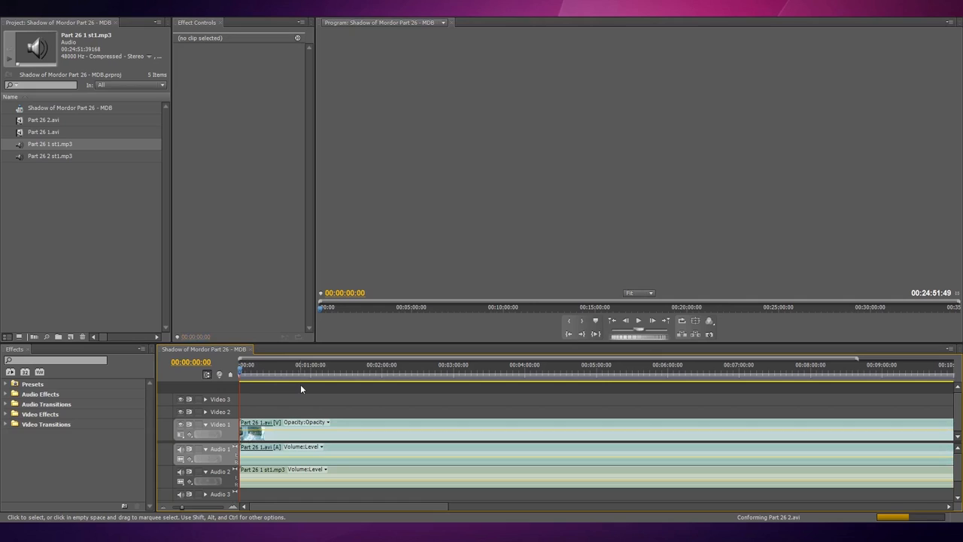
mouse_move(554, 340)
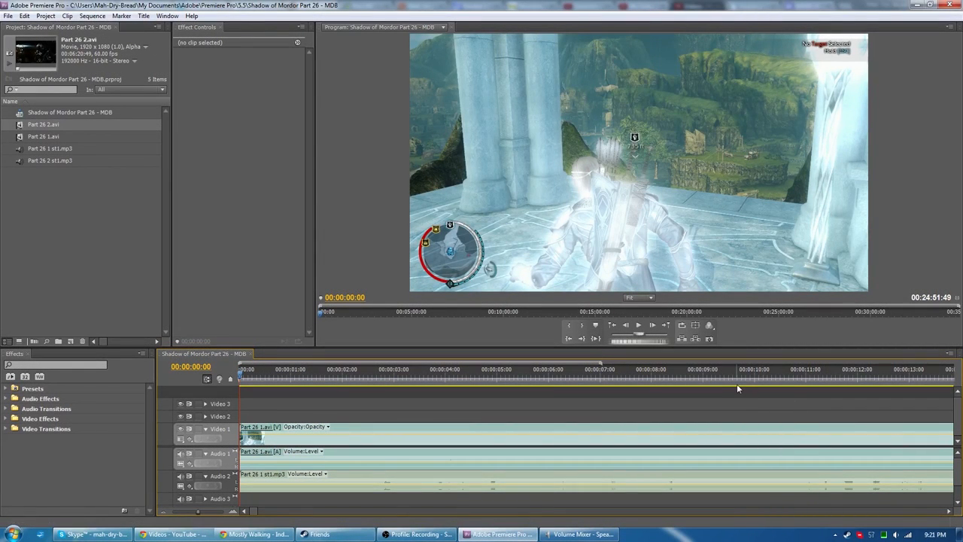
mouse_move(275, 165)
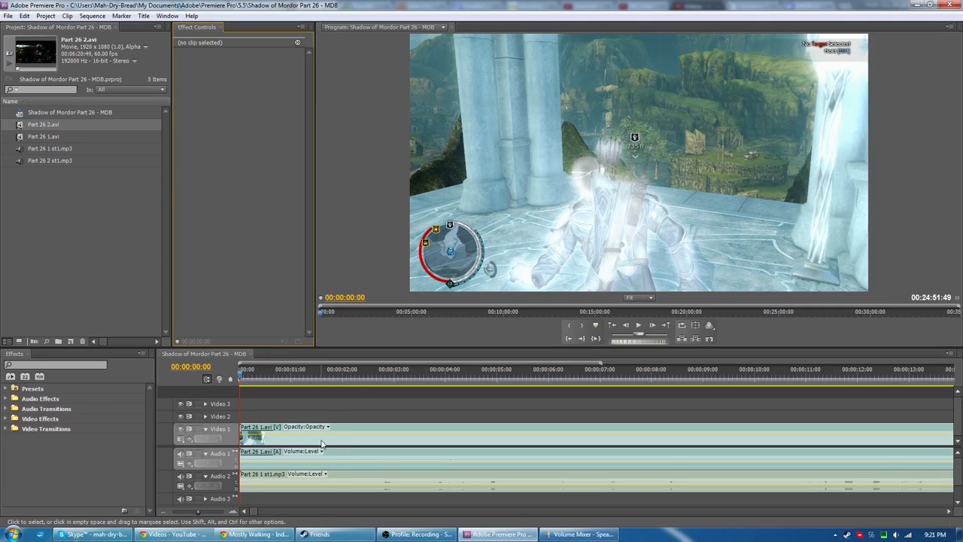
Step: Adjust the Part 26 1 clip's audio via its context menu before razoring the tracks
right_click(255, 436)
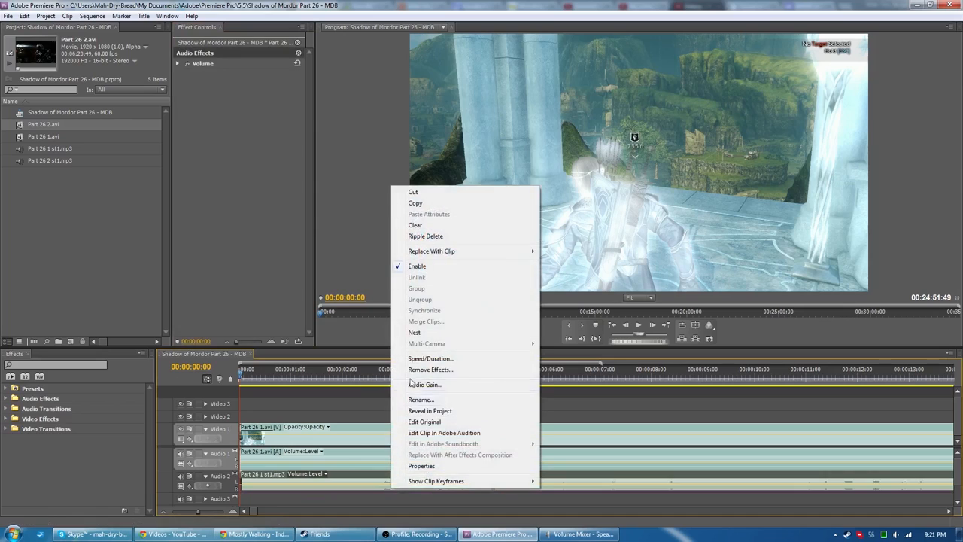
click(424, 383)
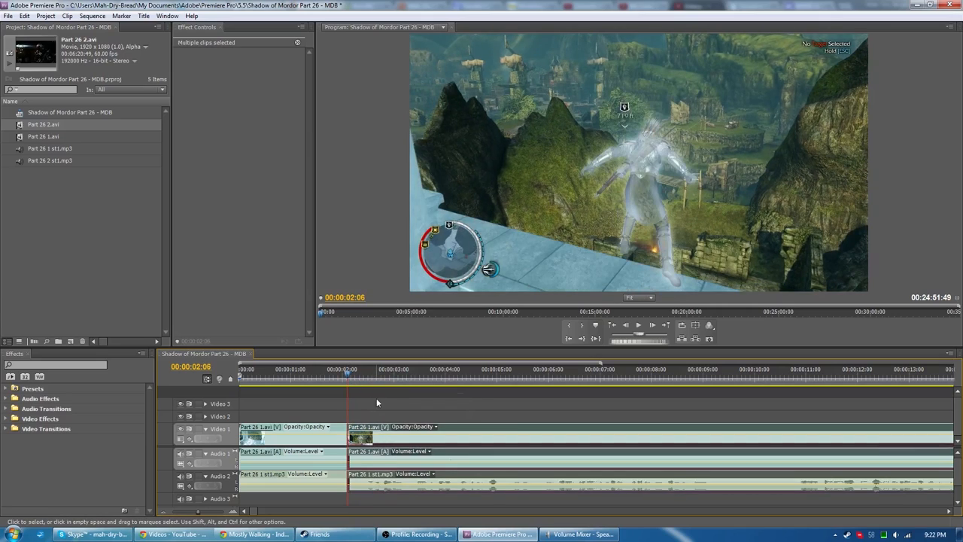
Step: Select the short opening piece of the clips to receive the fade-in transitions
click(364, 410)
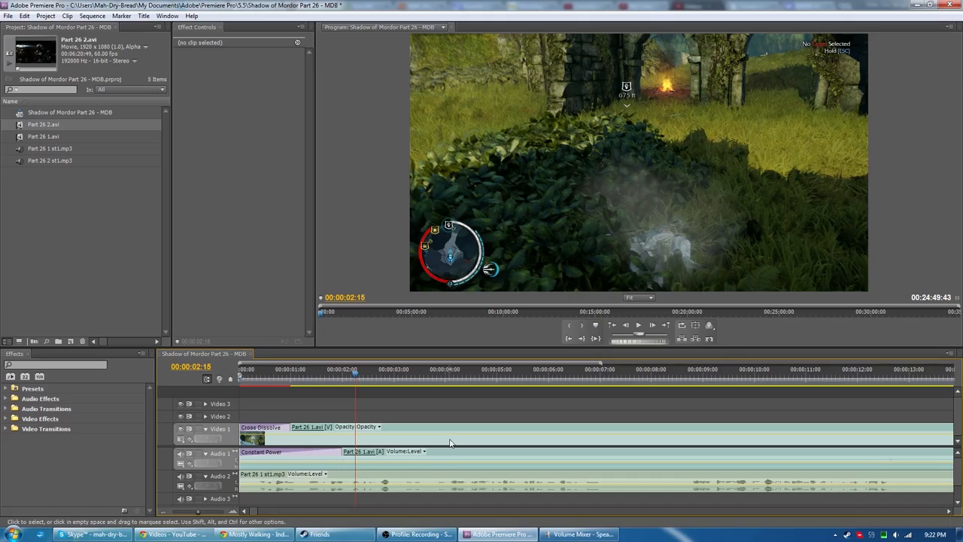
mouse_move(450, 442)
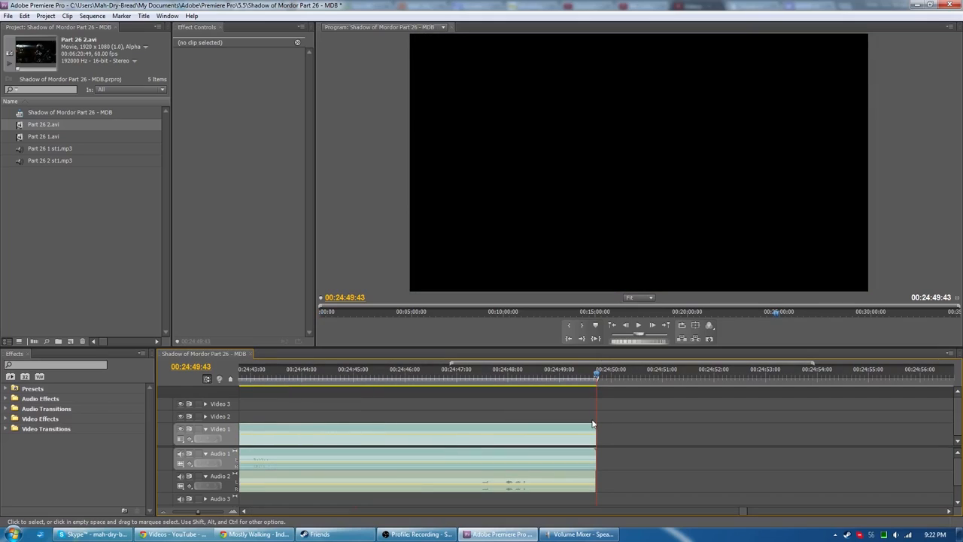
mouse_move(563, 421)
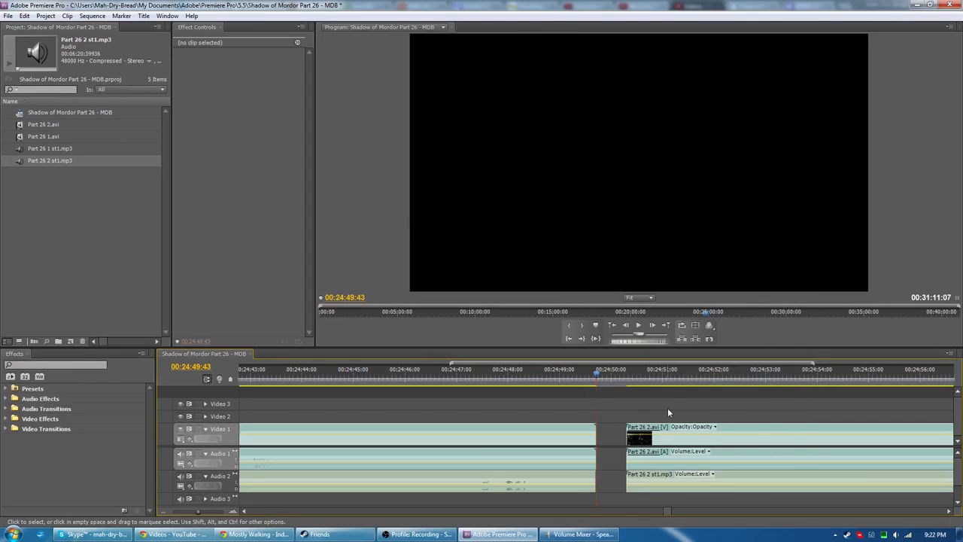
Step: Move the playhead to the sequence end where Part 26 2 and its MP3 are appended
click(468, 368)
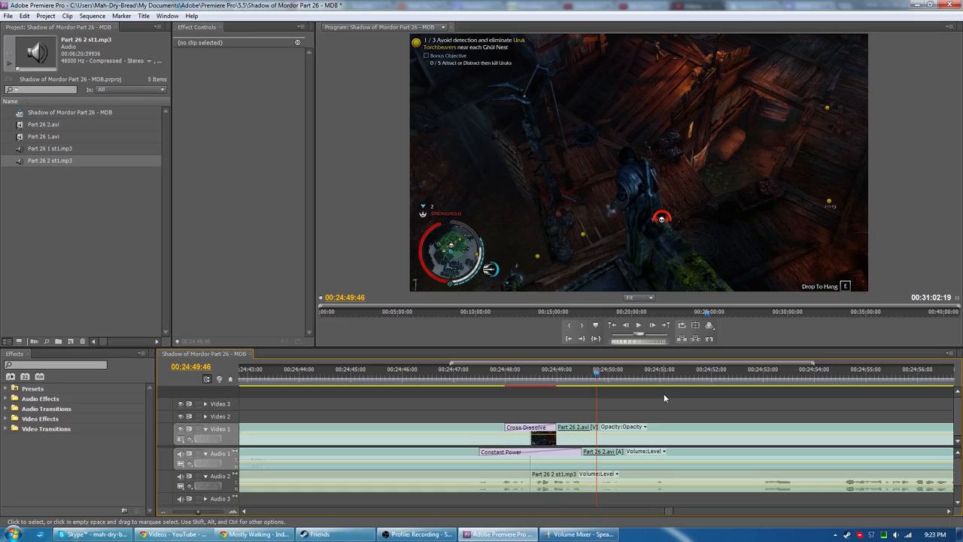
mouse_move(649, 409)
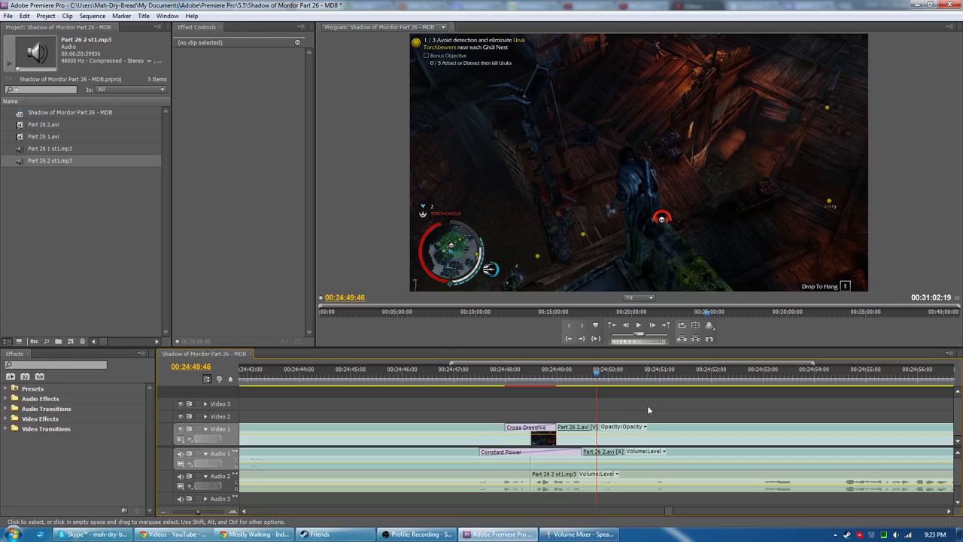
mouse_move(664, 325)
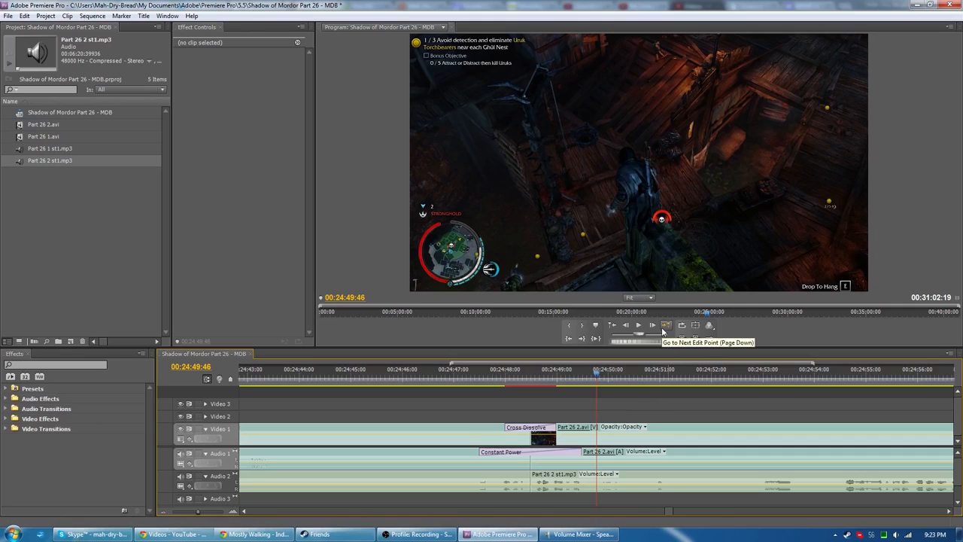
mouse_move(508, 390)
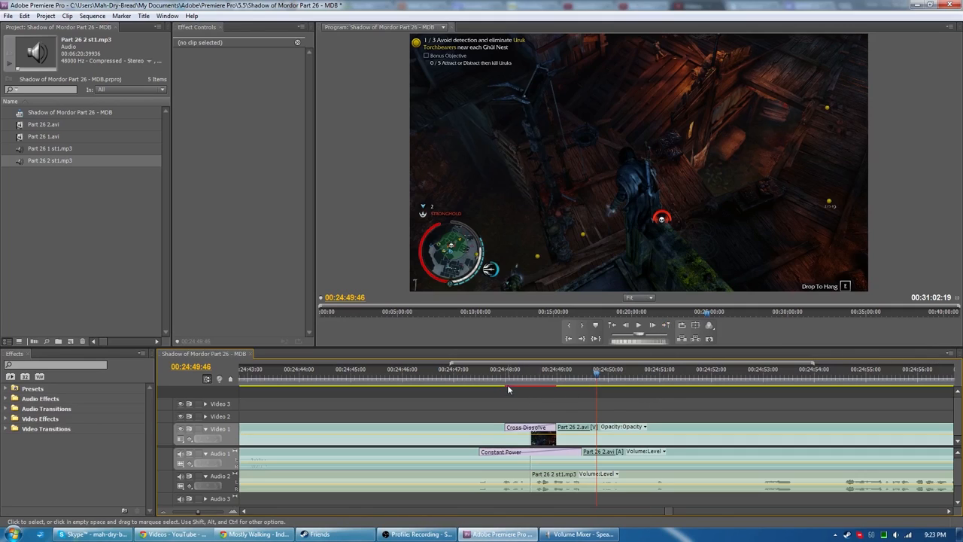
click(604, 379)
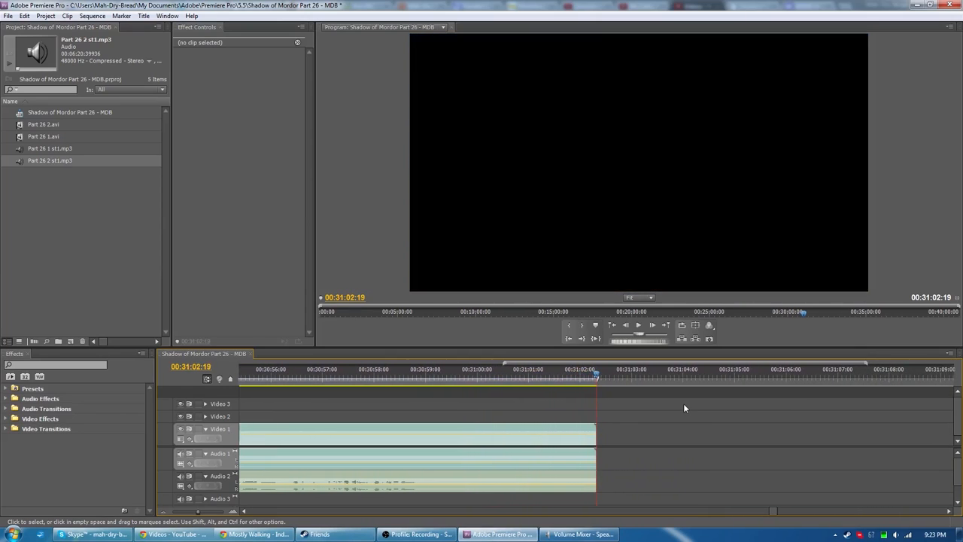
click(455, 369)
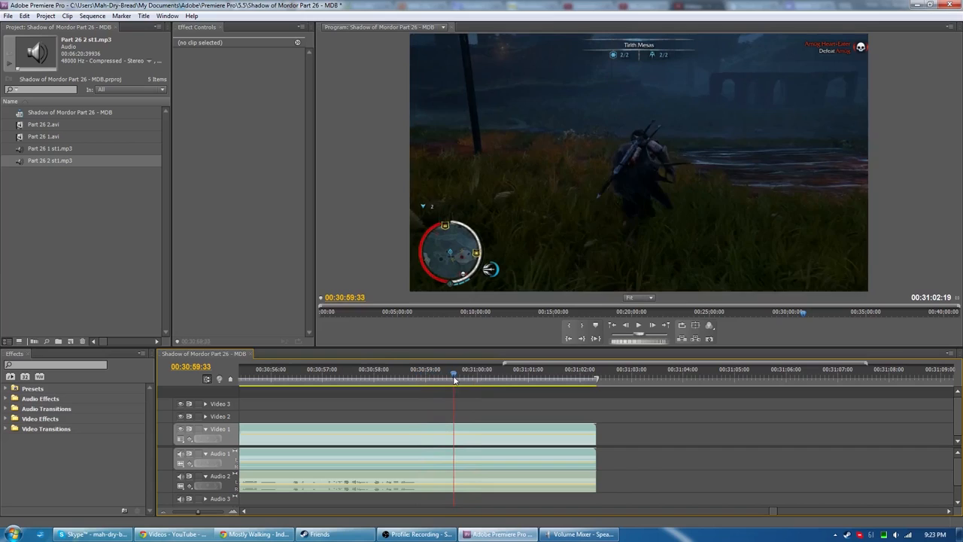
drag(454, 379, 586, 379)
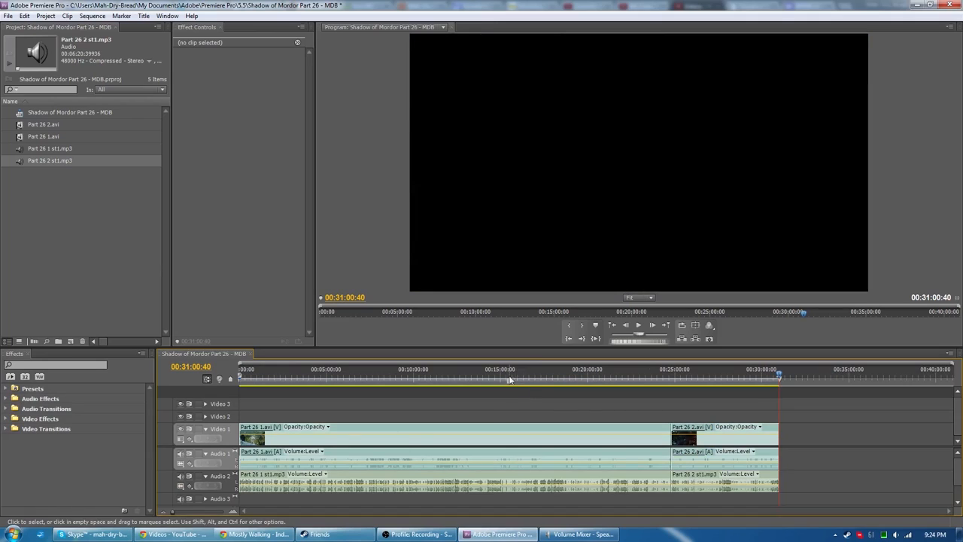
click(508, 369)
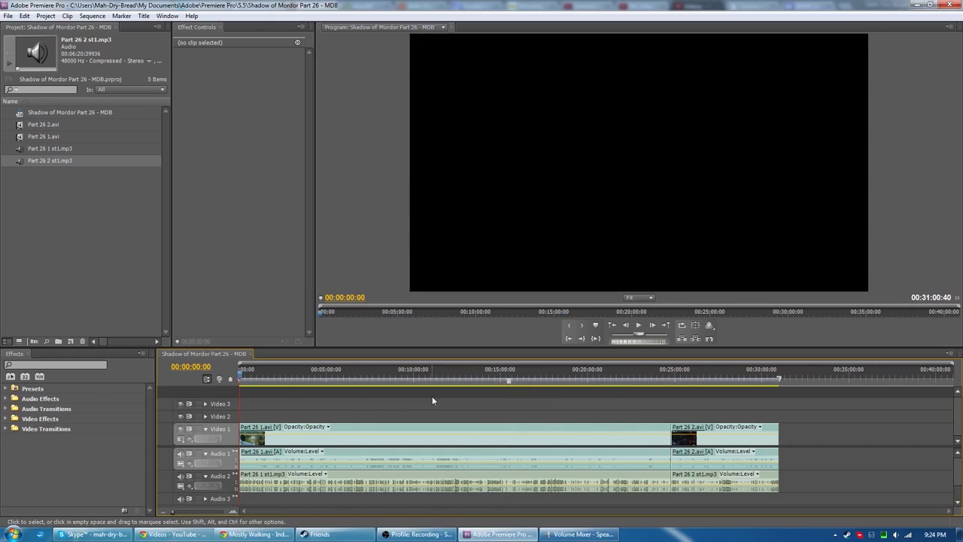
mouse_move(385, 384)
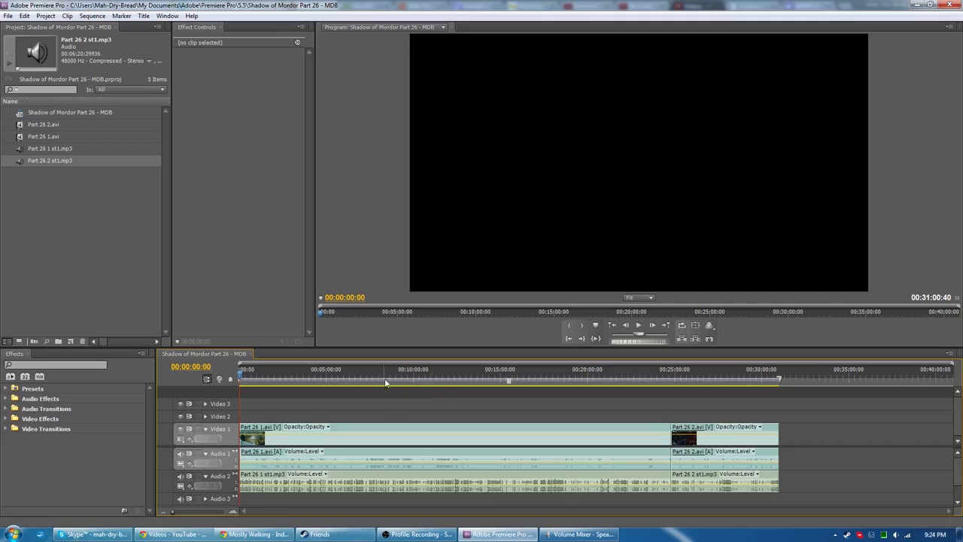
click(427, 369)
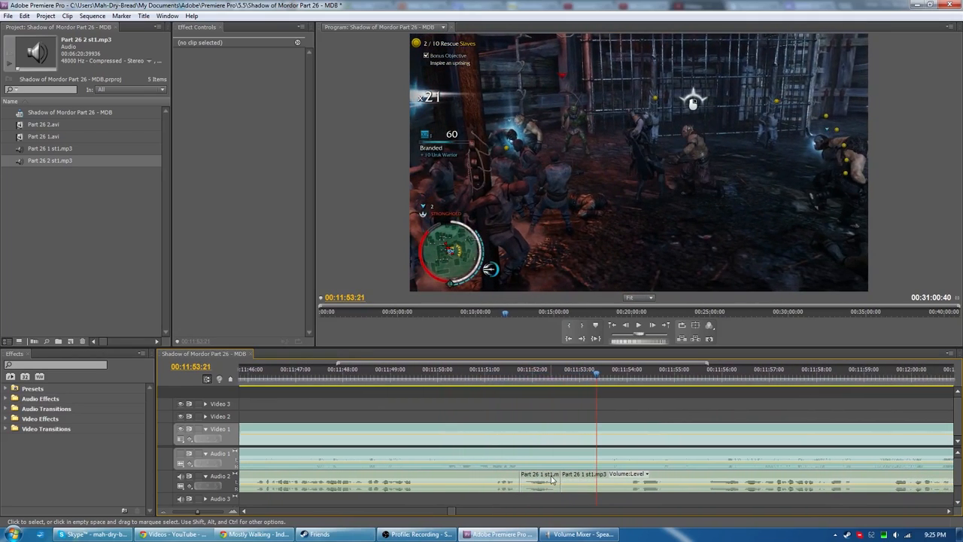
right_click(539, 481)
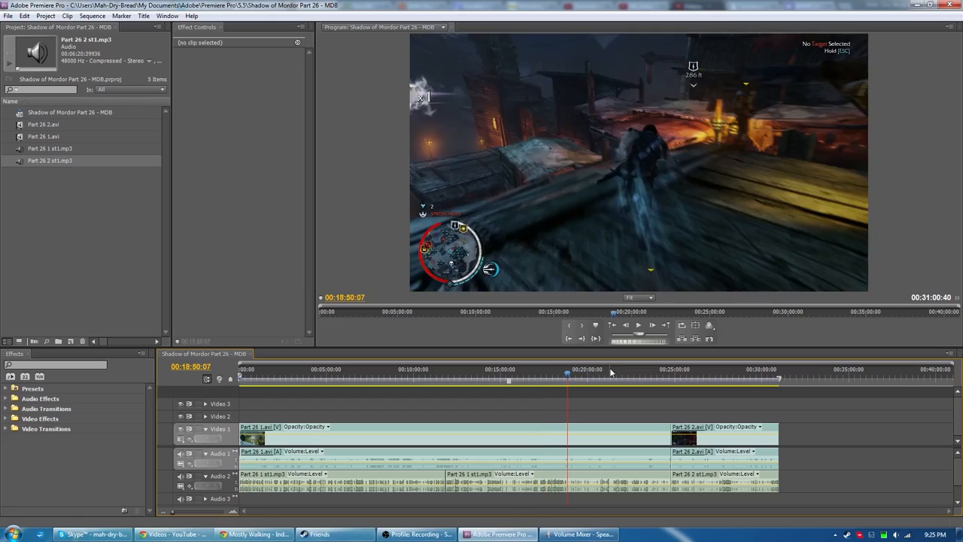
Step: Scrub through the footage and settle on the cliffside frame at 00:00:47:01
click(623, 373)
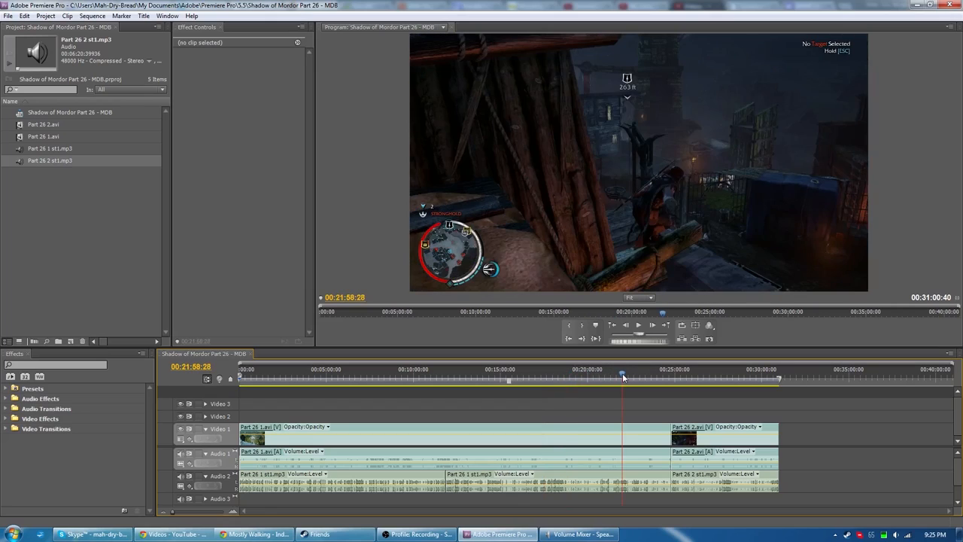
drag(623, 373, 644, 373)
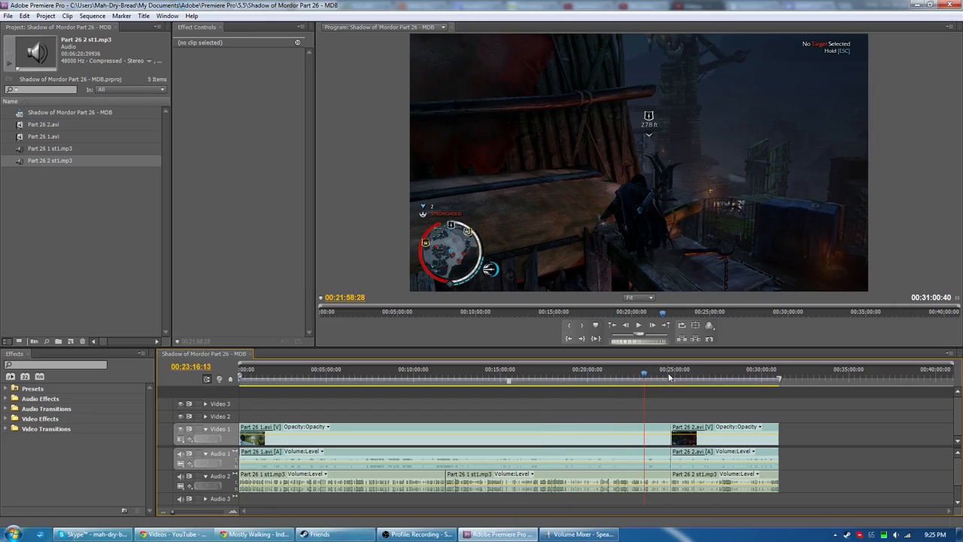
click(254, 368)
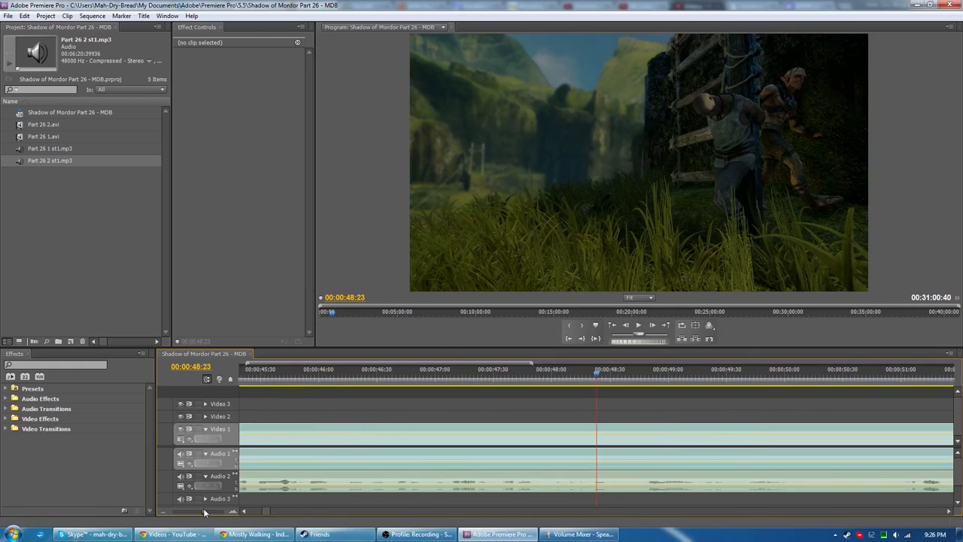
click(484, 369)
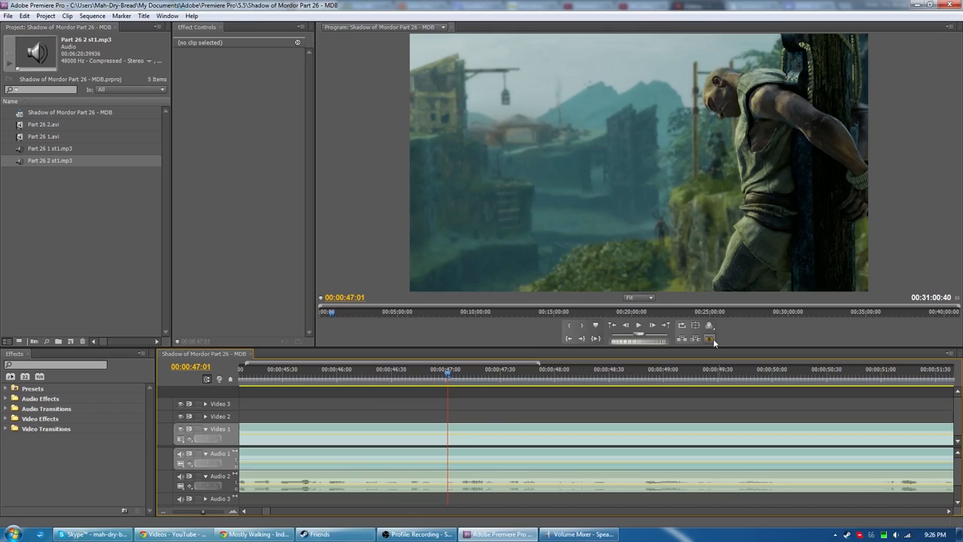
Step: Export that frame as a still image, keeping the default name and path
click(709, 337)
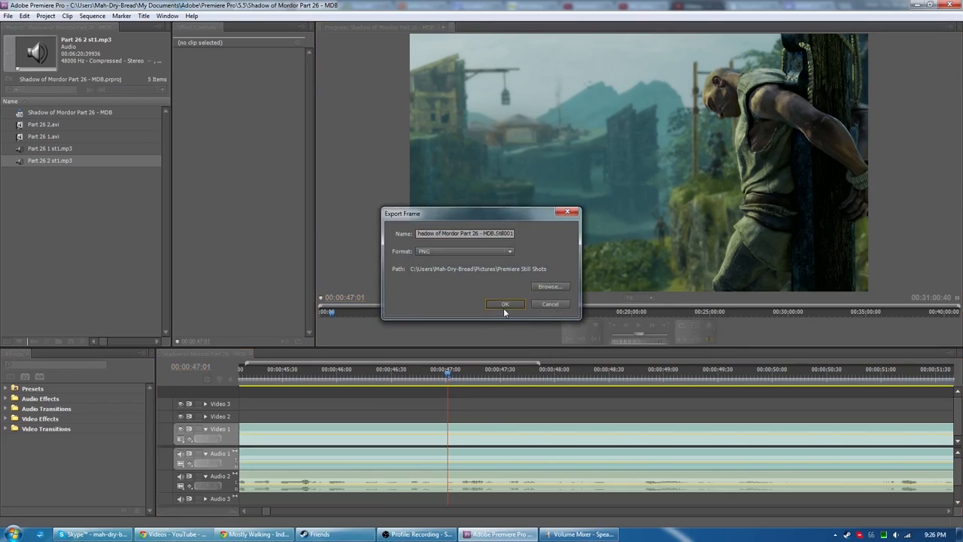
click(505, 304)
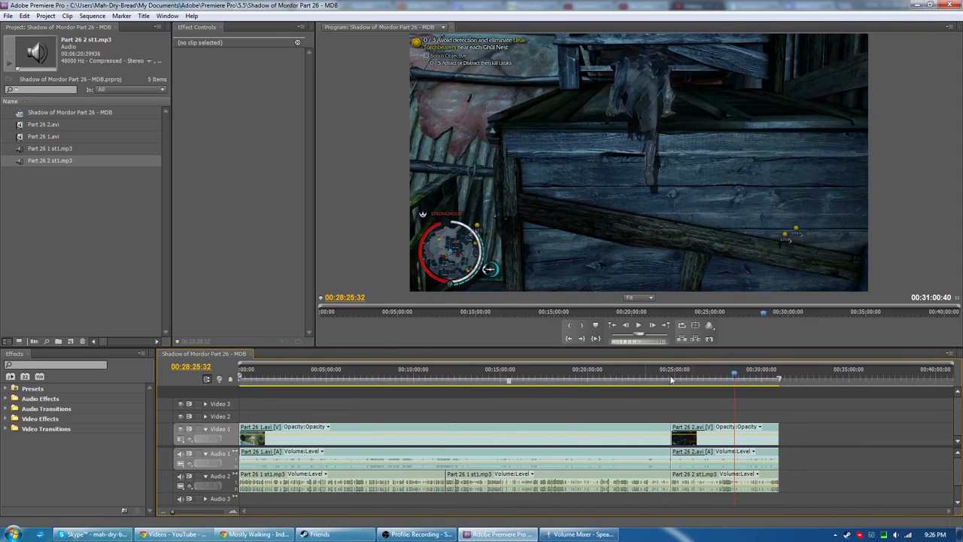
Step: Review the sequence around 14 and 8 minutes before exporting
click(436, 373)
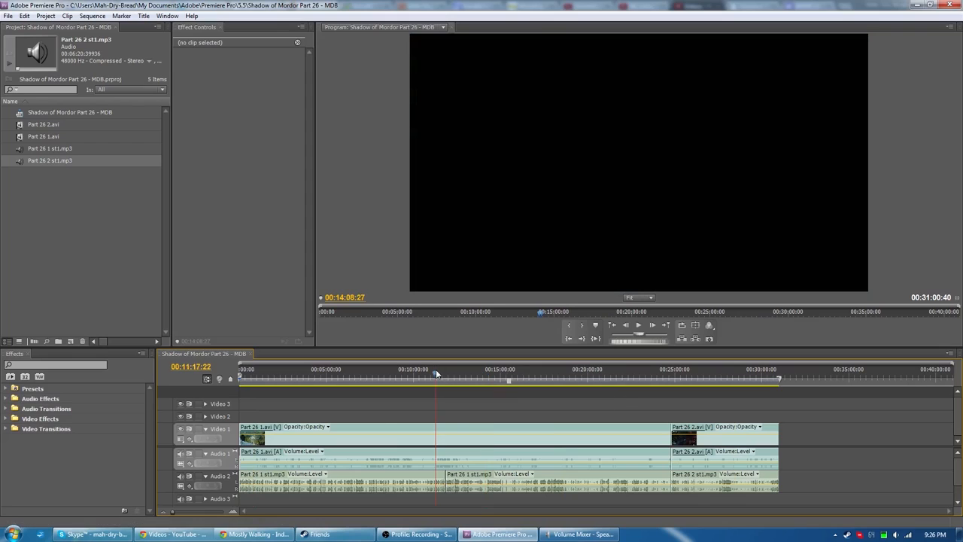
click(384, 368)
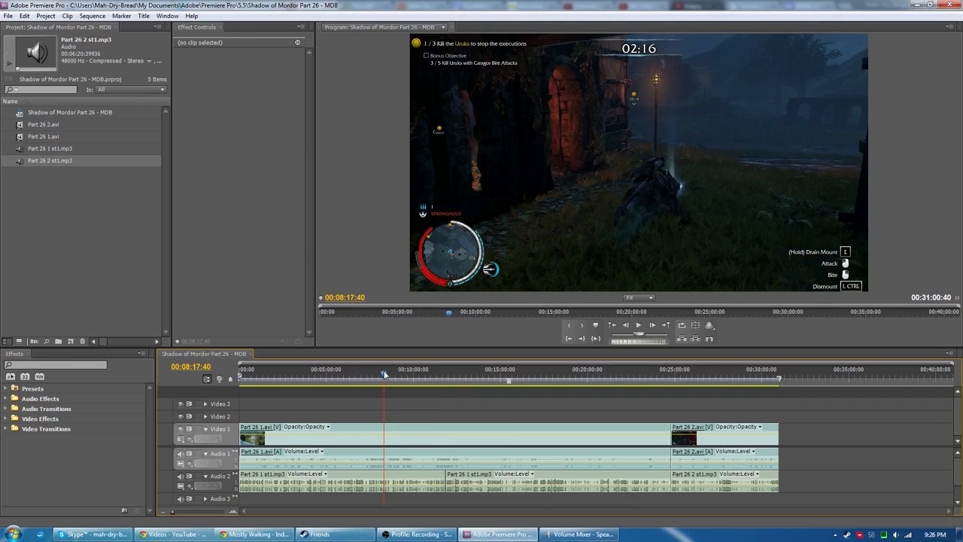
mouse_move(668, 308)
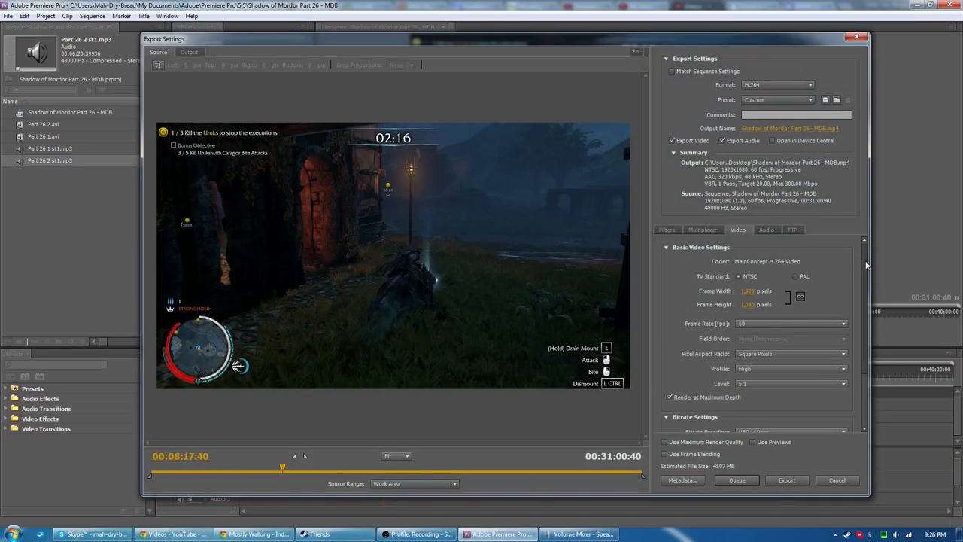
Step: Review the H.264 export's Filters, Video and Audio settings and queue it to Media Encoder
scroll(down, 3)
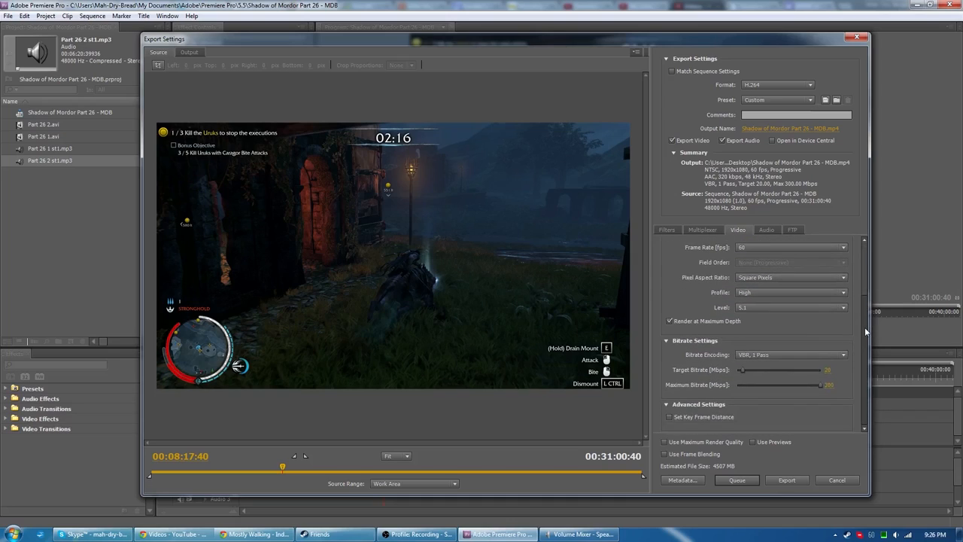
click(701, 229)
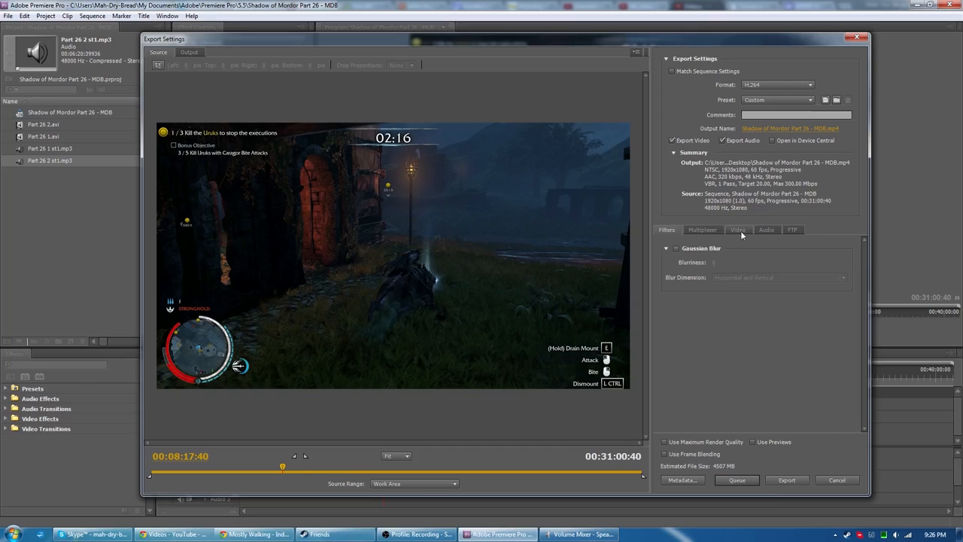
click(737, 229)
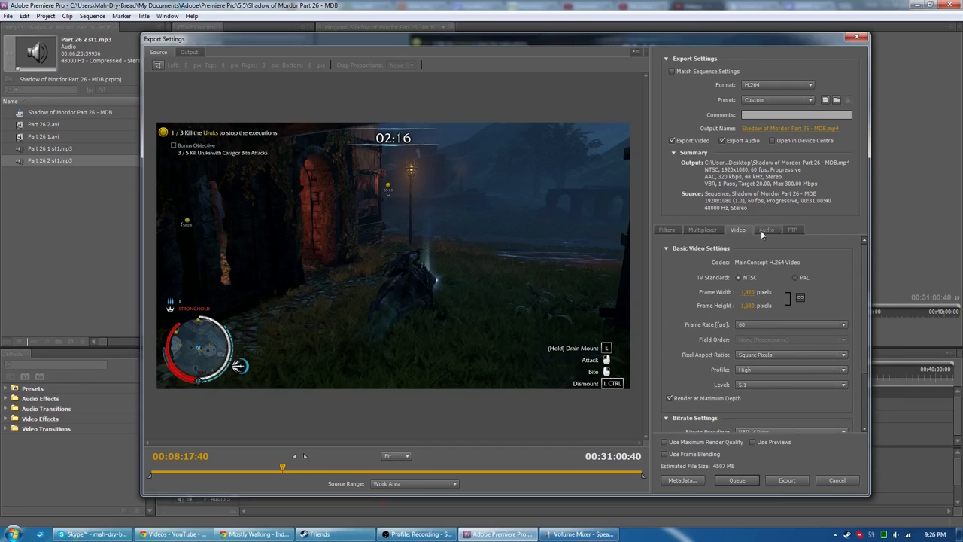
click(766, 229)
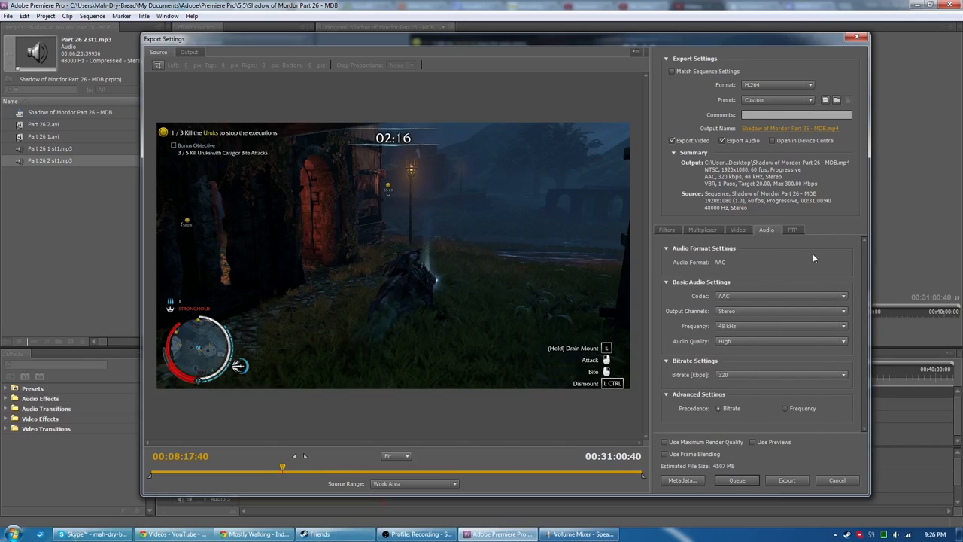
click(738, 228)
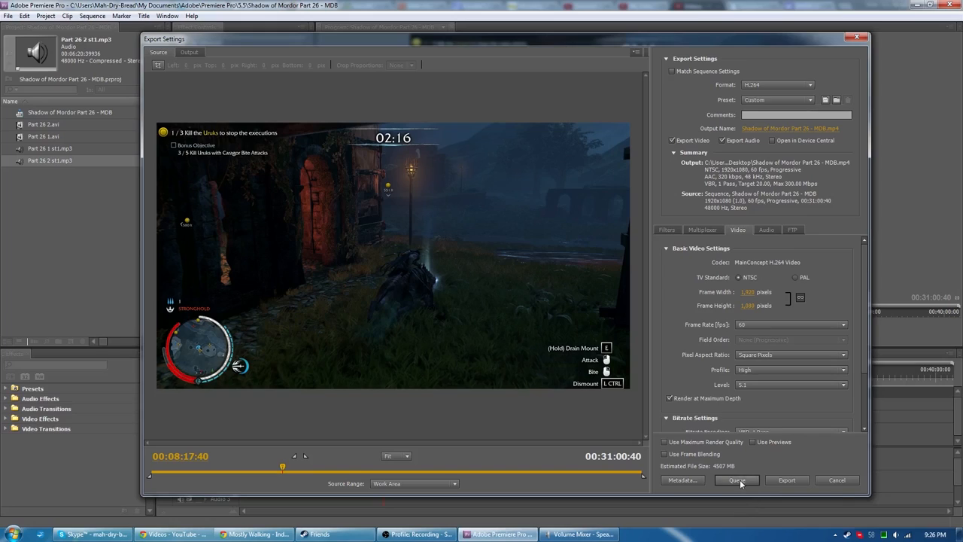
mouse_move(737, 480)
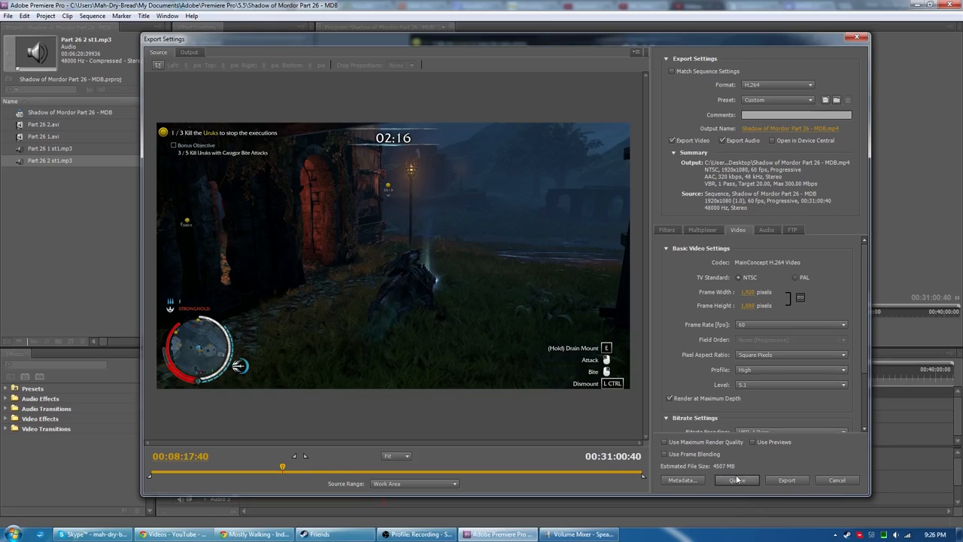
mouse_move(736, 480)
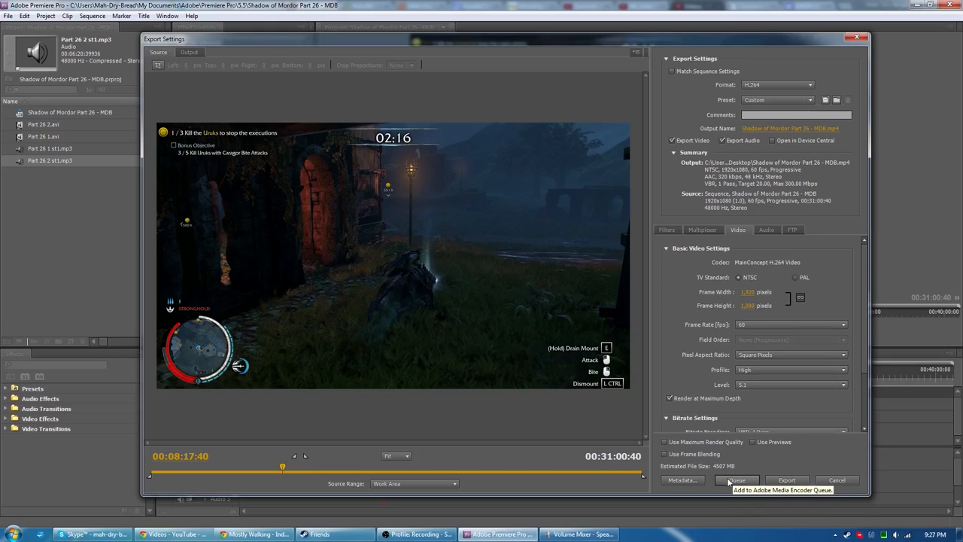
click(837, 478)
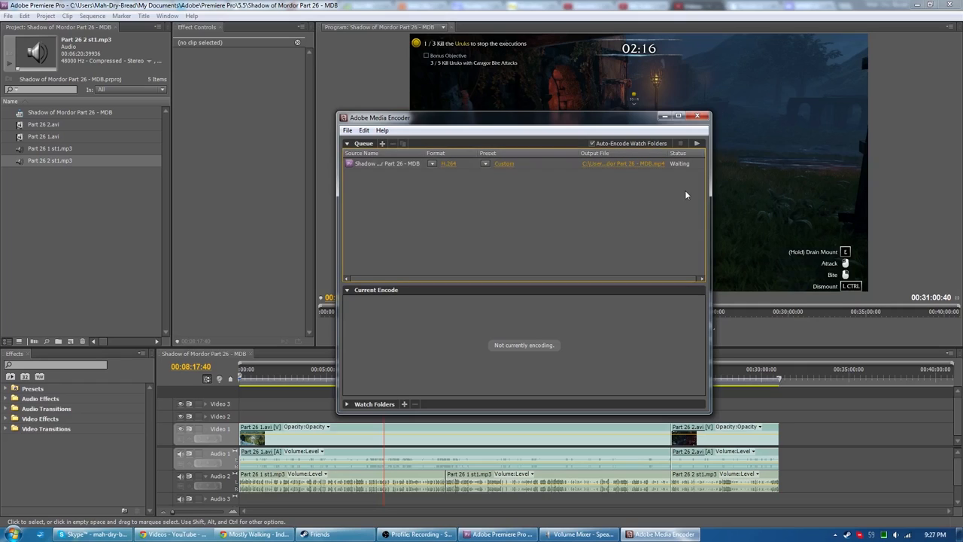
Step: Return to the Premiere timeline from Media Encoder, then switch toward the Photoshop thumbnail
click(695, 118)
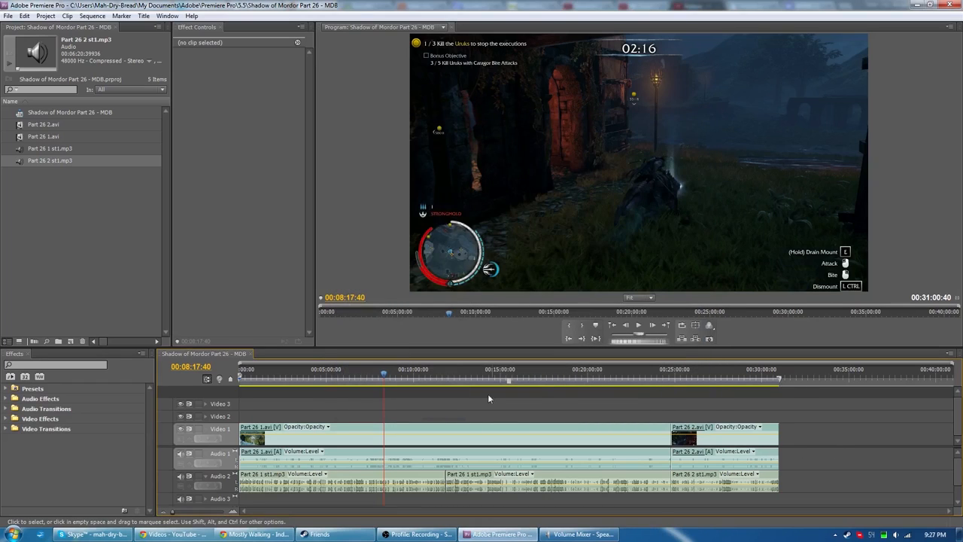
mouse_move(673, 395)
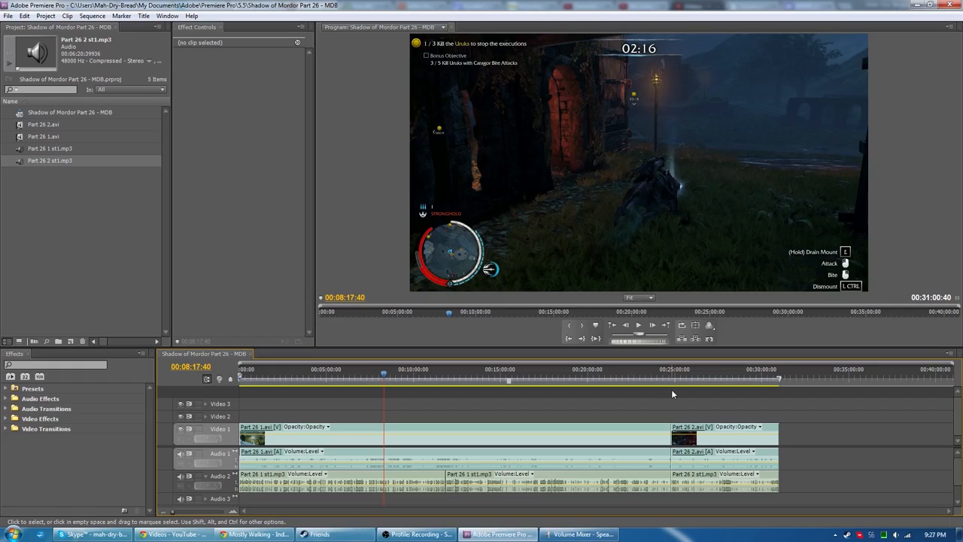
mouse_move(609, 391)
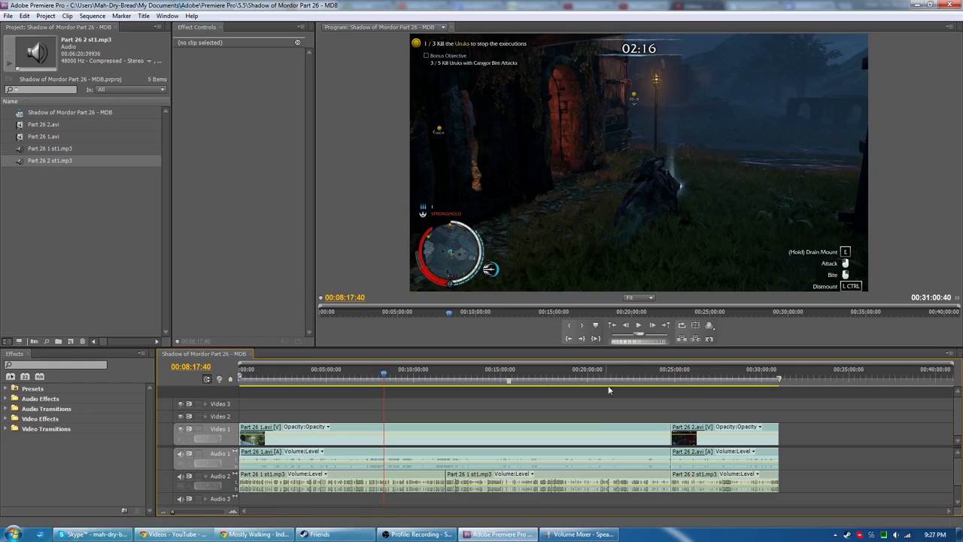
click(599, 373)
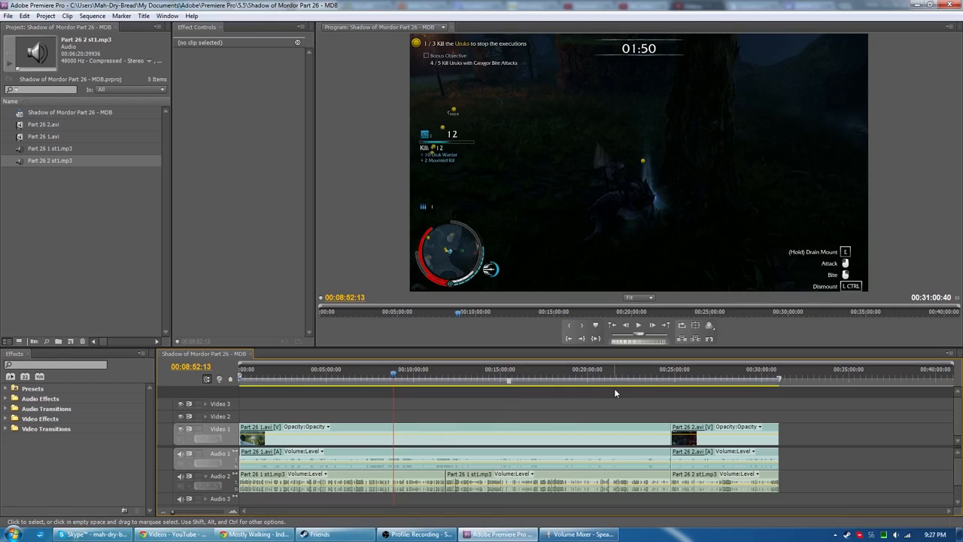
click(659, 534)
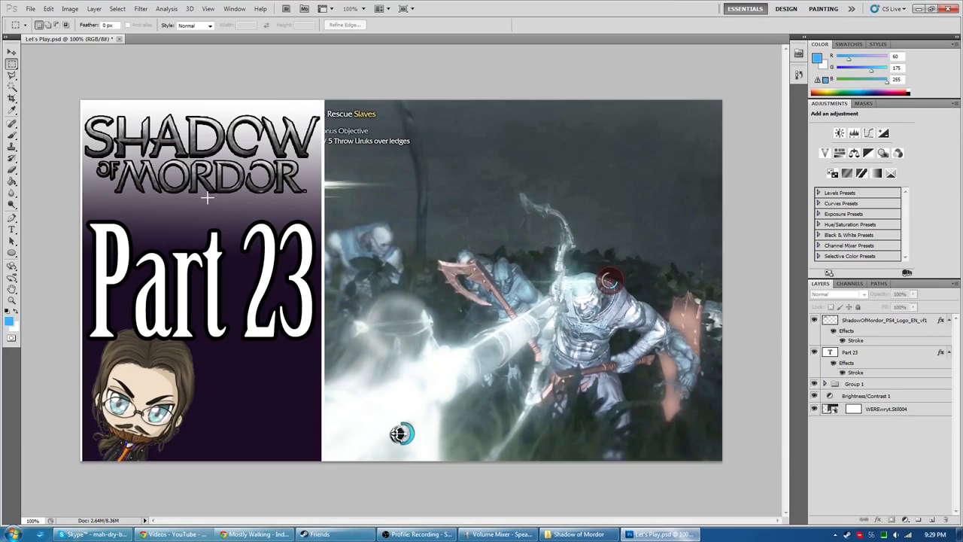
mouse_move(764, 253)
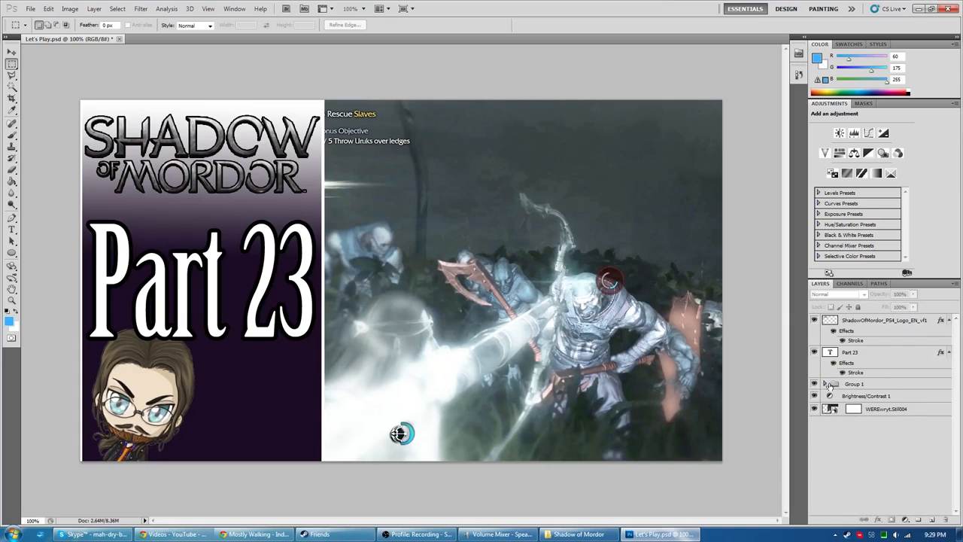
Step: Expand the thumbnail's layer group showing the logo, chibi and background colour layers
click(824, 384)
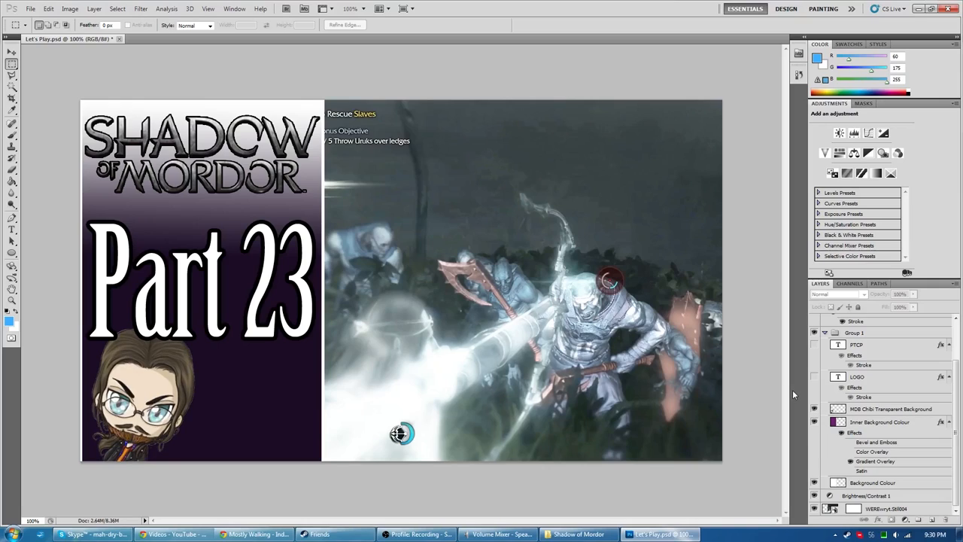
right_click(879, 421)
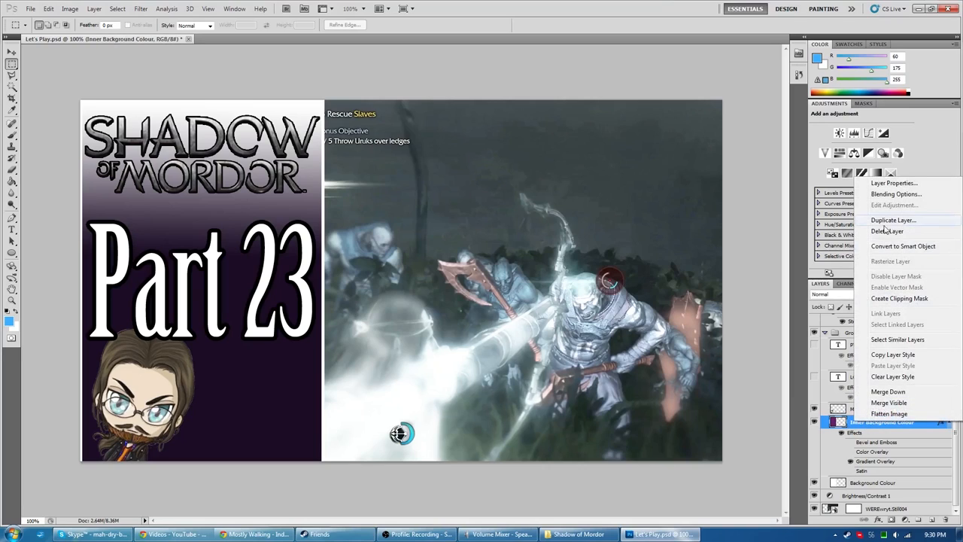
click(897, 193)
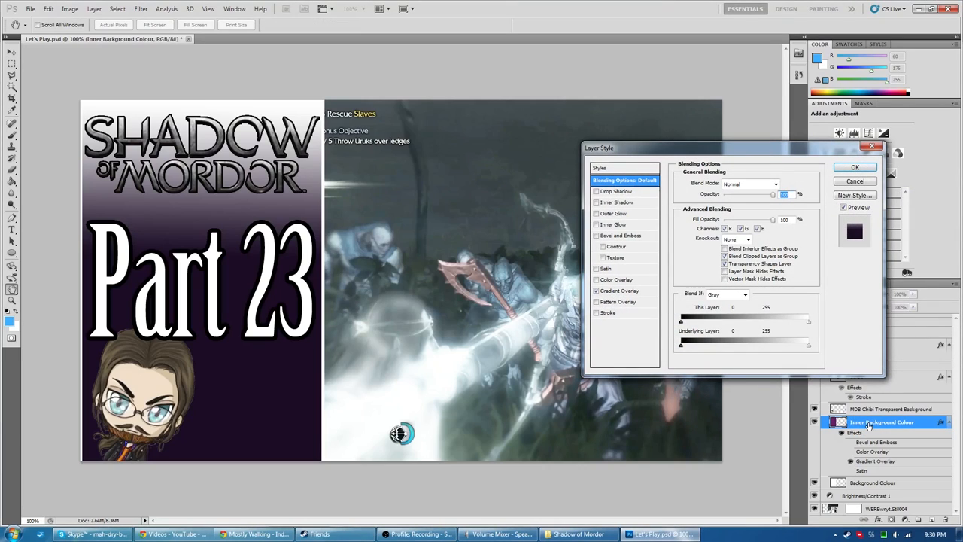
click(618, 289)
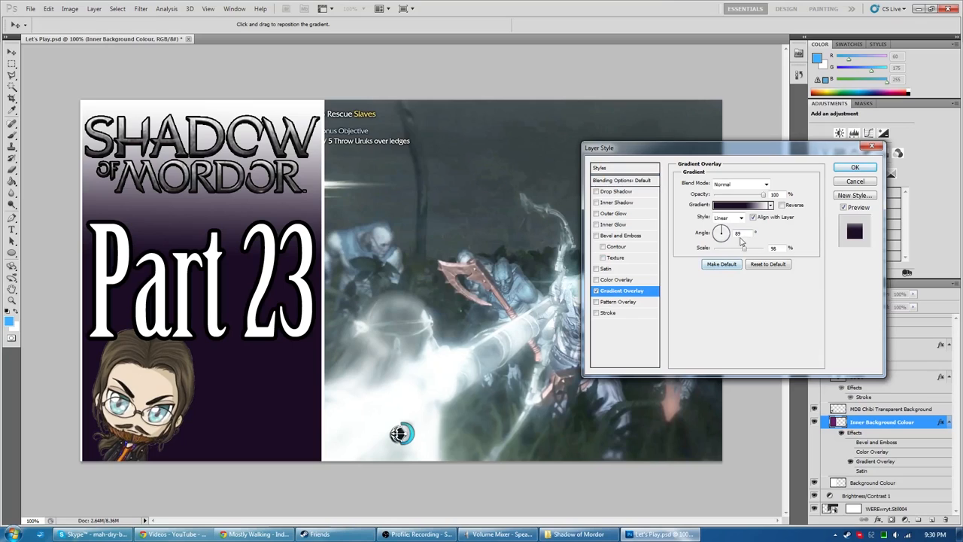
click(740, 205)
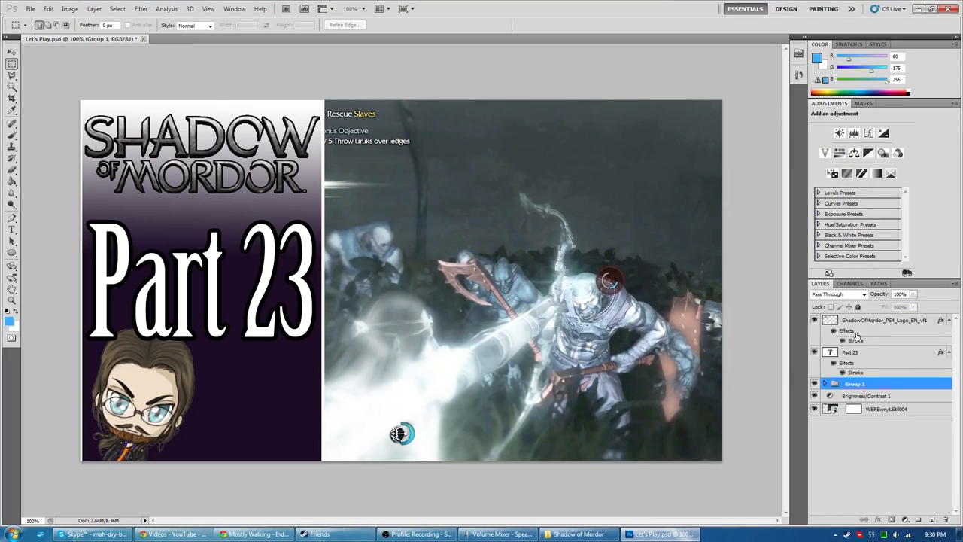
Step: Add a black outside Stroke layer style to the Shadow of Mordor logo layer and confirm
click(884, 319)
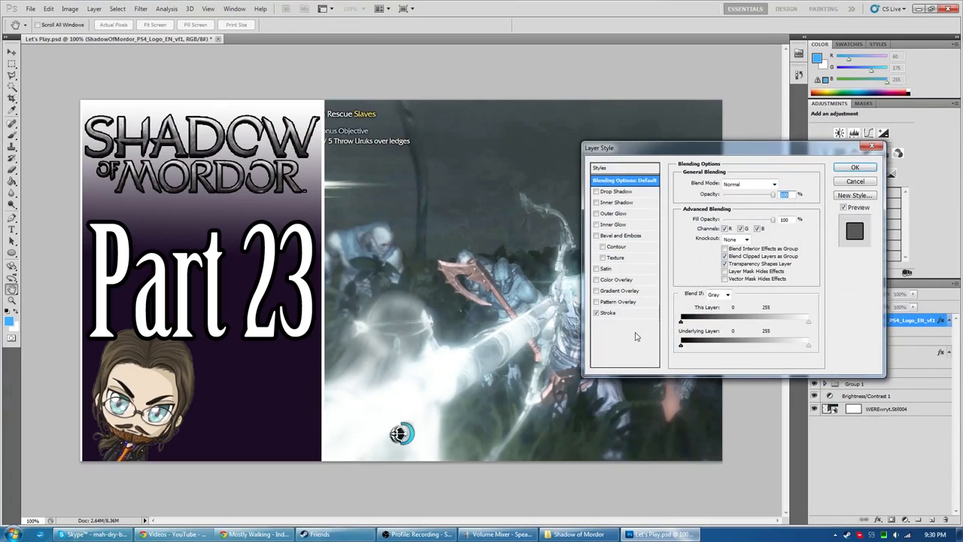
click(608, 311)
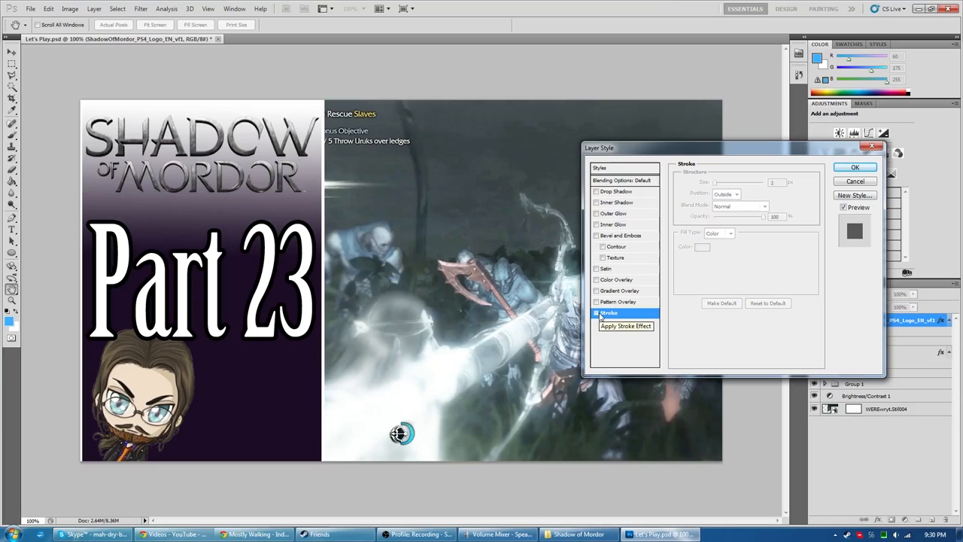
mouse_move(599, 316)
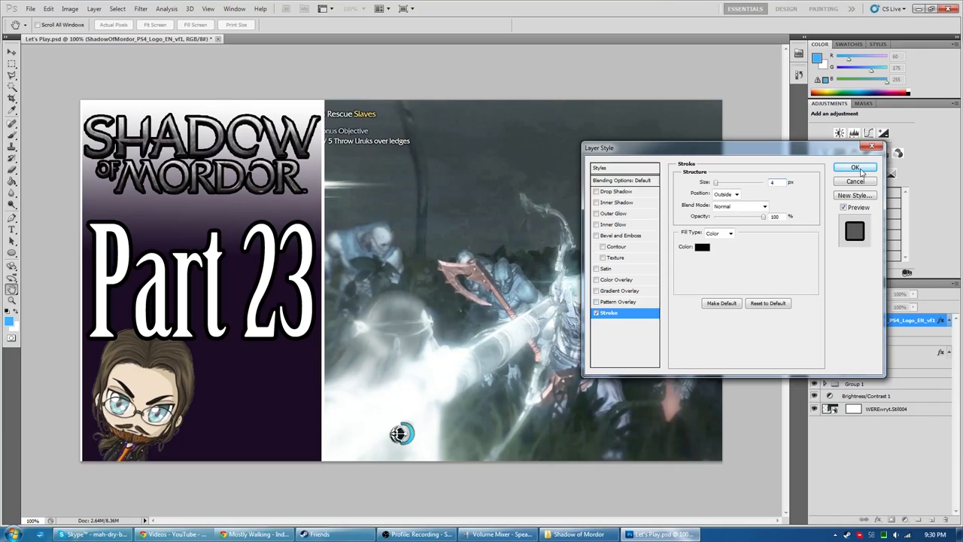
click(854, 167)
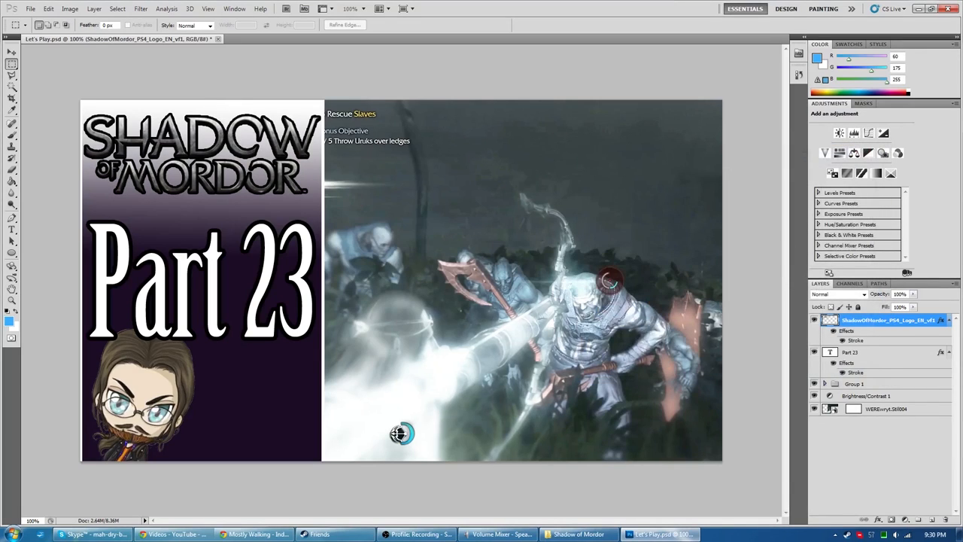
mouse_move(446, 281)
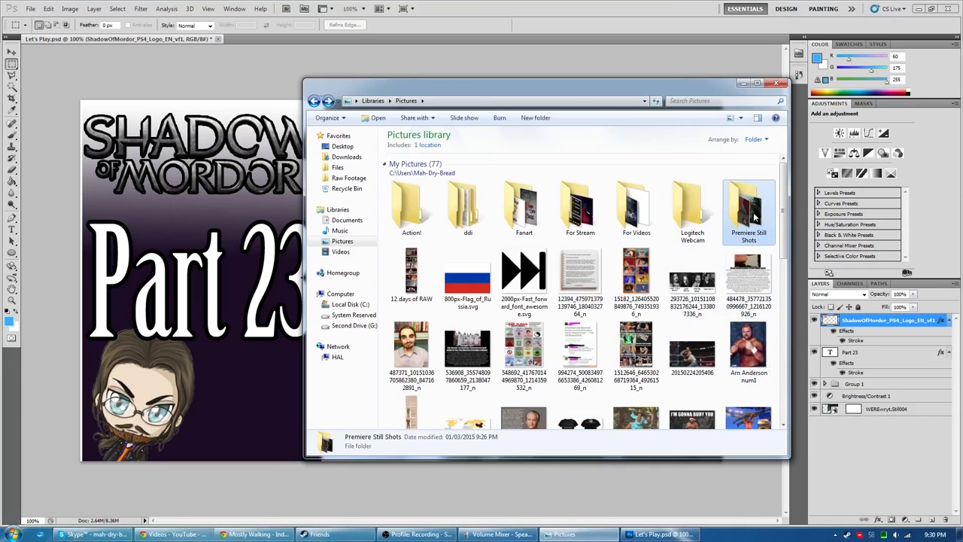
mouse_move(749, 211)
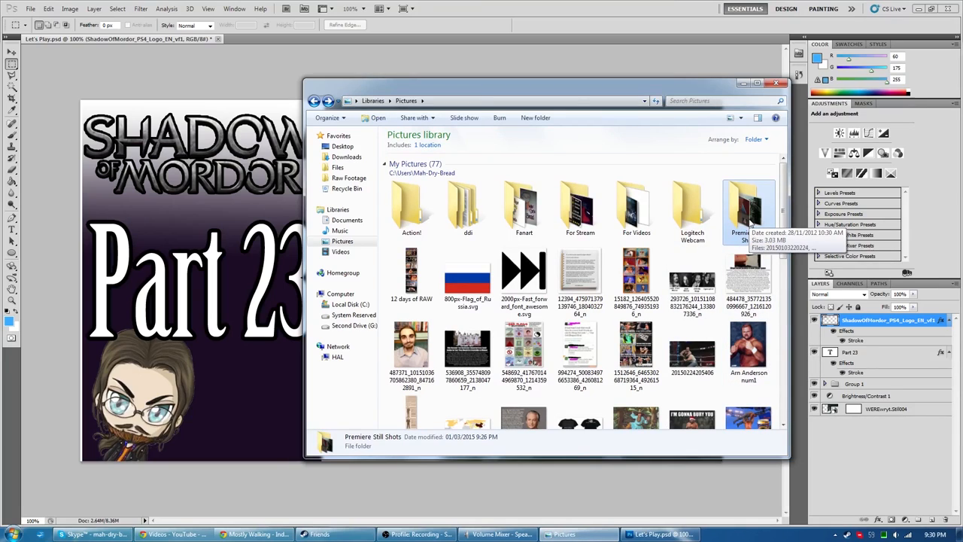
Step: Bring the Part 26 still from the Premiere Still Shots folder into the thumbnail document as a layer
double_click(748, 208)
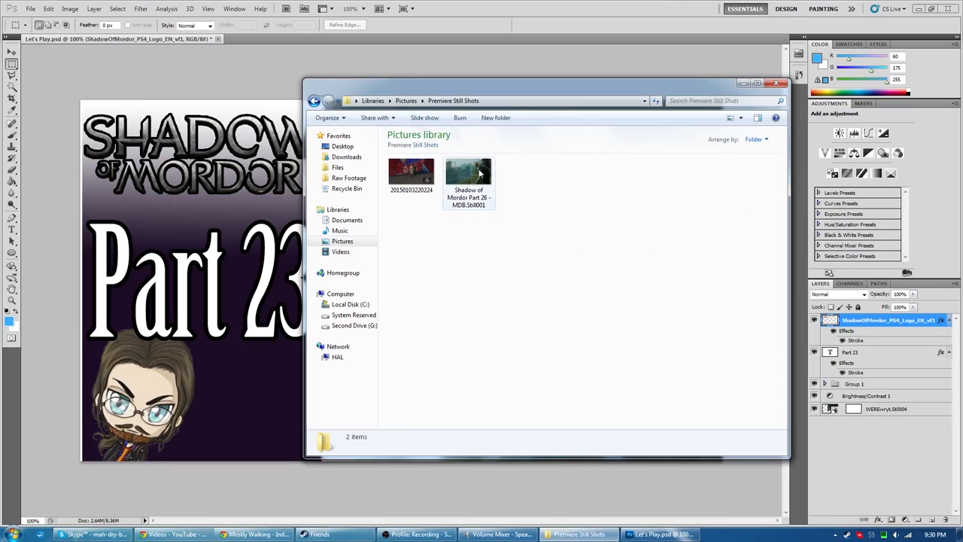
click(412, 171)
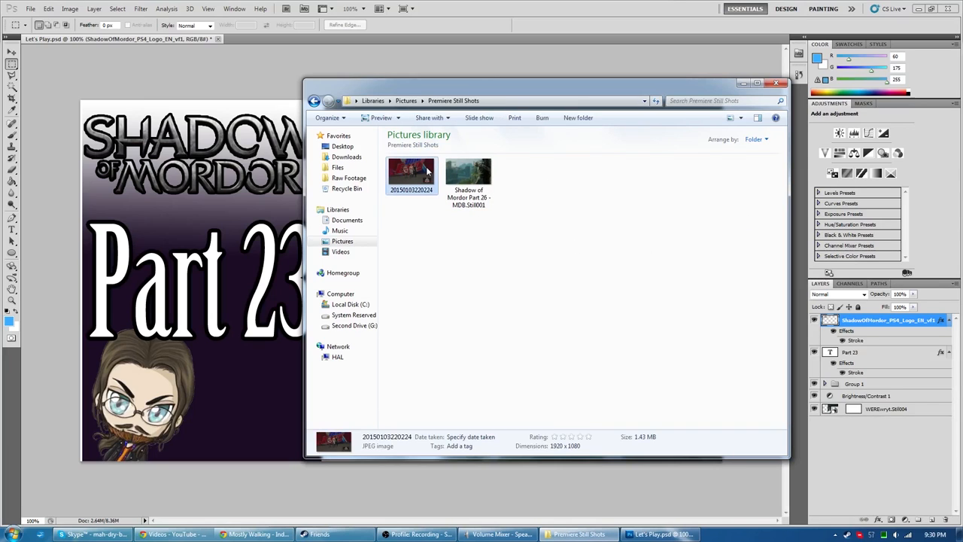
double_click(412, 172)
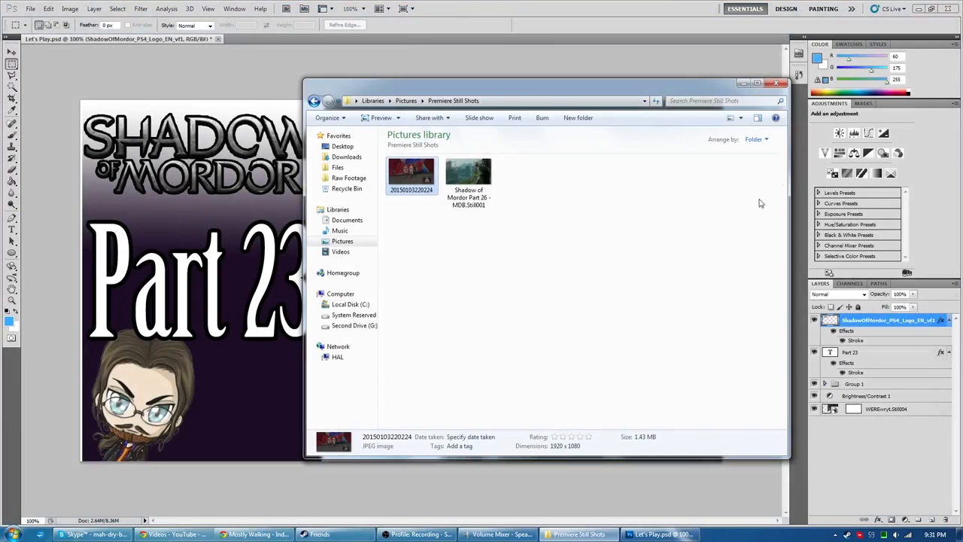
click(468, 171)
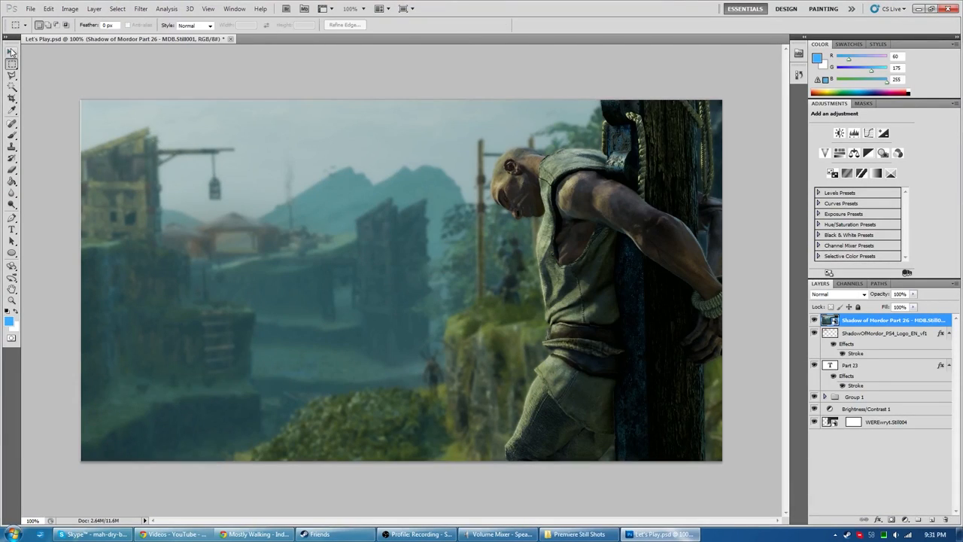
Step: Move the Part 26 screenshot layer beneath Group 1 so it sits behind the logo panel
click(12, 51)
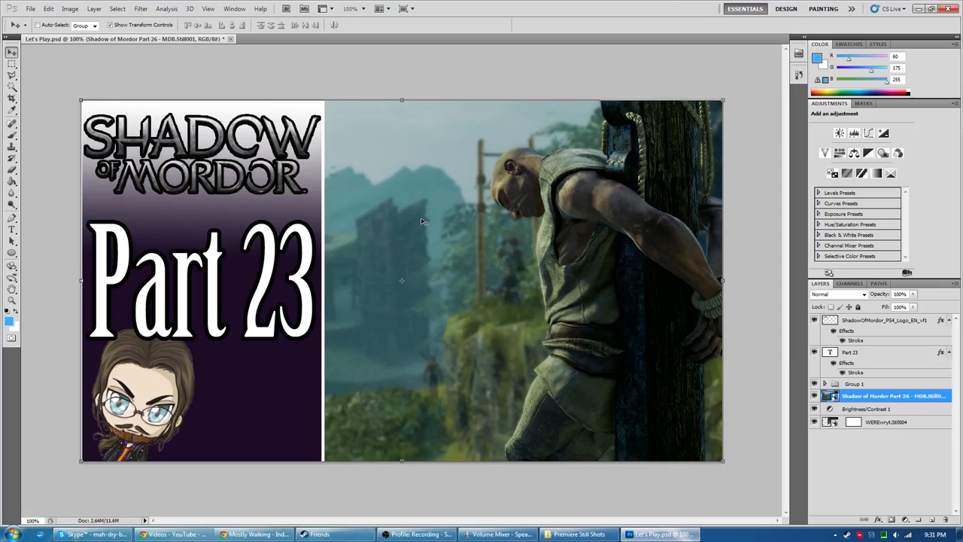
mouse_move(589, 211)
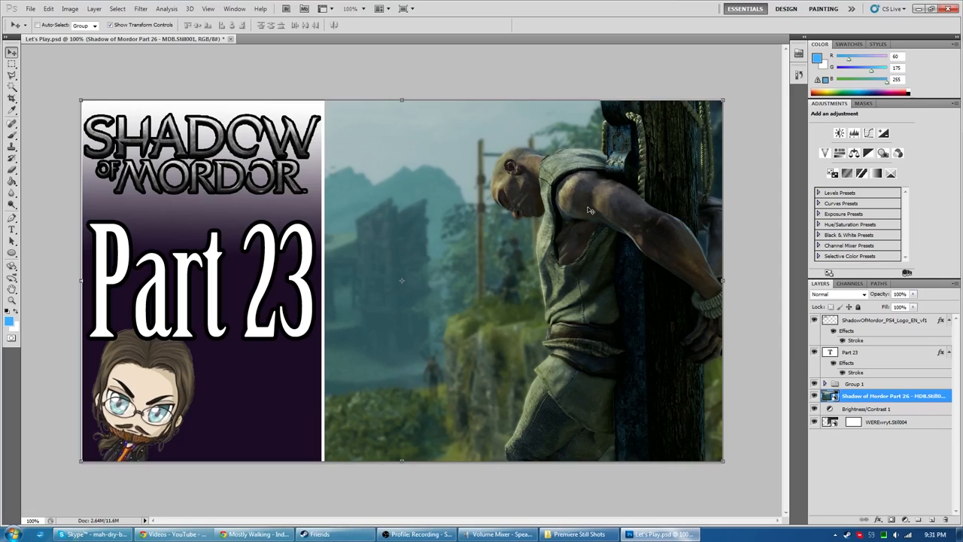
mouse_move(292, 211)
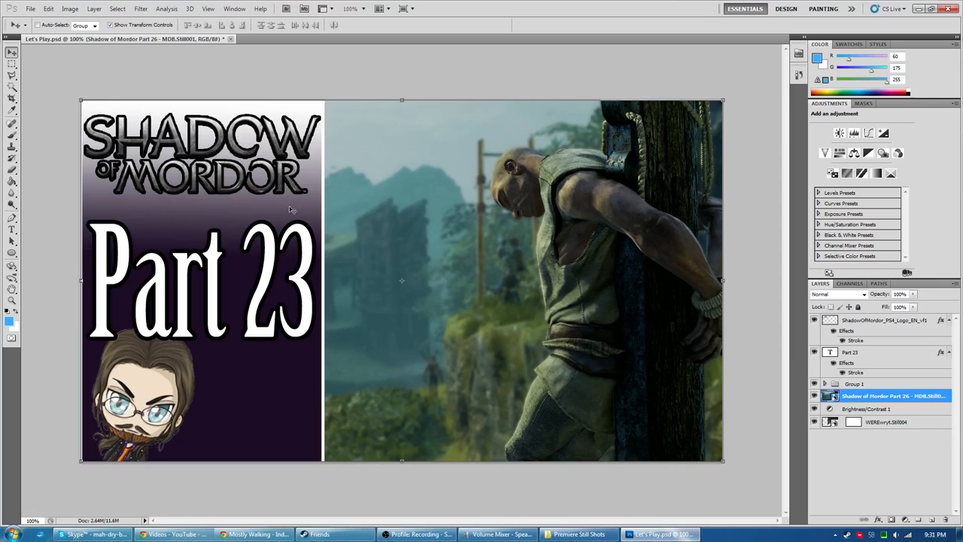
mouse_move(474, 243)
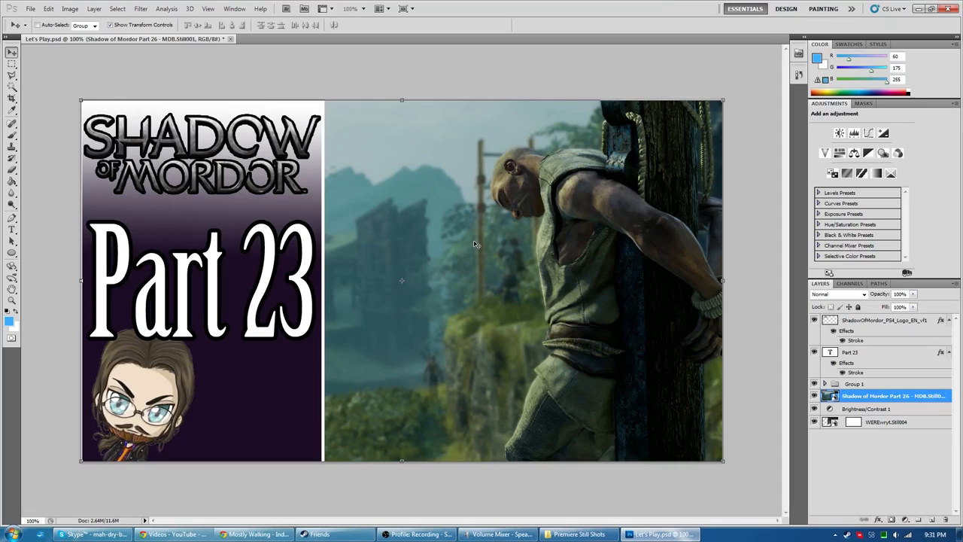
mouse_move(464, 241)
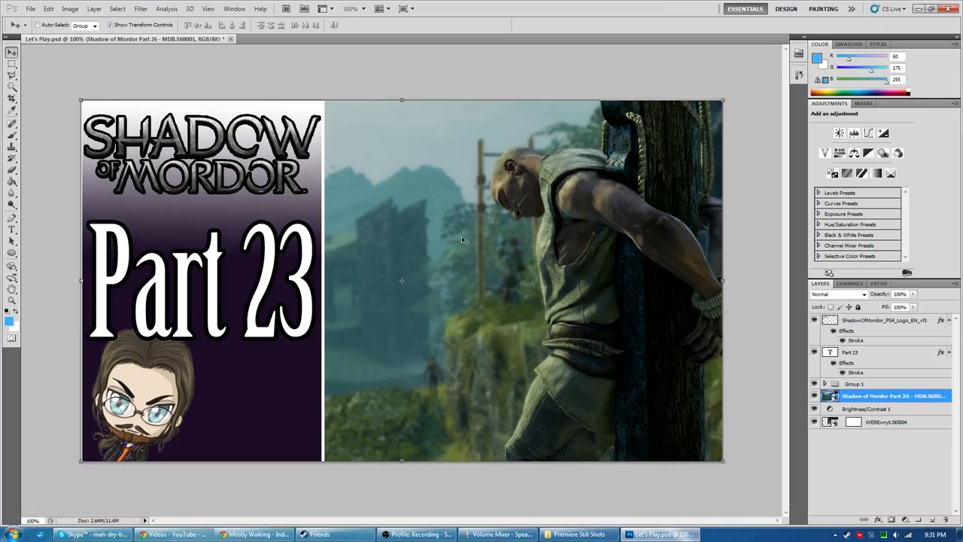
mouse_move(442, 140)
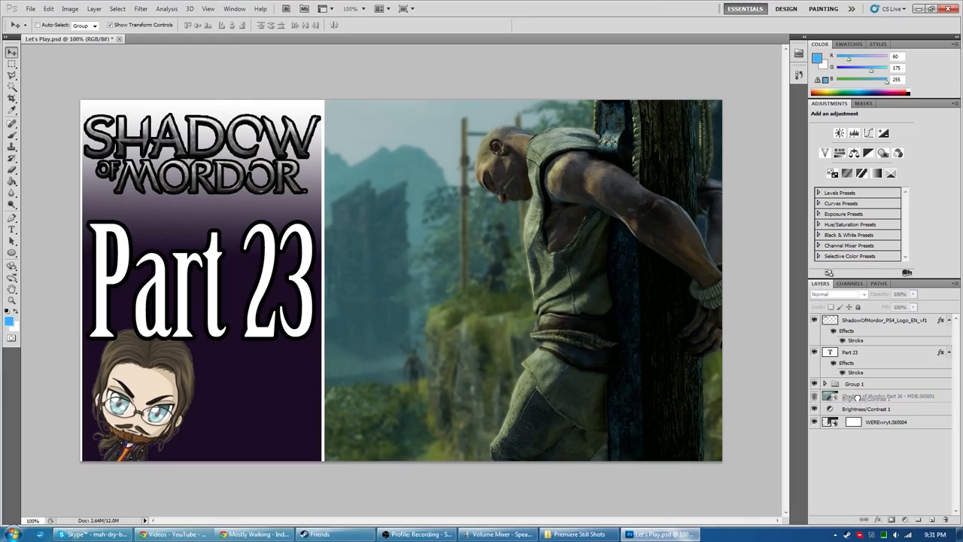
Step: Place the Brightness/Contrast 1 adjustment layer above the screenshot to brighten it
click(869, 395)
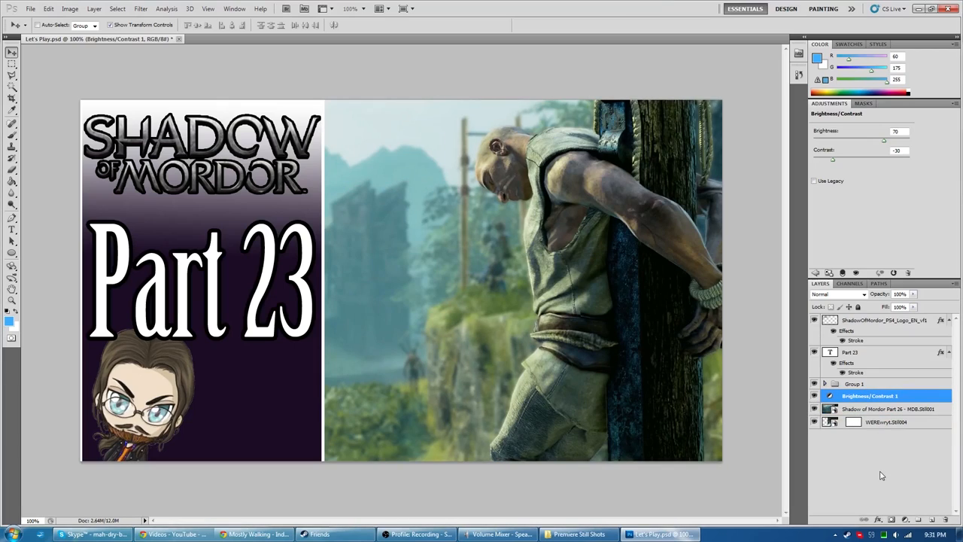
Step: Change the title text to 'Part 26' and save the thumbnail as a JPEG named Let's Play
click(852, 352)
text(6)
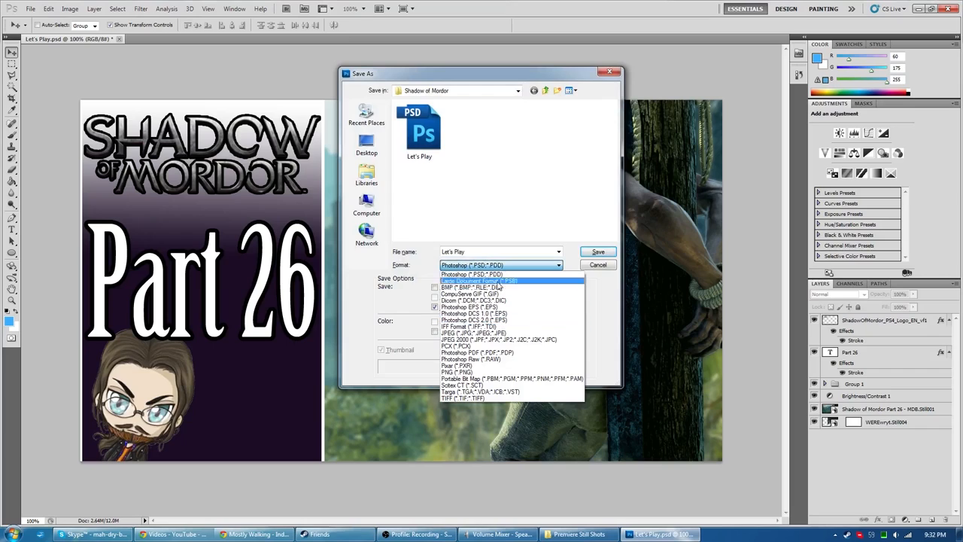
click(473, 274)
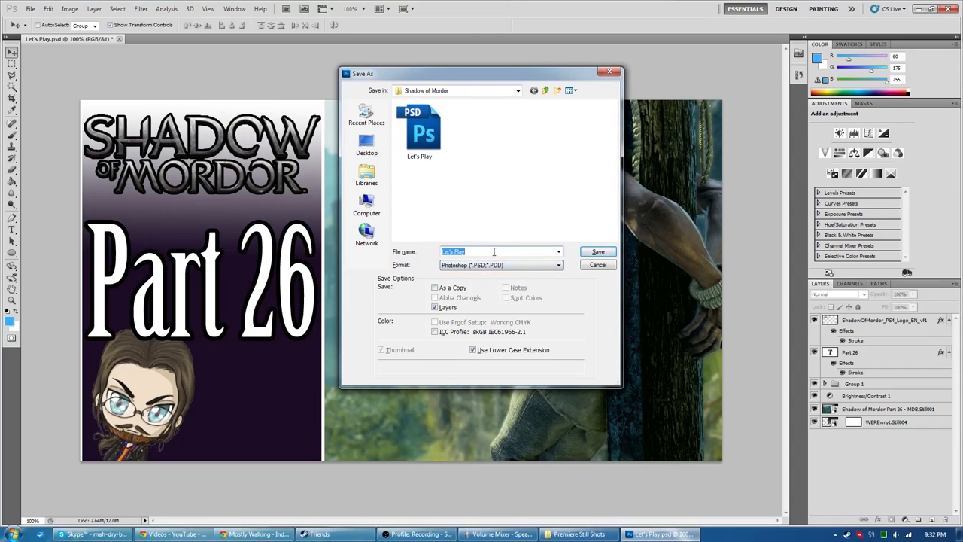
click(557, 265)
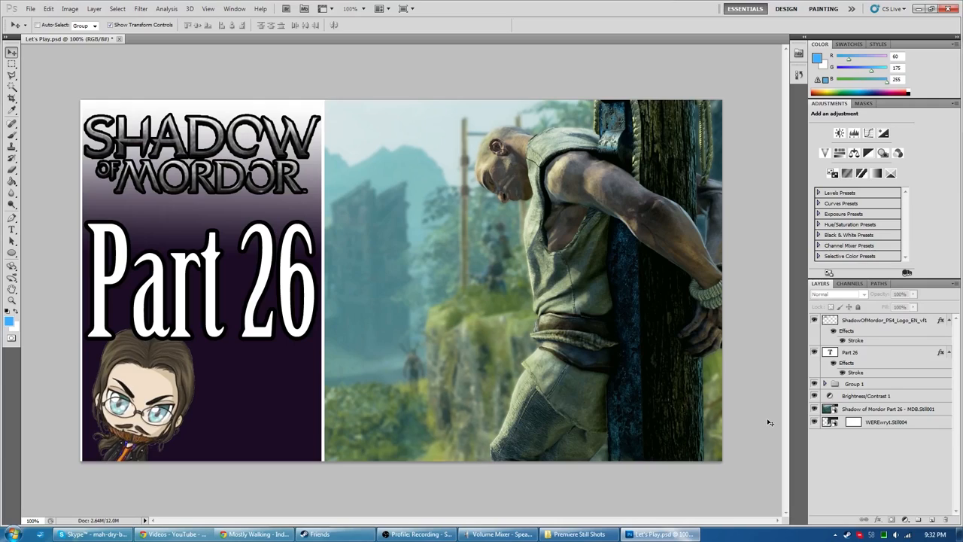
mouse_move(786, 346)
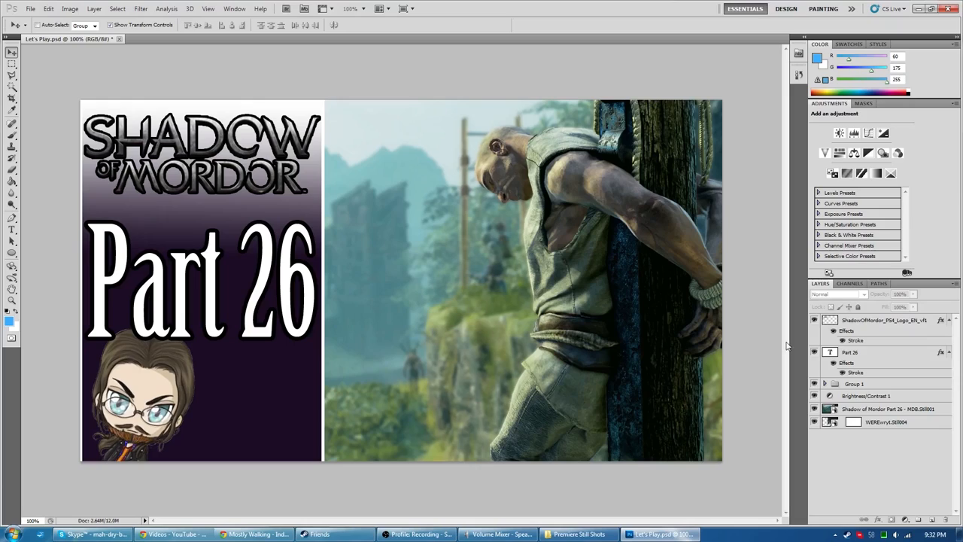